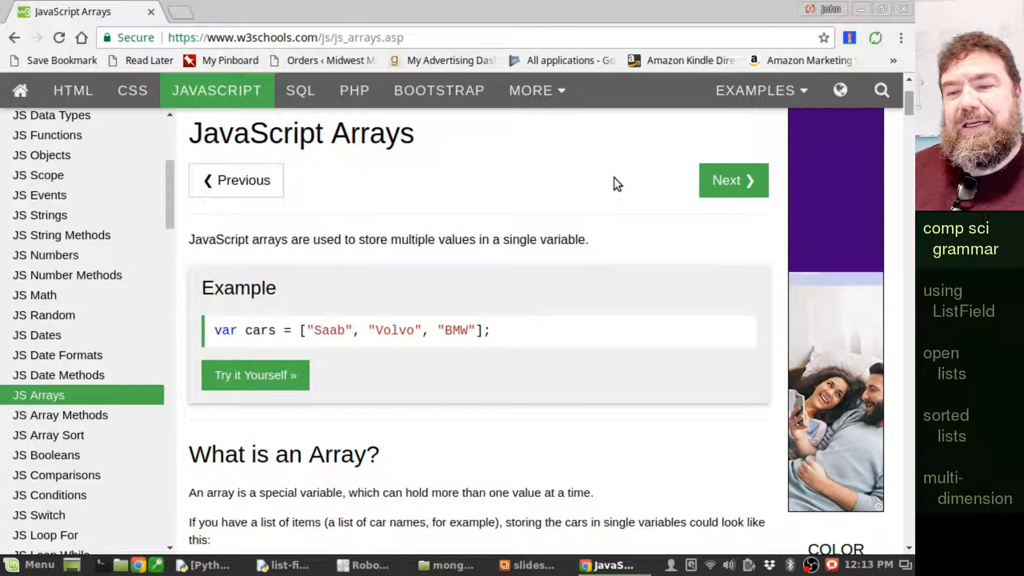
mouse_move(297, 338)
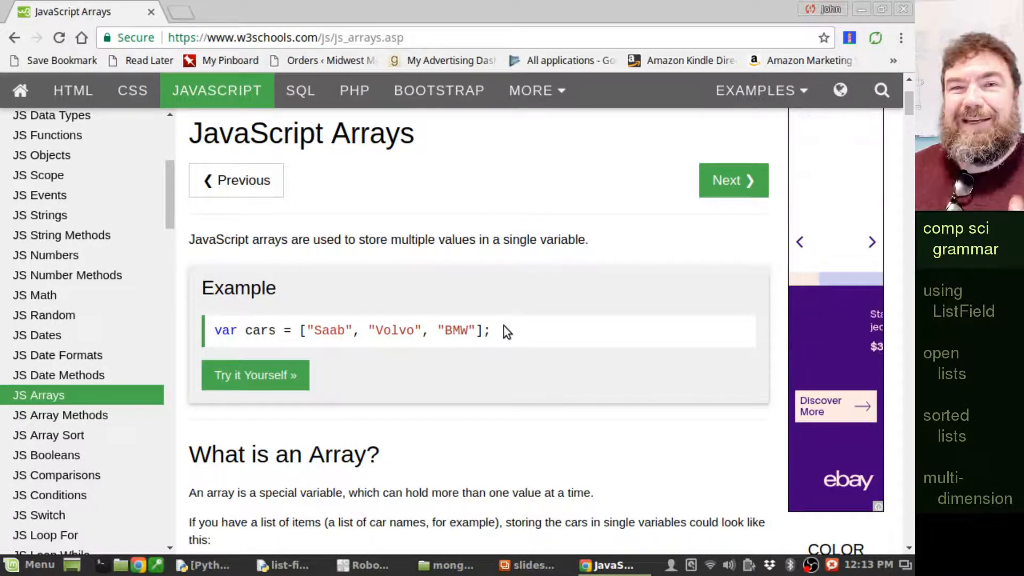
- Open the W3Schools cars array example (Saab, Volvo, BMW) in the Tryit Editor
click(255, 375)
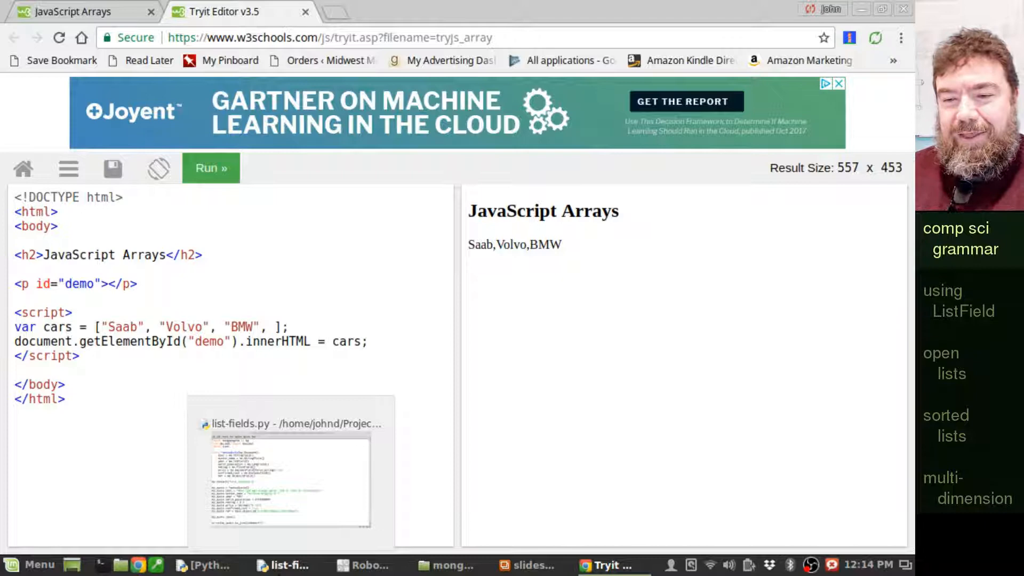
- Append 3.14 and 0 to the cars array, then bring list-fields.py in IDLE forward
text(3.14)
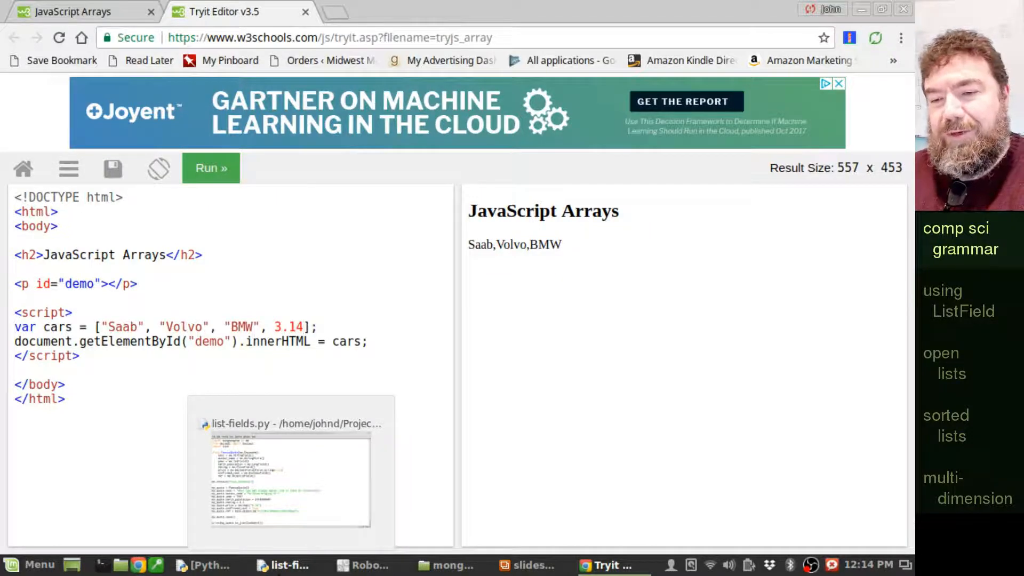
text(, 0)
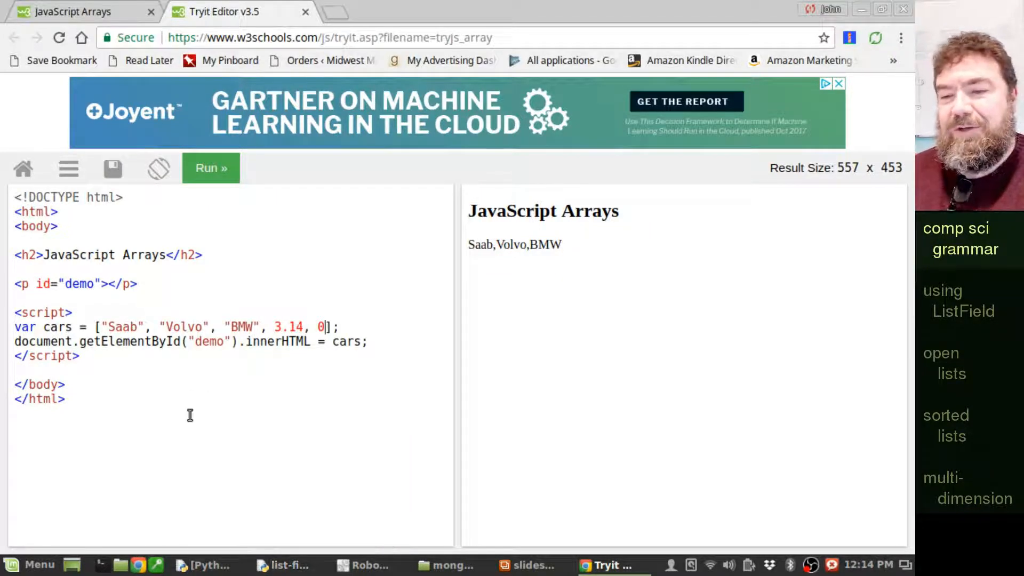
click(210, 168)
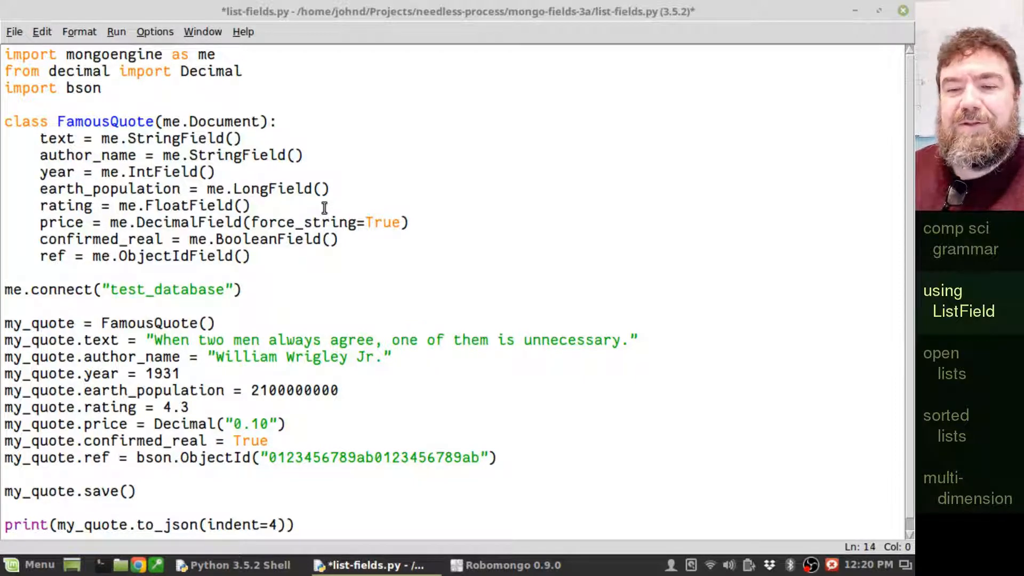
- Add rating_history = me.ListField(me.IntField(choices=[1, 2, 3, 4, 5])) below rating
click(250, 206)
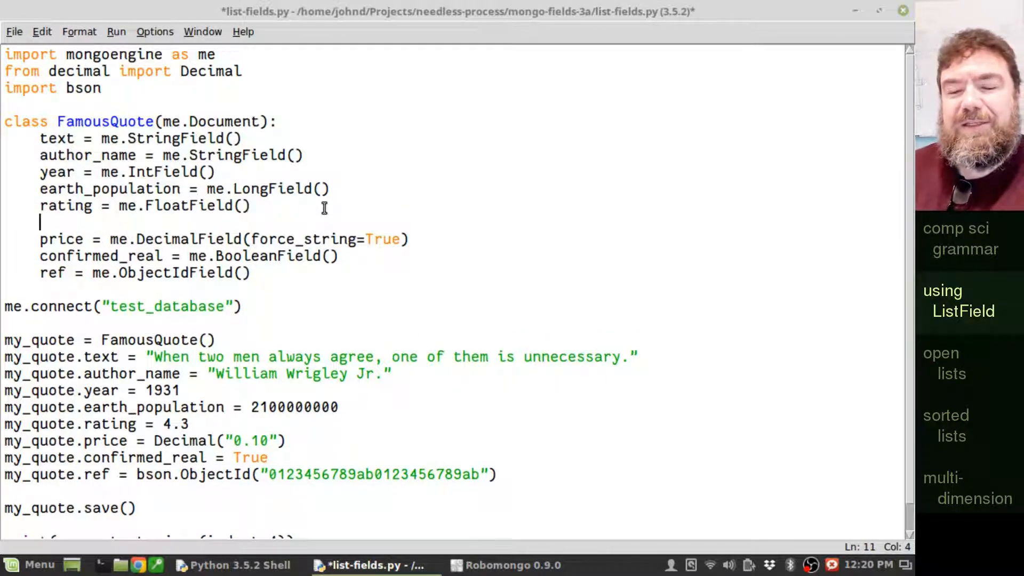
text(rating)
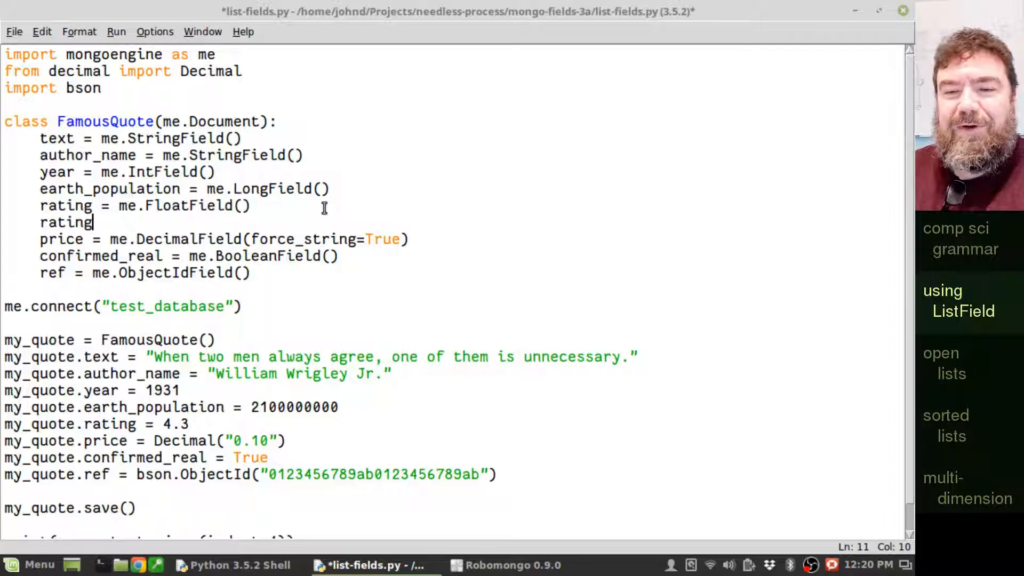
text(_histor)
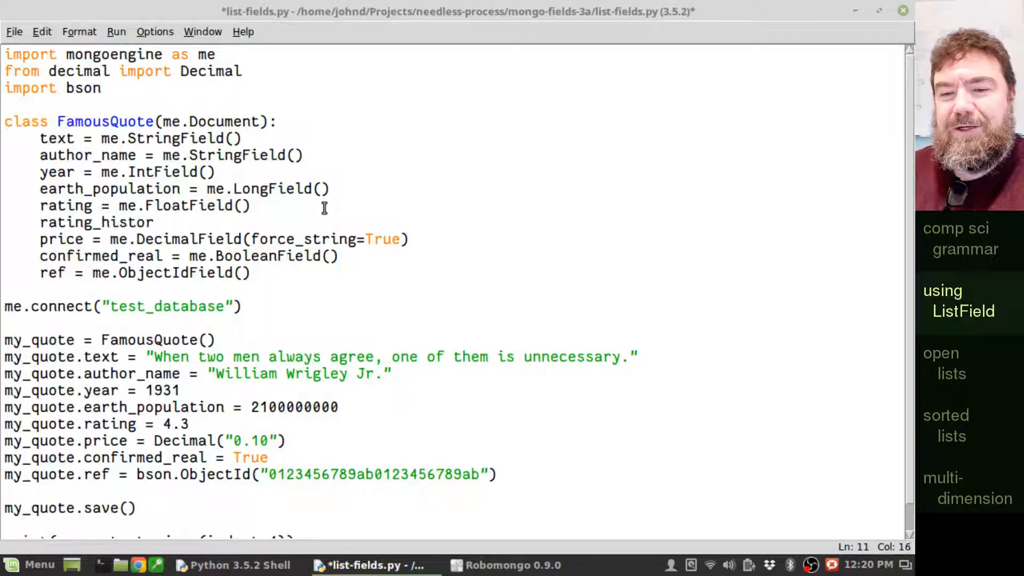
text(y = me.)
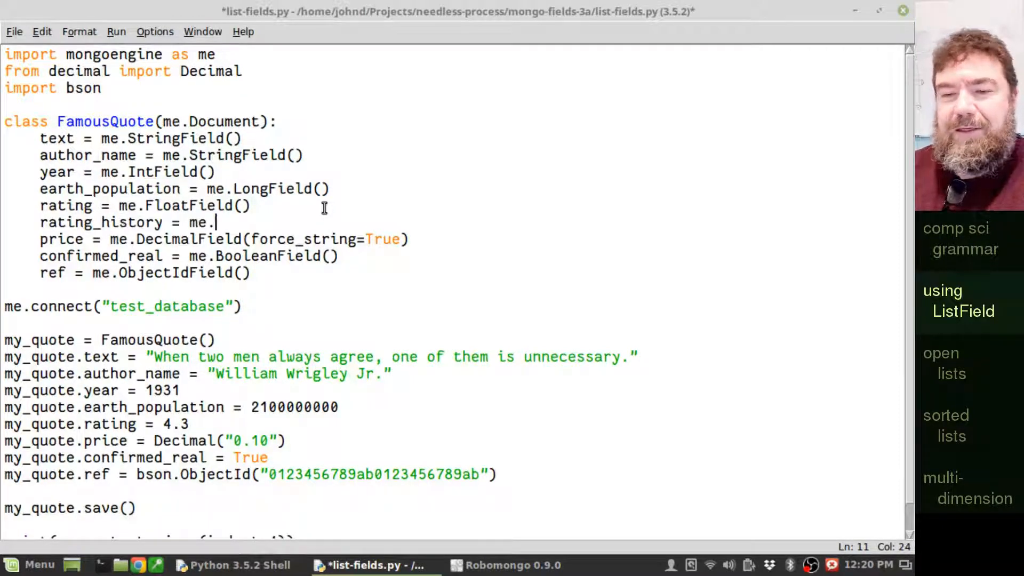
text(ListField()
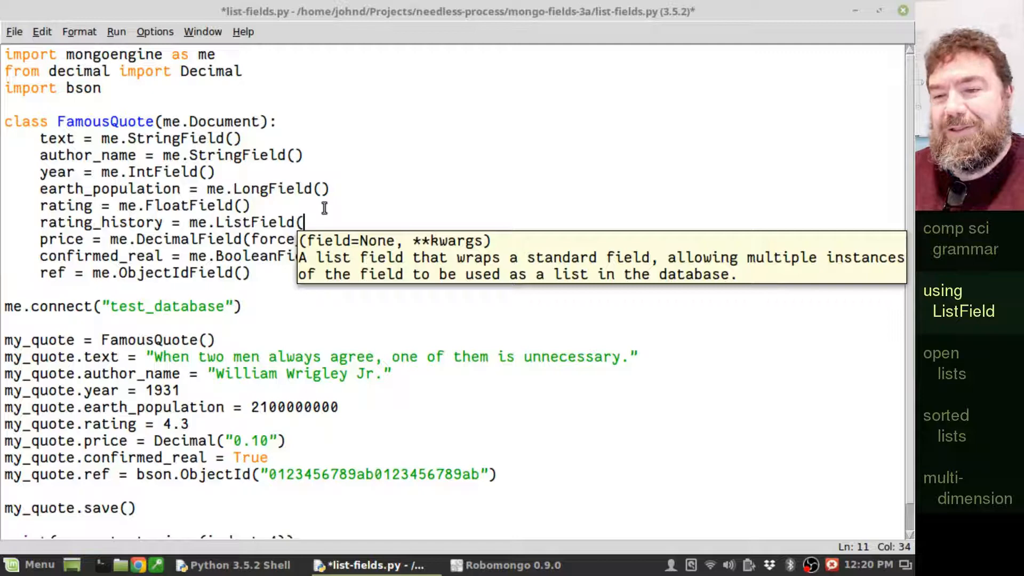
text(me.)
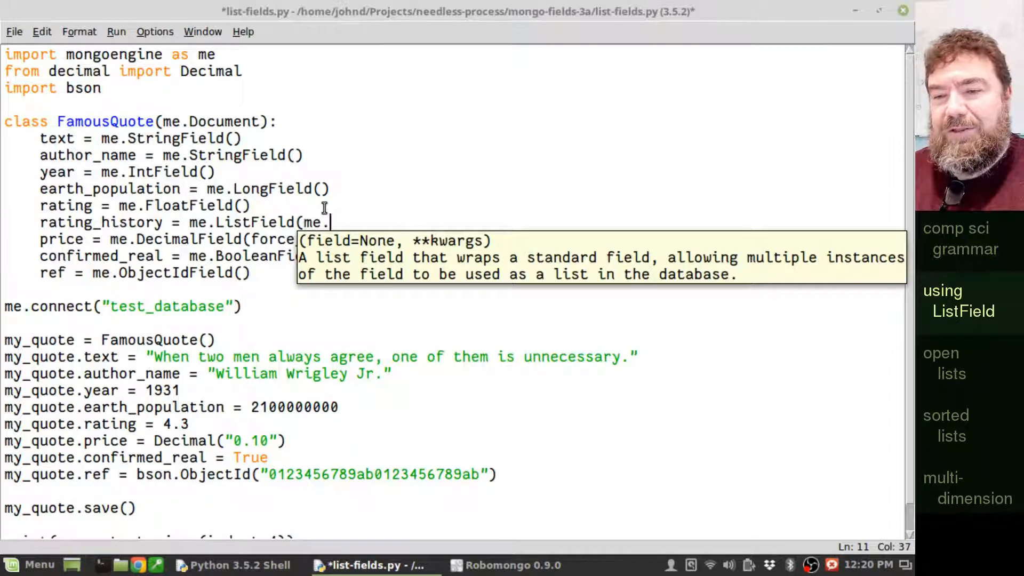
text(IntField)
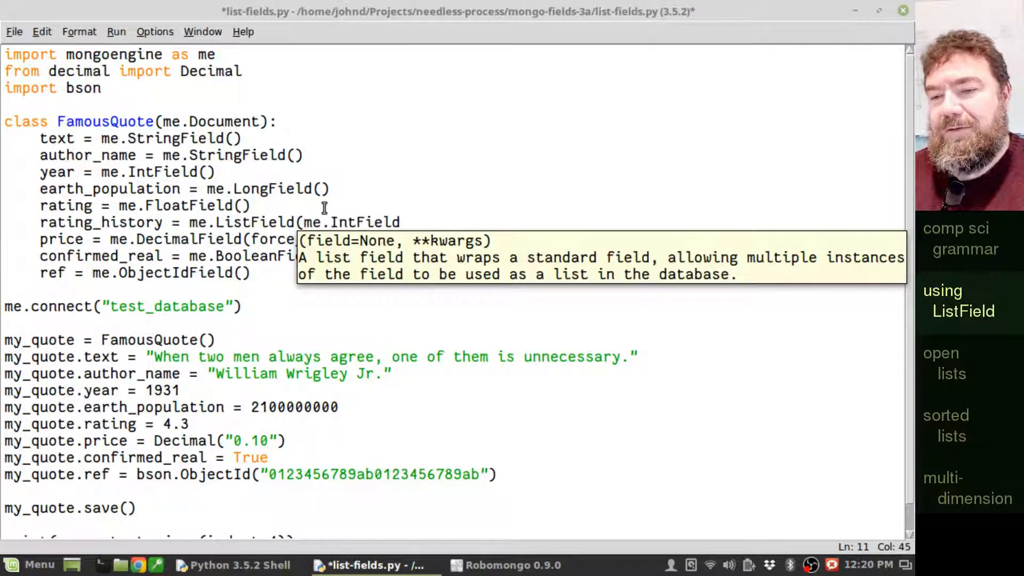
text((), choices)
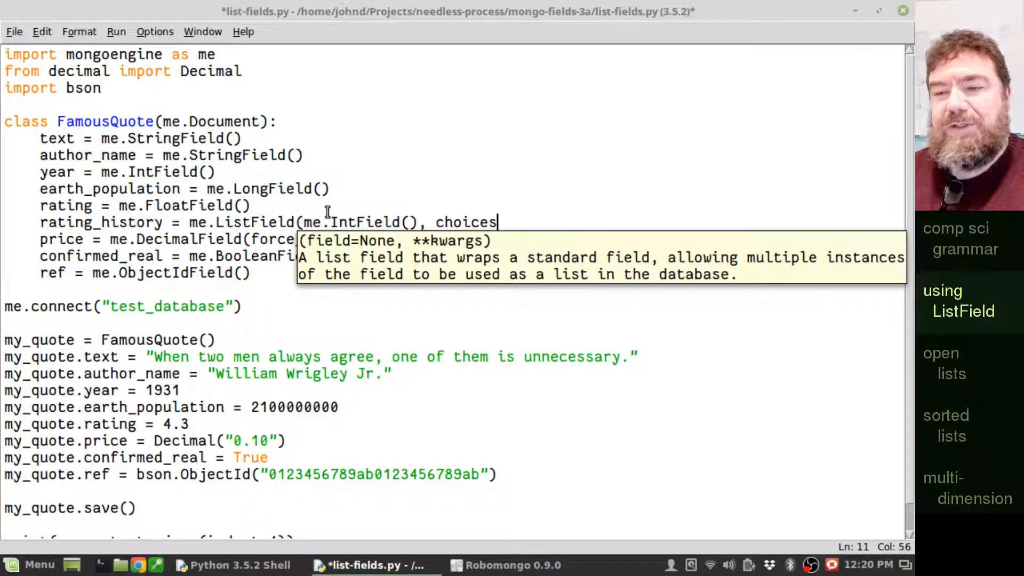
text(=)
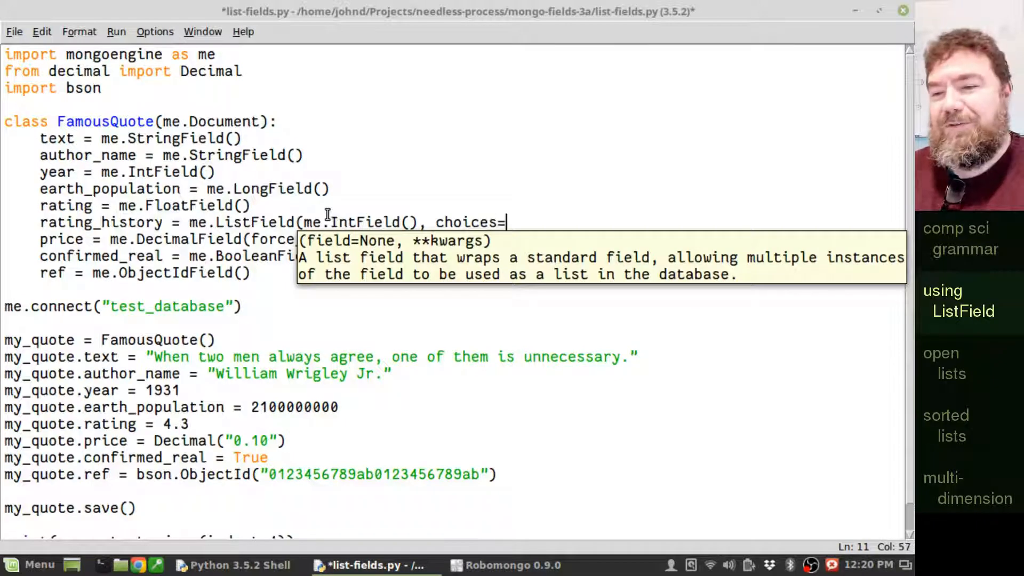
text([1, 2,)
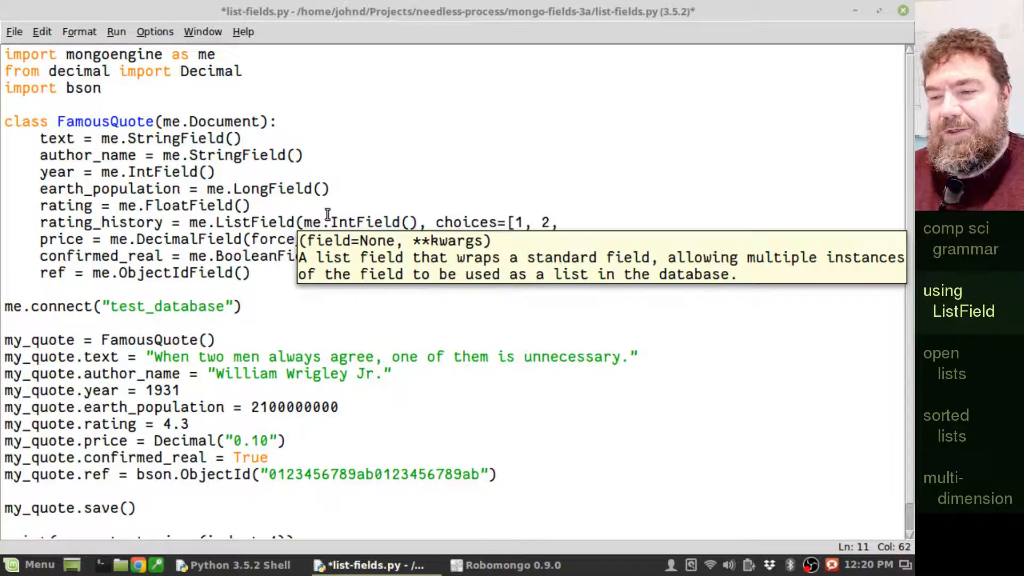
text(, 3, 4, 5)
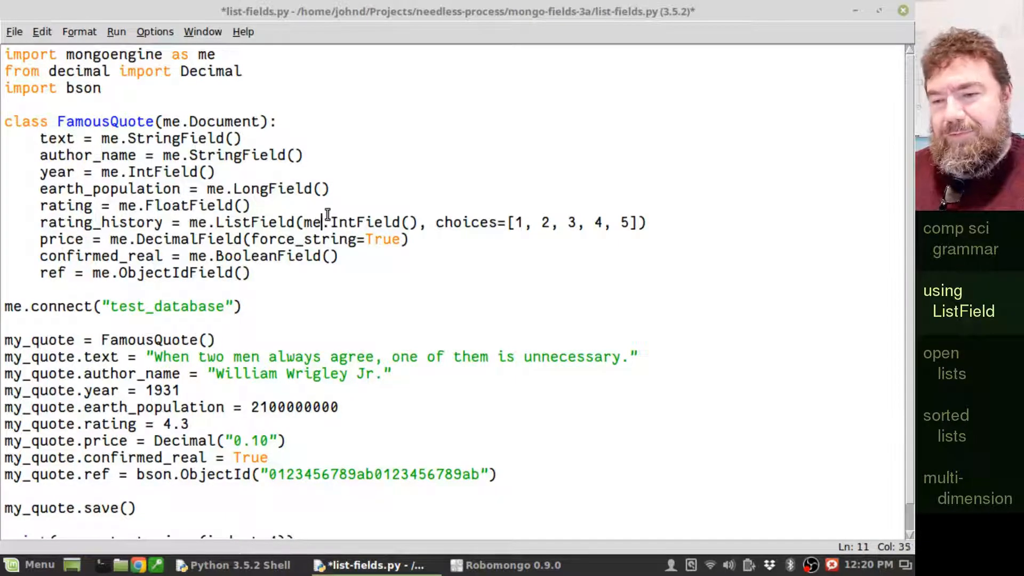
click(441, 222)
text())
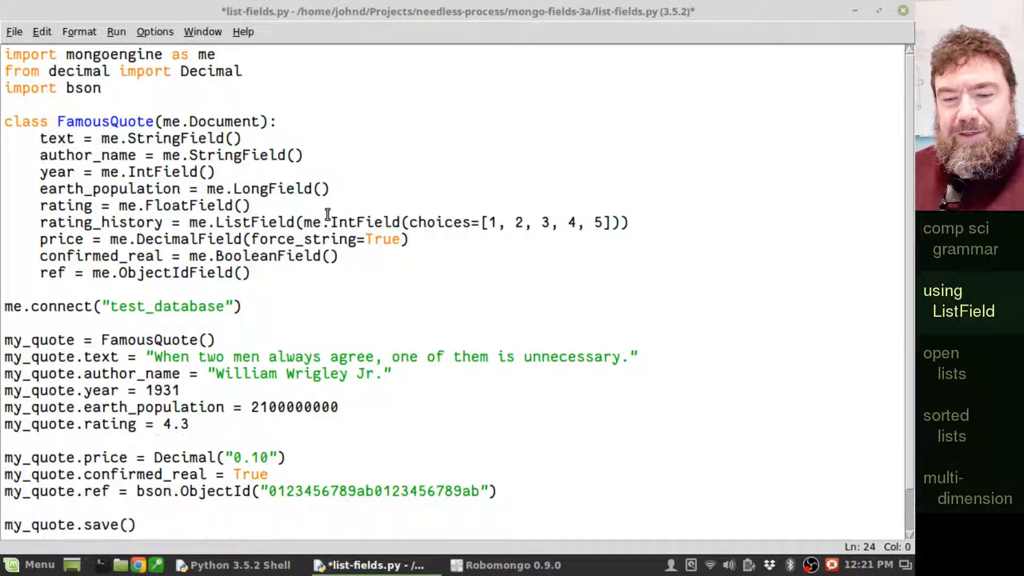
- Assign my_quote.rating_history = [2, 3, 5] below the my_quote.rating line
text(my_quote.)
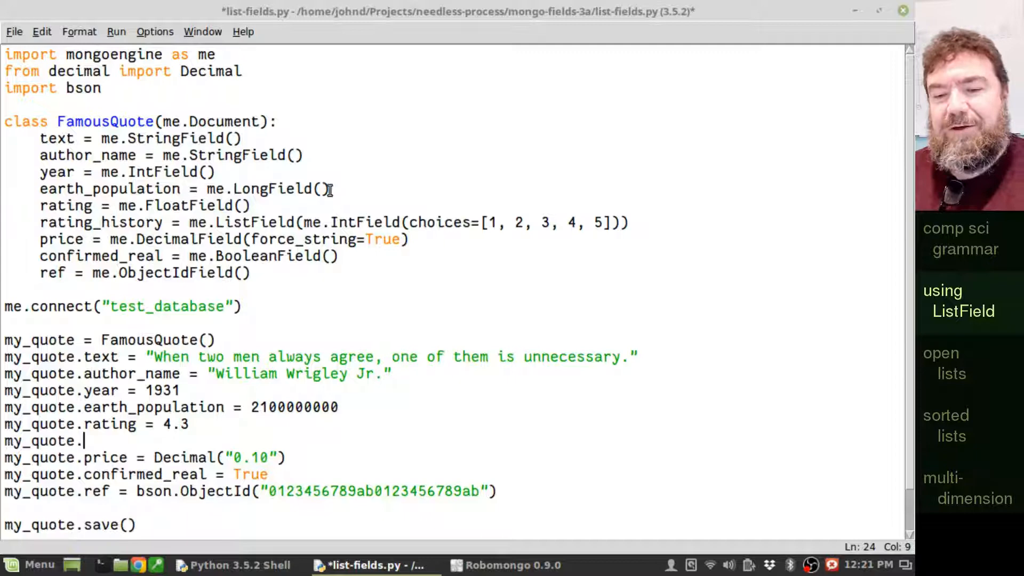
text(rating)
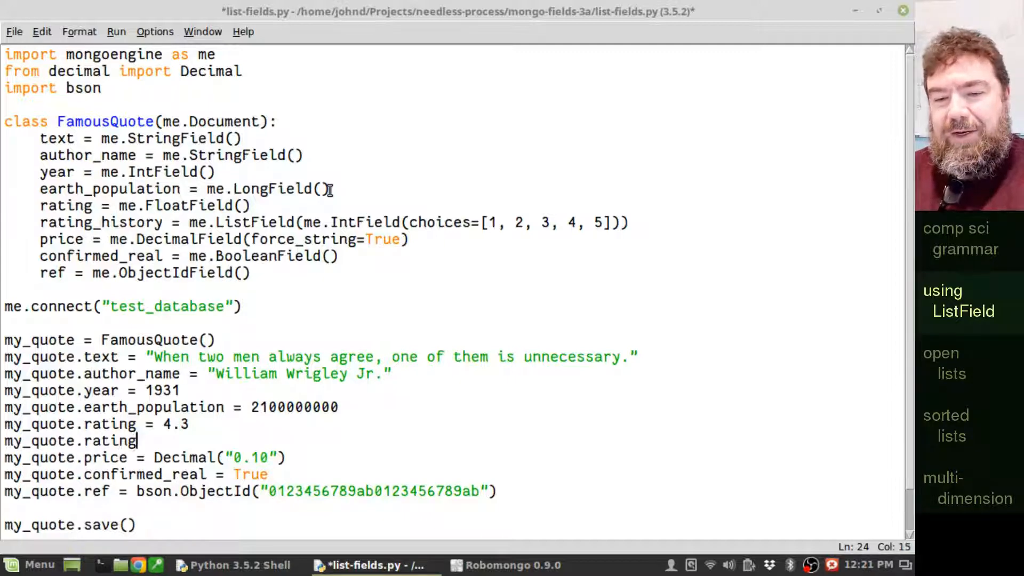
text(_history =)
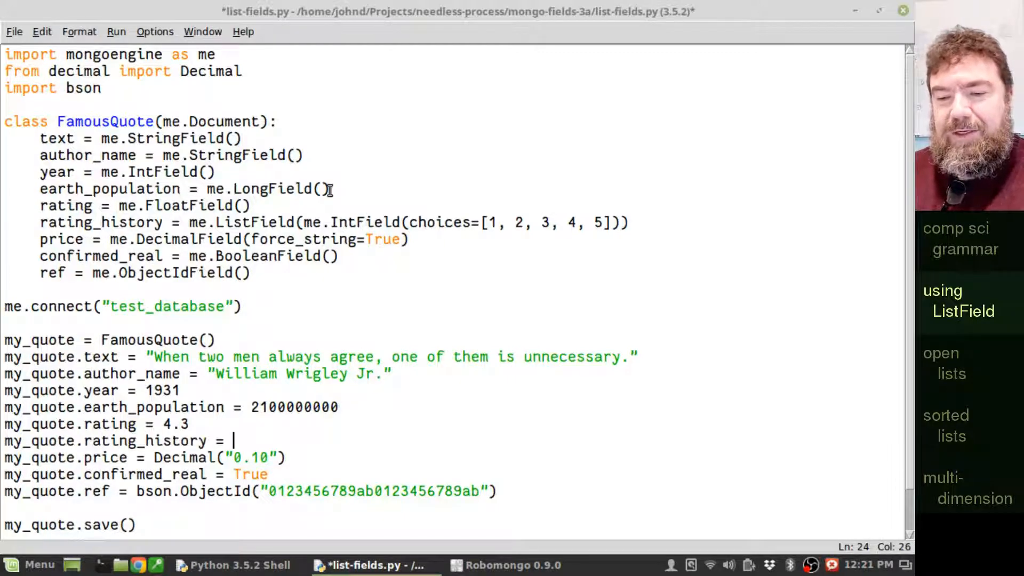
text([)
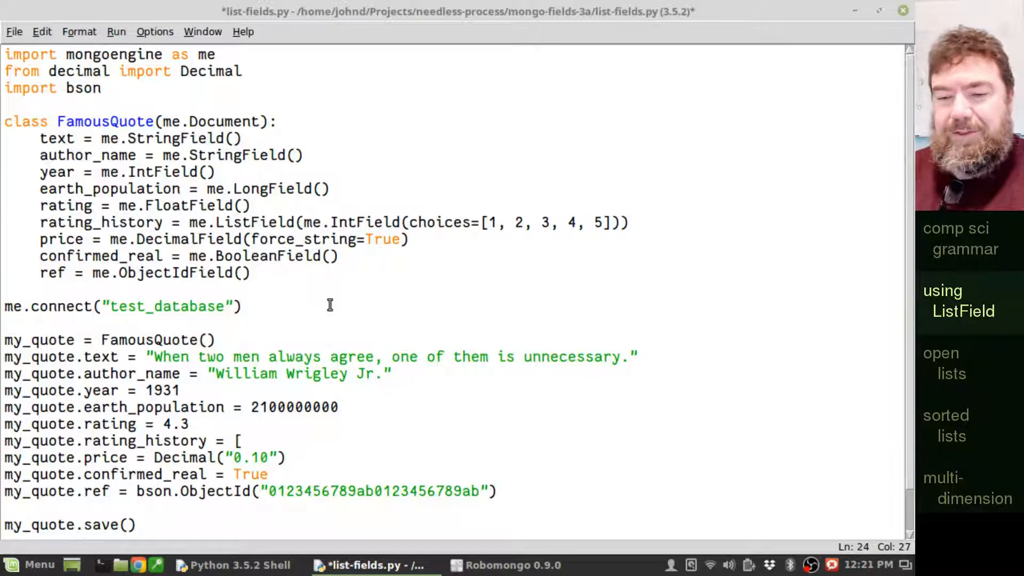
text(2, 3, 5)
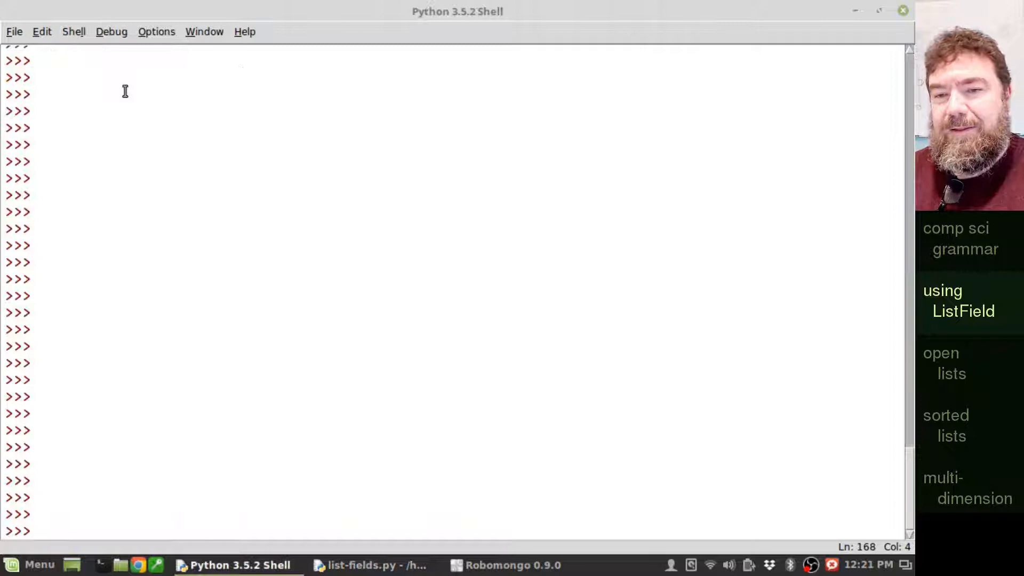
- Save and run list-fields.py, printing the quote JSON with rating_history [2, 3, 5]
key(F5)
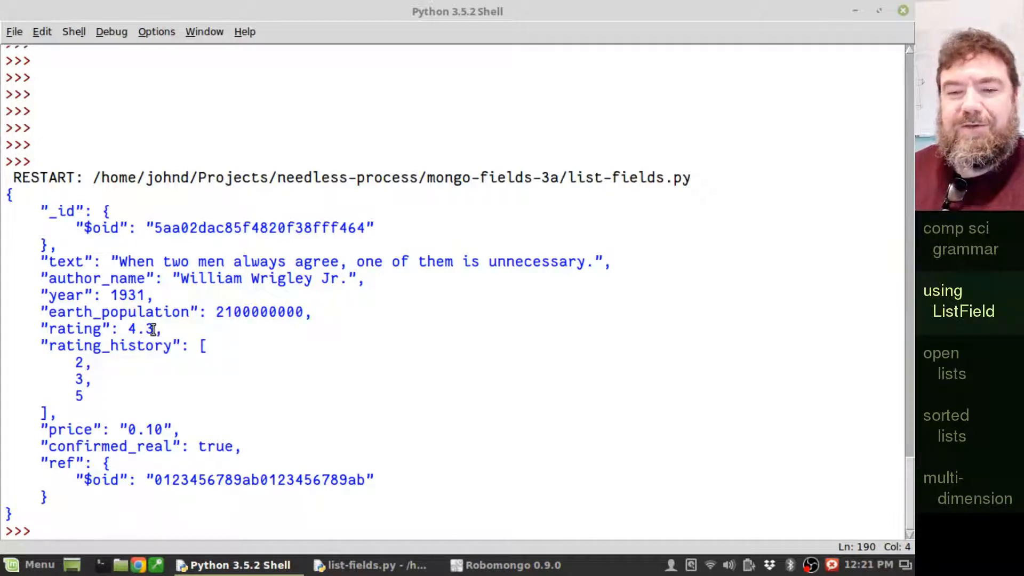
mouse_move(369, 565)
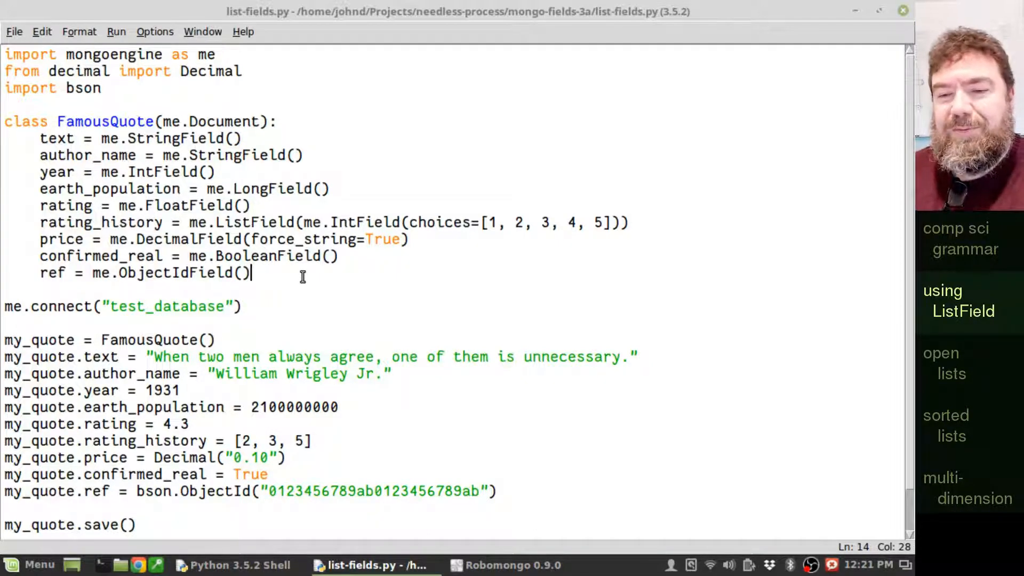
- Define calc_rating(self) in FamousQuote, setting self.rating = mean(self.rating_history)
text(d)
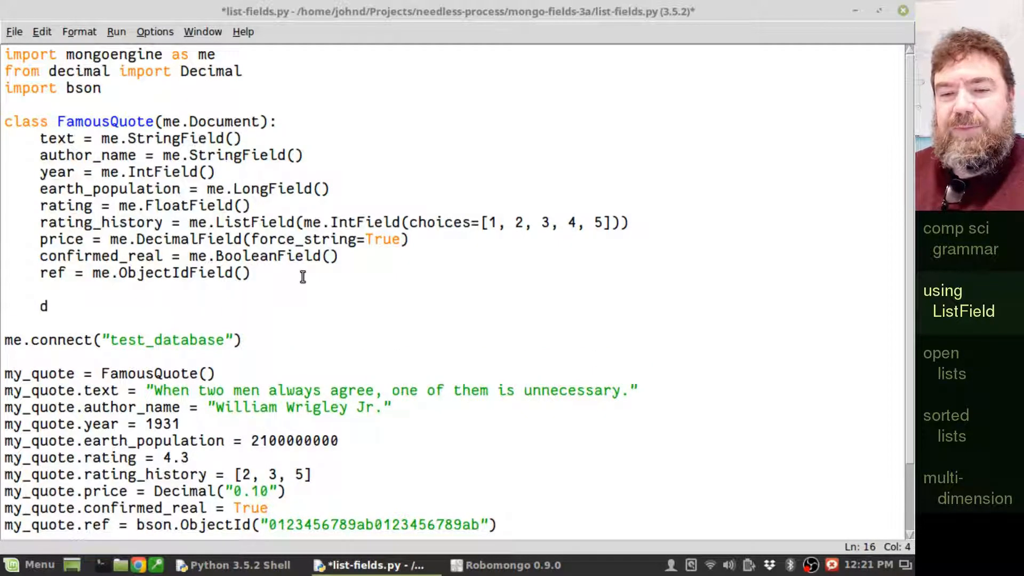
text(ef)
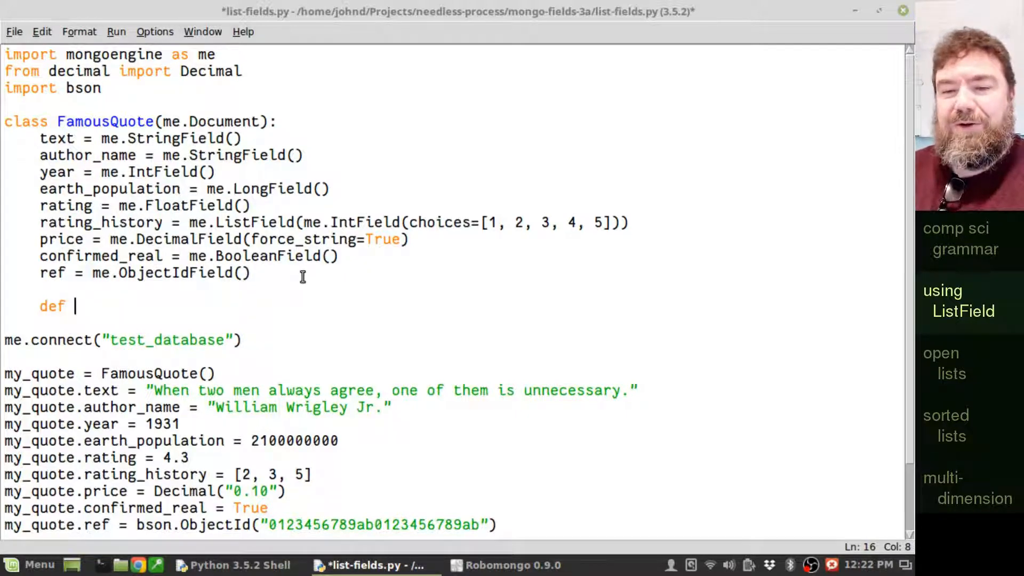
text(cala)
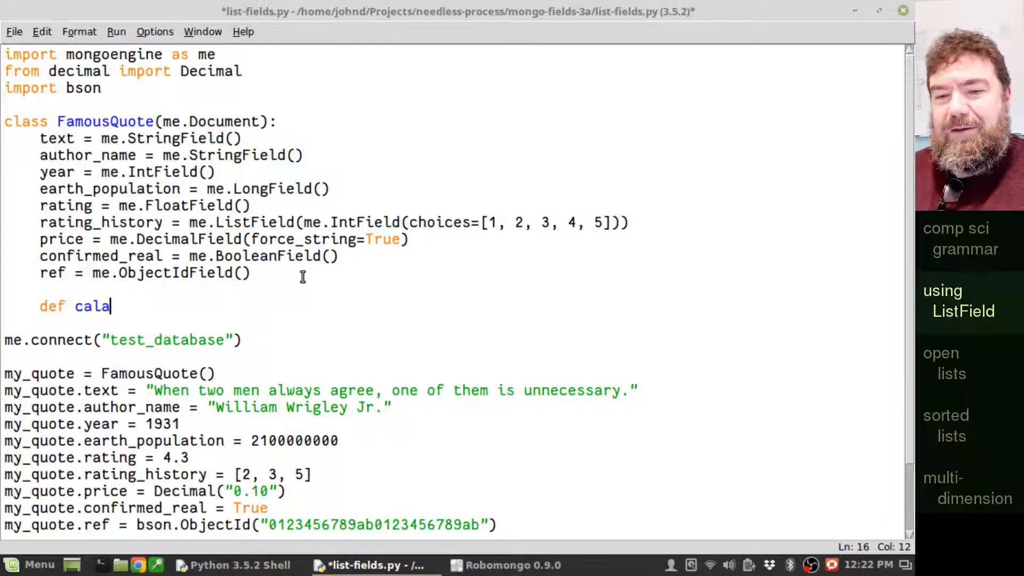
text(c_rating)
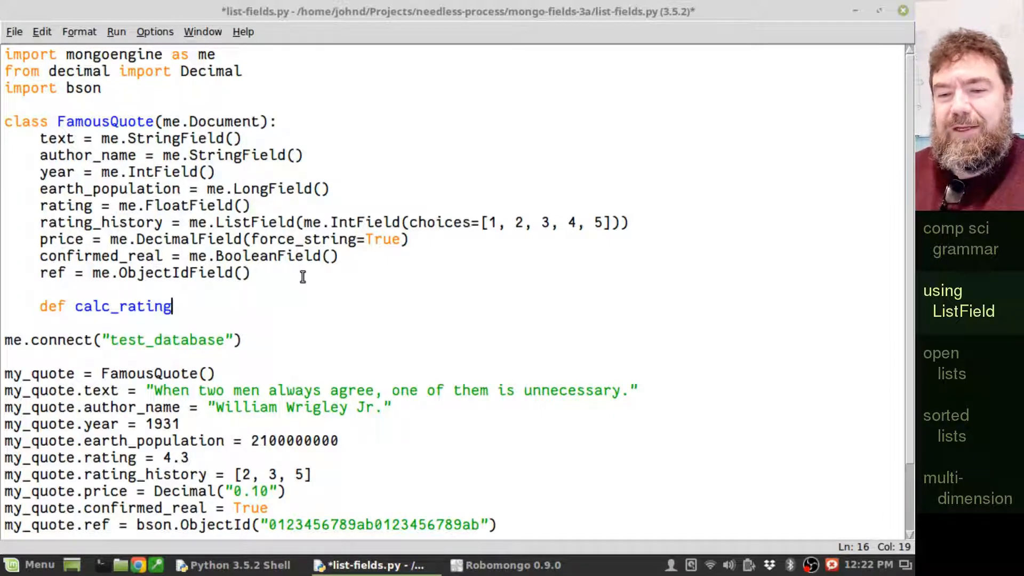
text((self):)
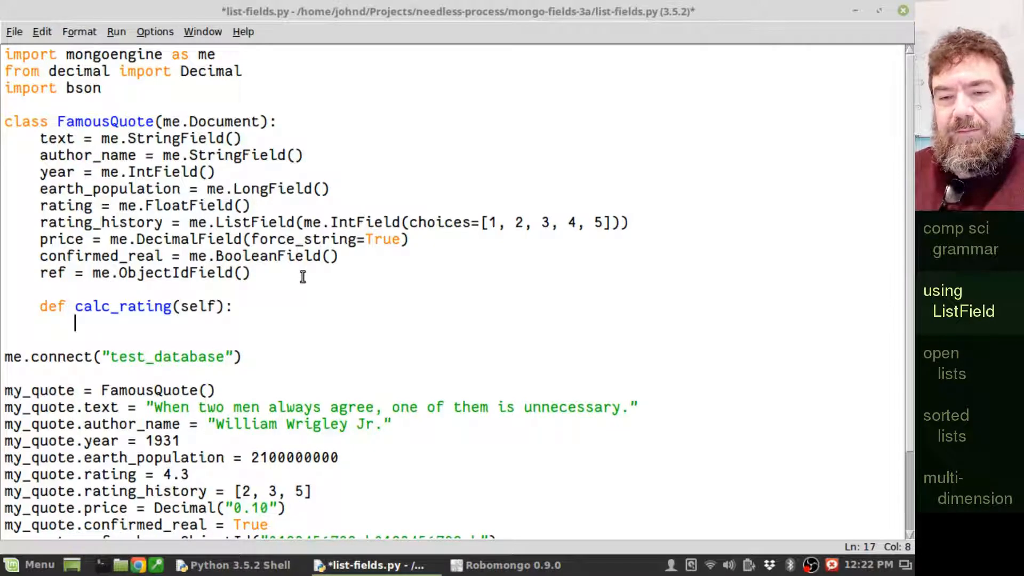
text(self.rat)
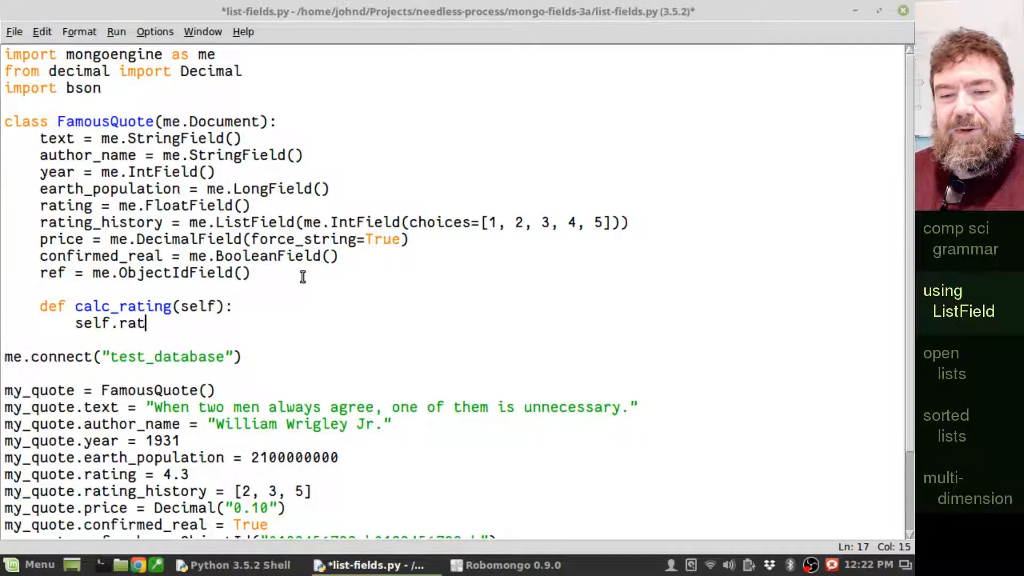
text(ing =)
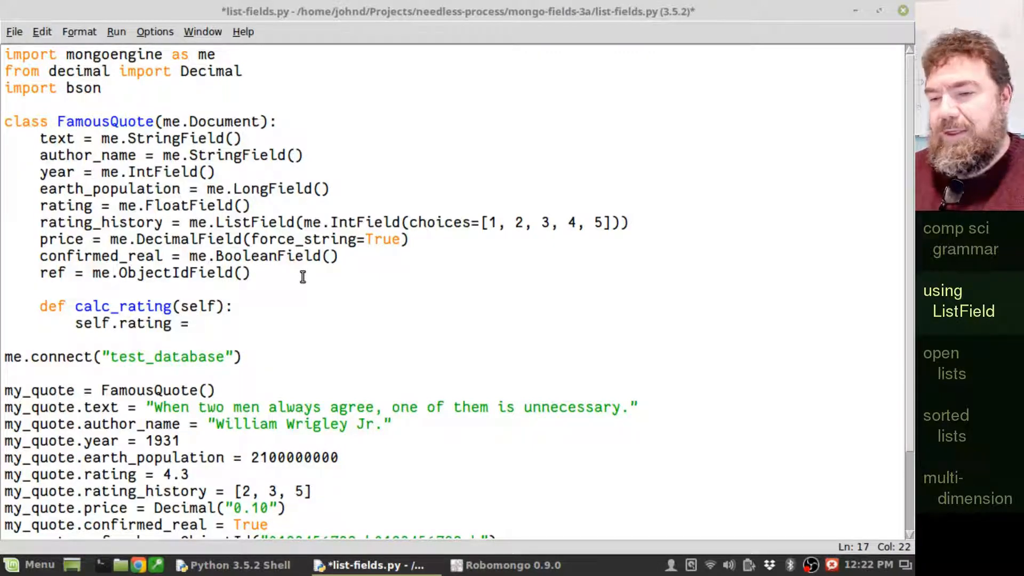
text(mean()
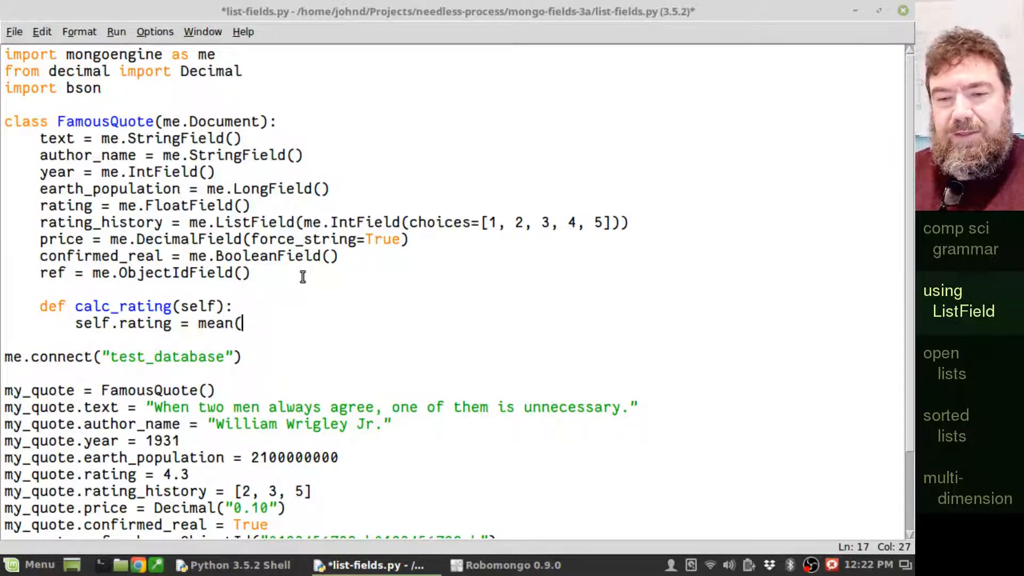
text(self.rating_)
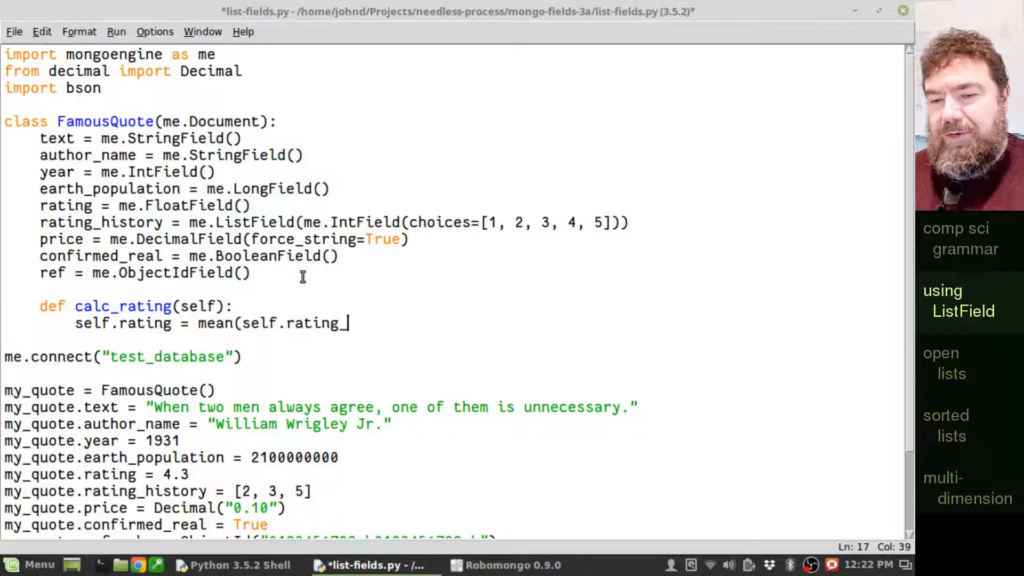
text(history)
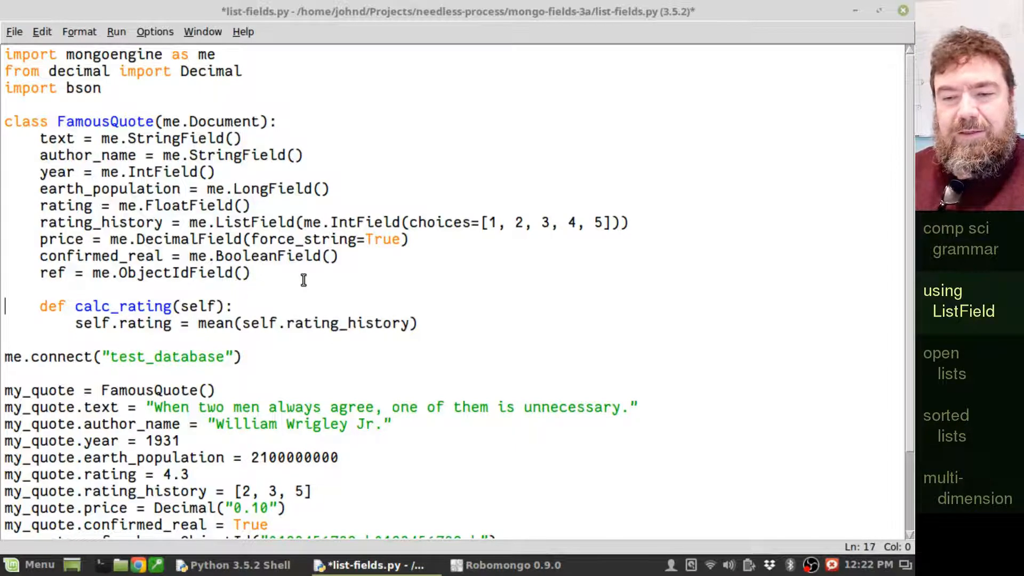
click(6, 104)
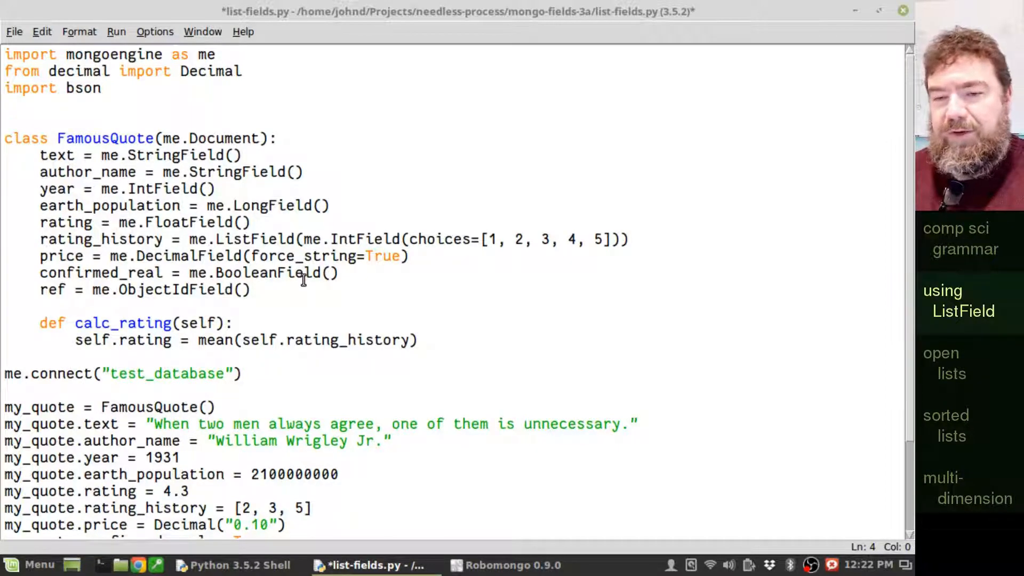
- Add 'from statistics import mean' on a new line below import bson
text(import)
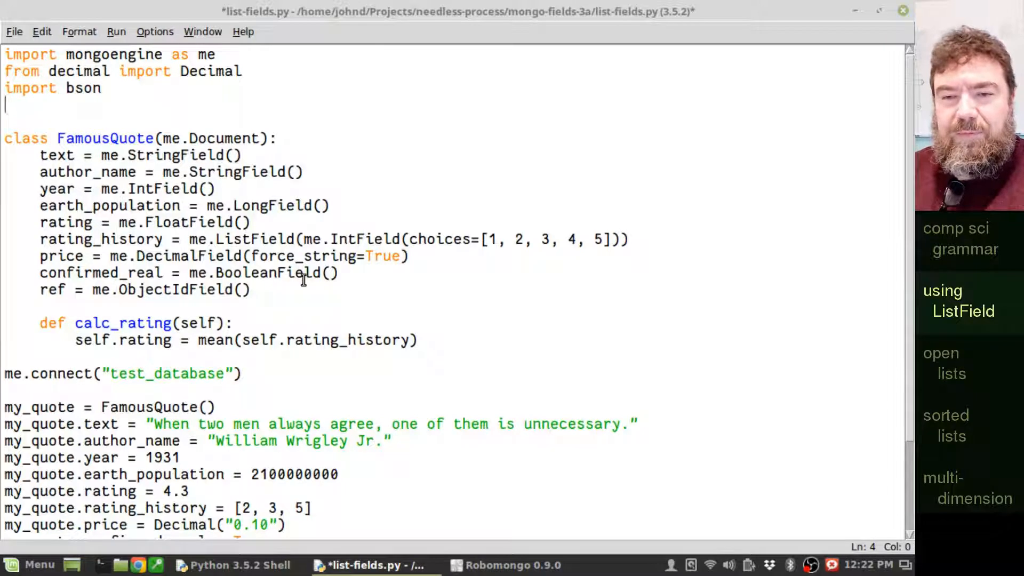
text(from statistics i)
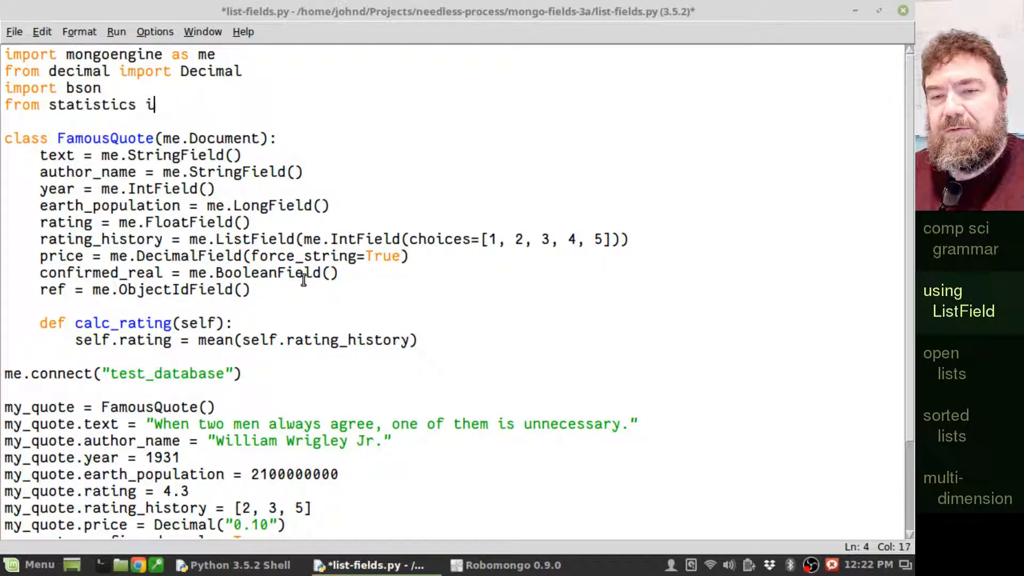
text(mport mean)
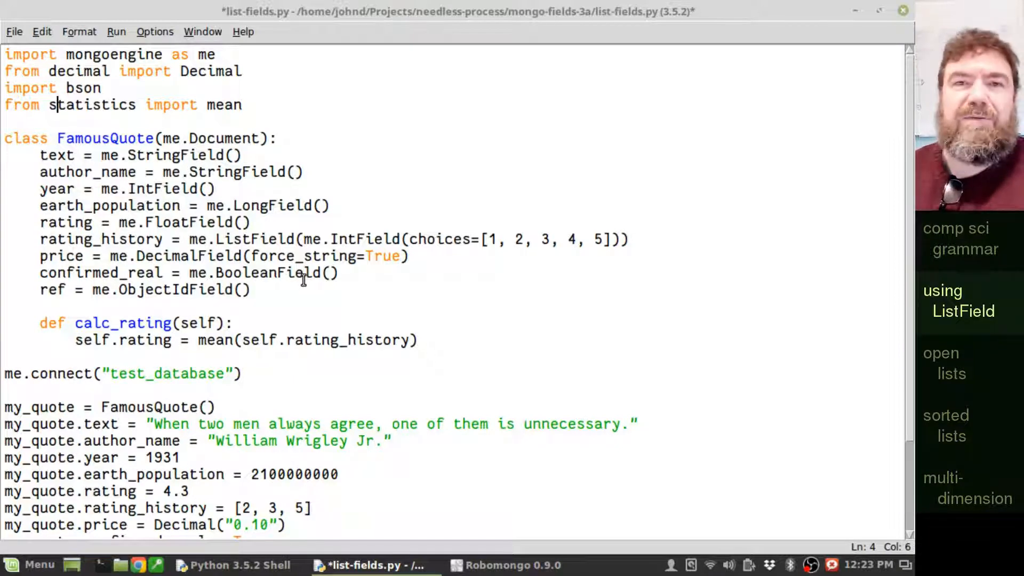
click(59, 290)
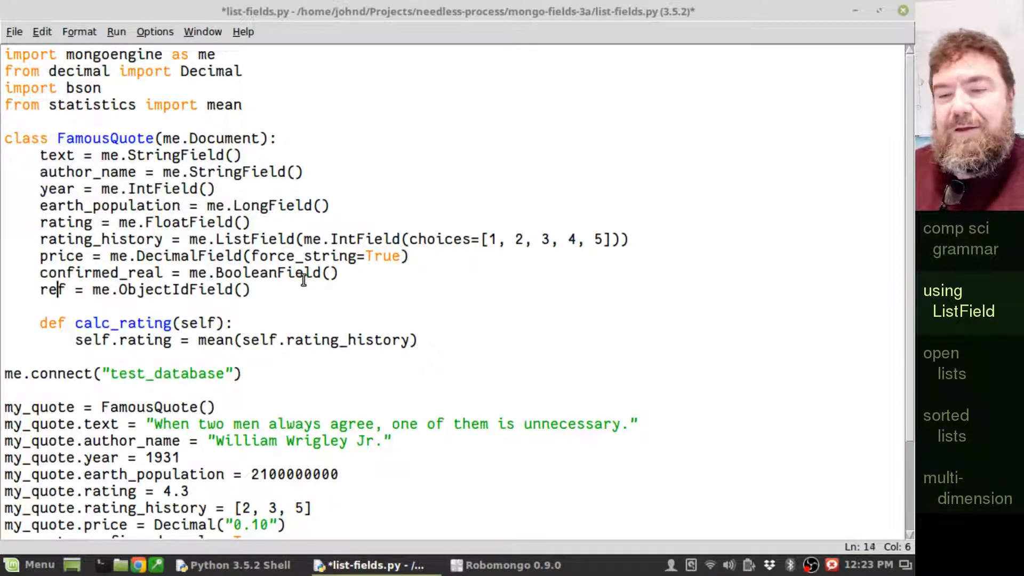
click(76, 340)
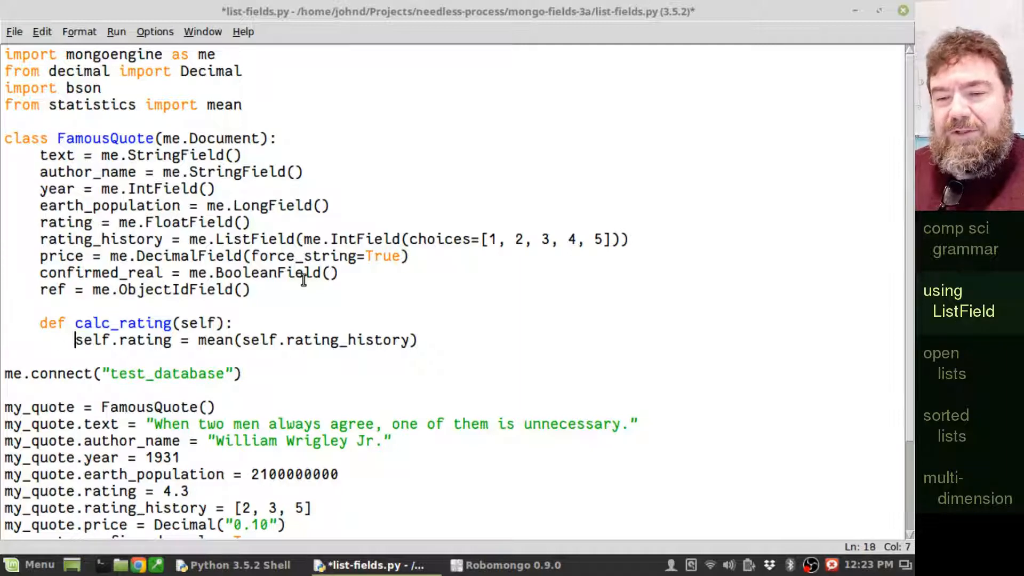
- Call my_quote.calc_rating() right after the rating_history = [2, 3, 5] assignment
click(75, 323)
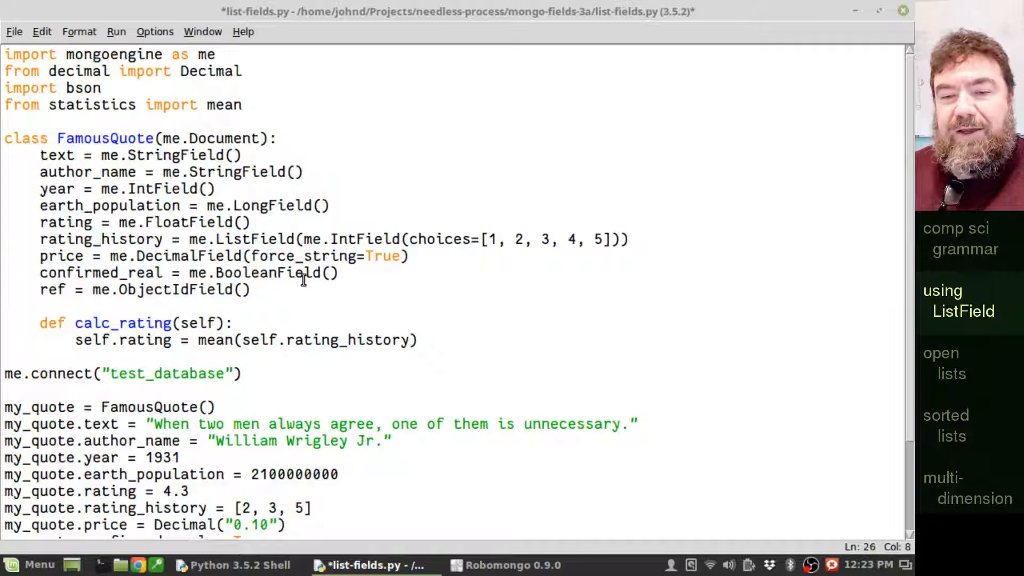
scroll(down, 3)
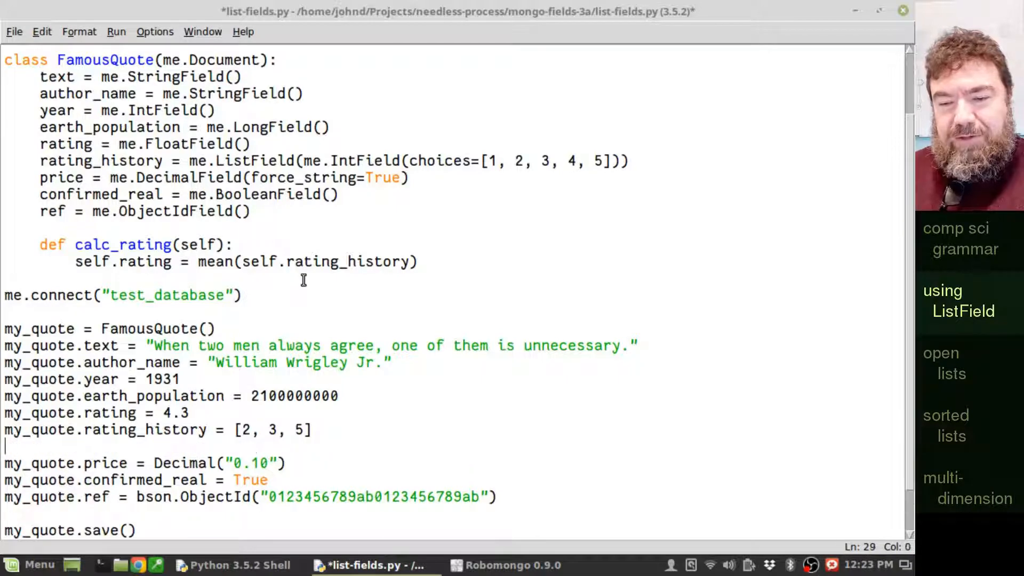
text(my_quote.)
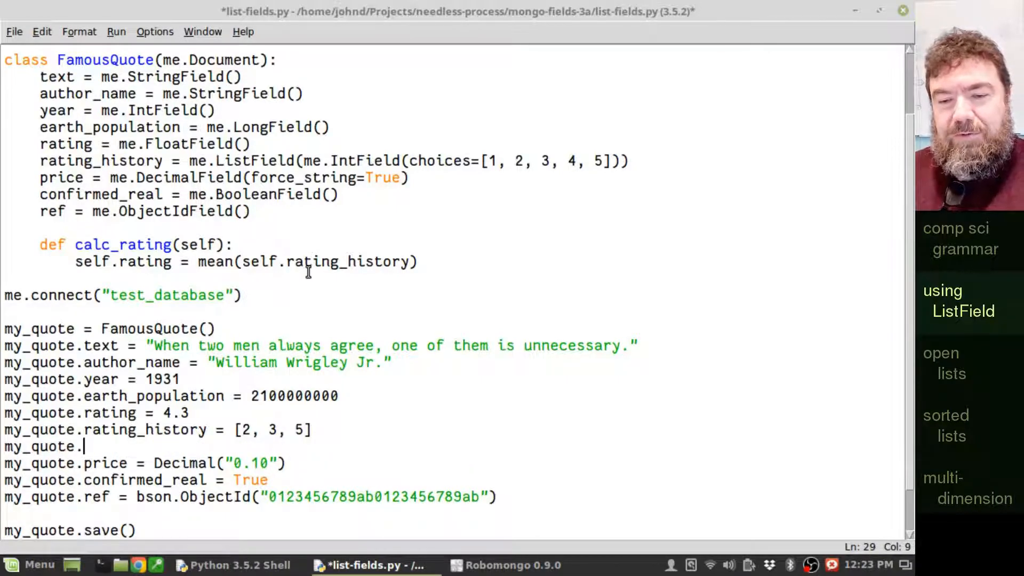
text(calc_rating()
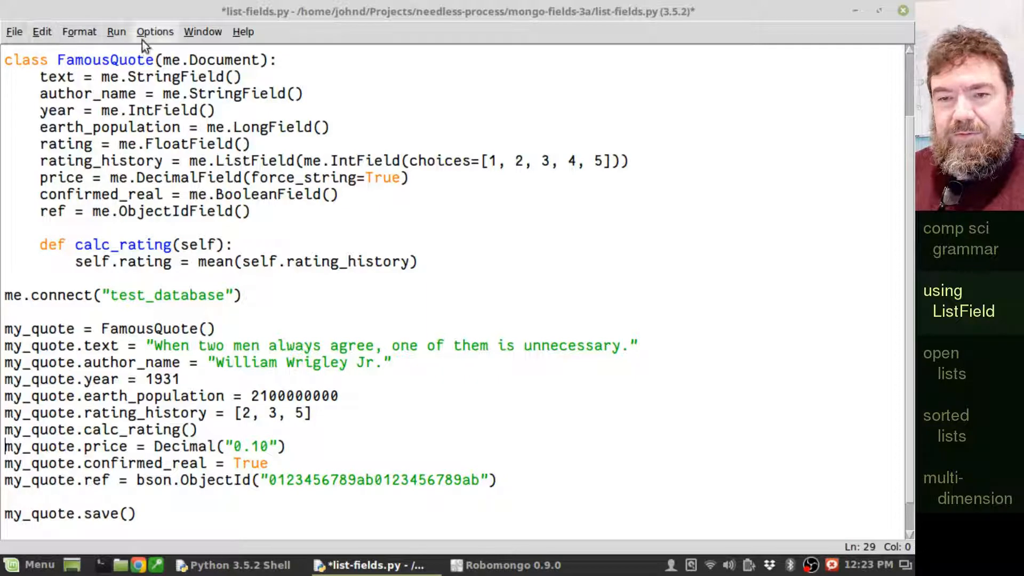
click(13, 31)
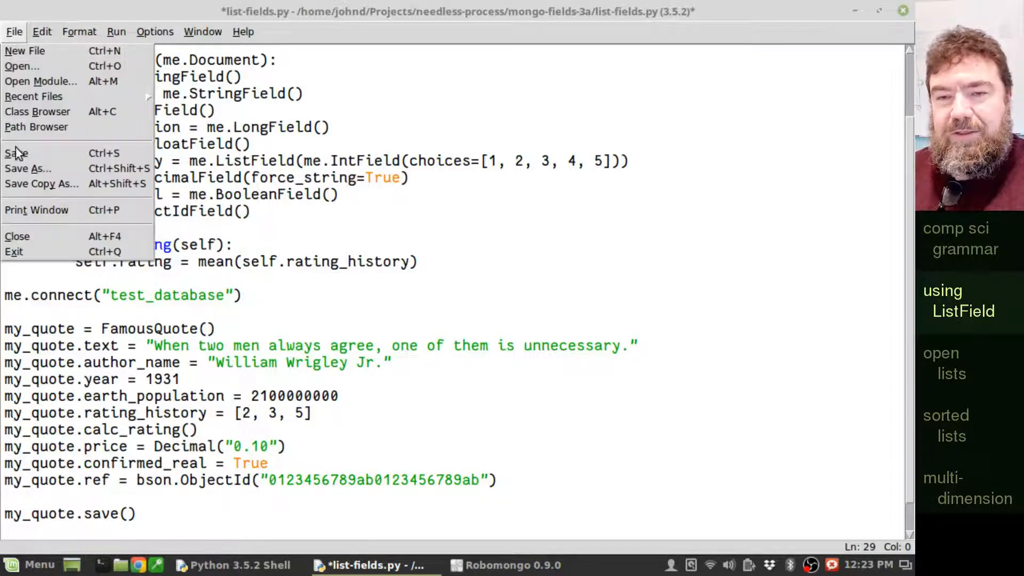
- Save and run the script, which prints rating 3.3333333333333335 from the history
click(117, 32)
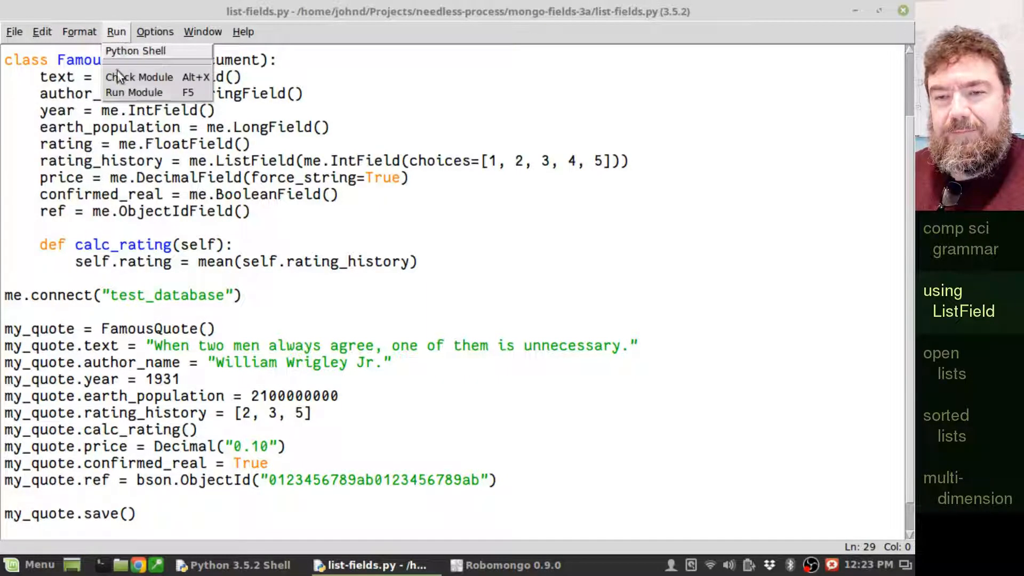
click(134, 92)
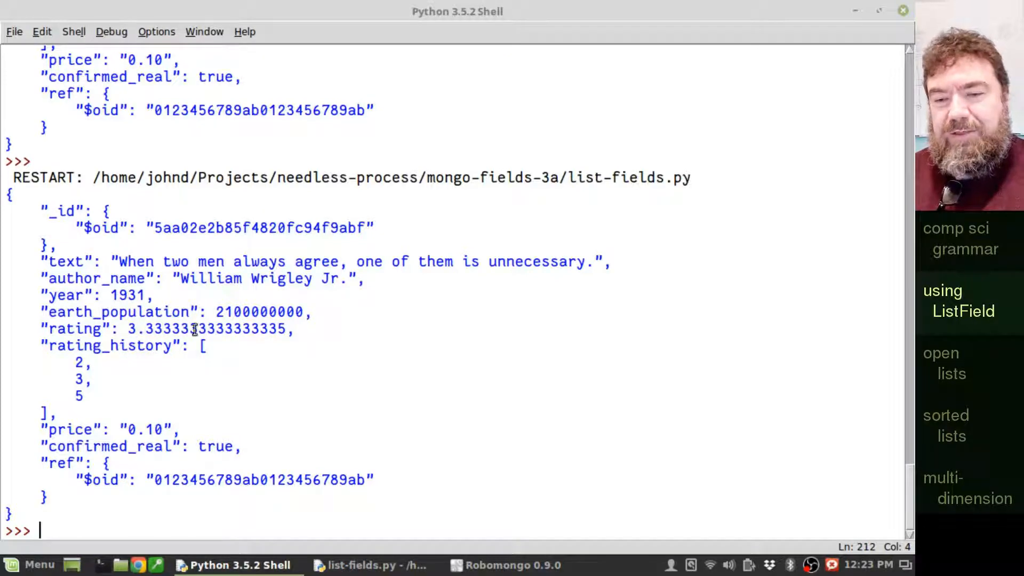
mouse_move(374, 535)
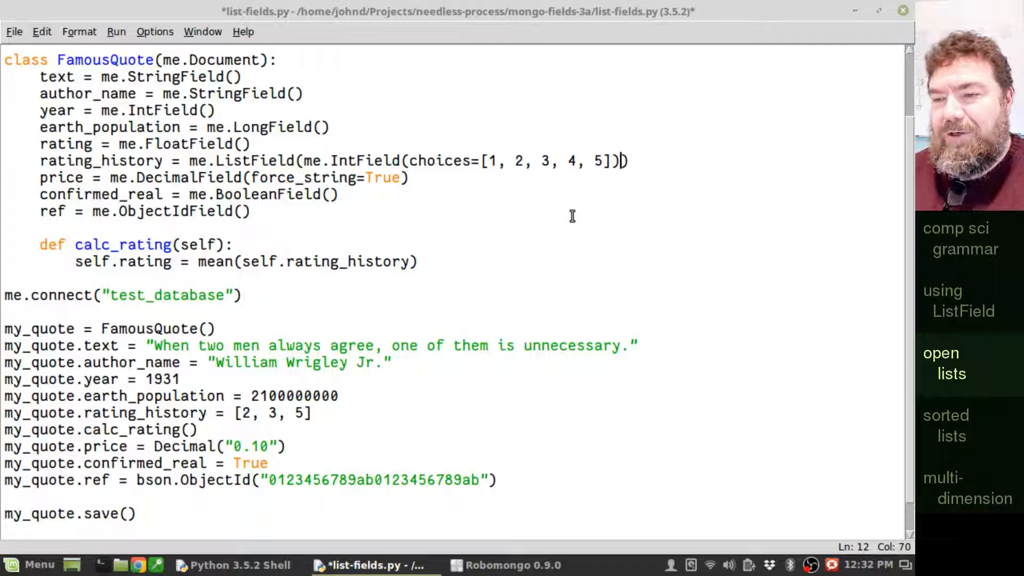
text())
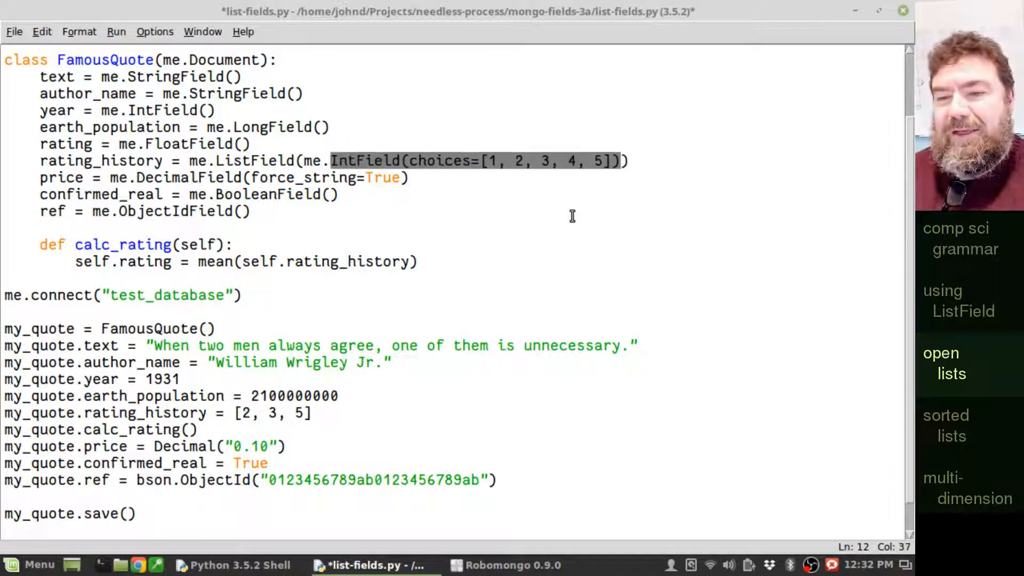
- Replace the IntField choices argument with DynamicField() inside the rating_history ListField
key(Delete)
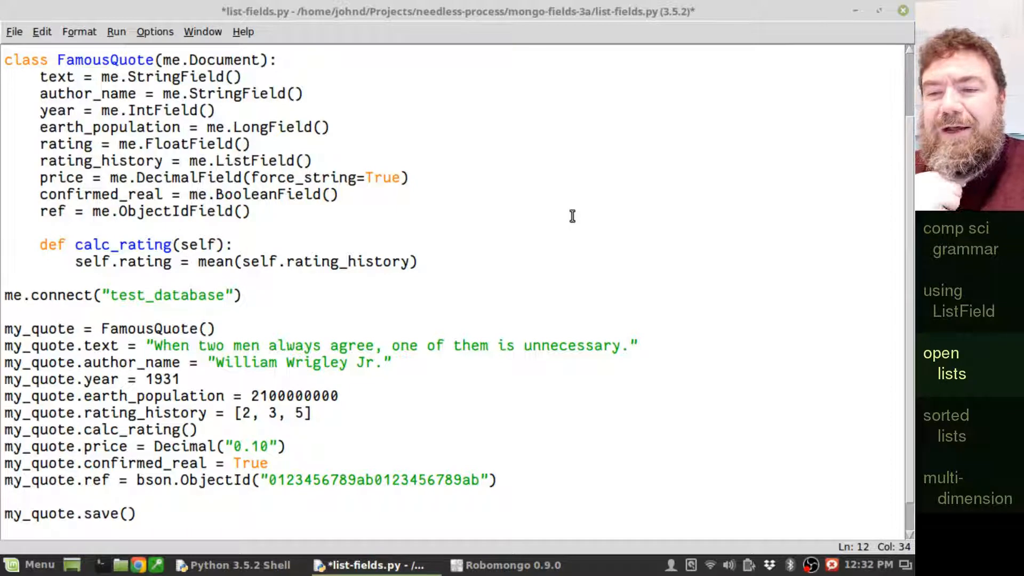
click(304, 161)
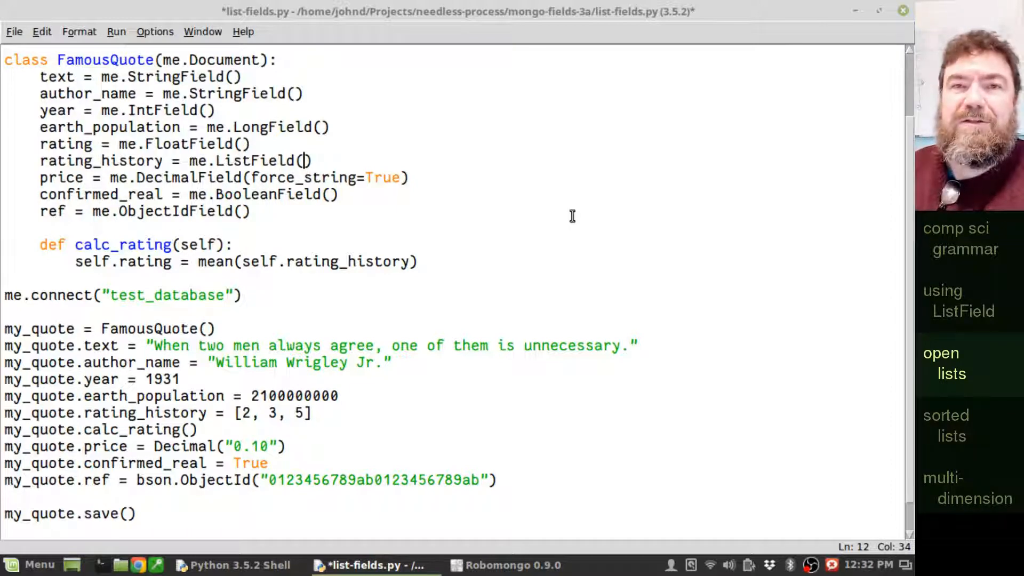
text(D)
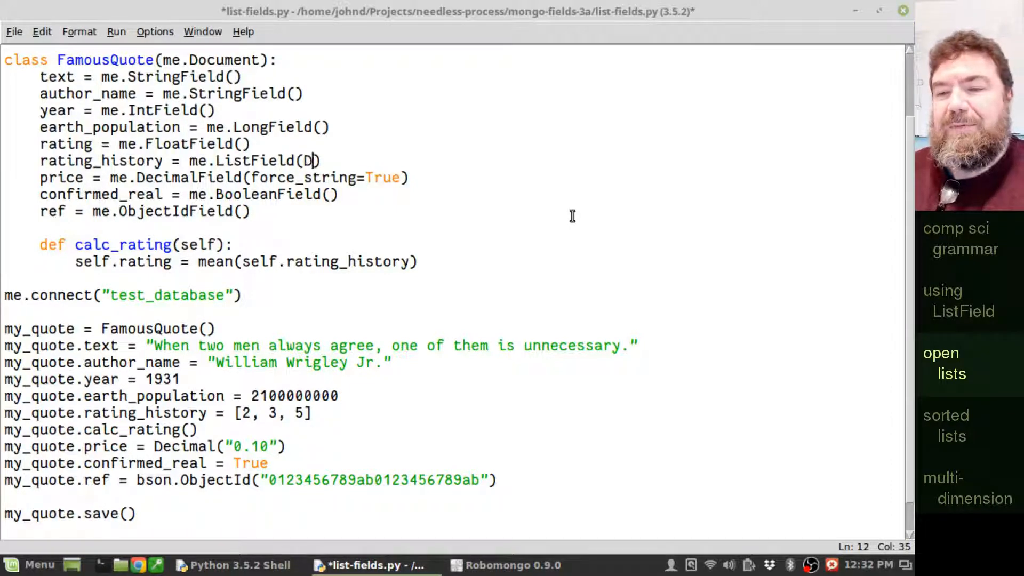
text(ynamic)
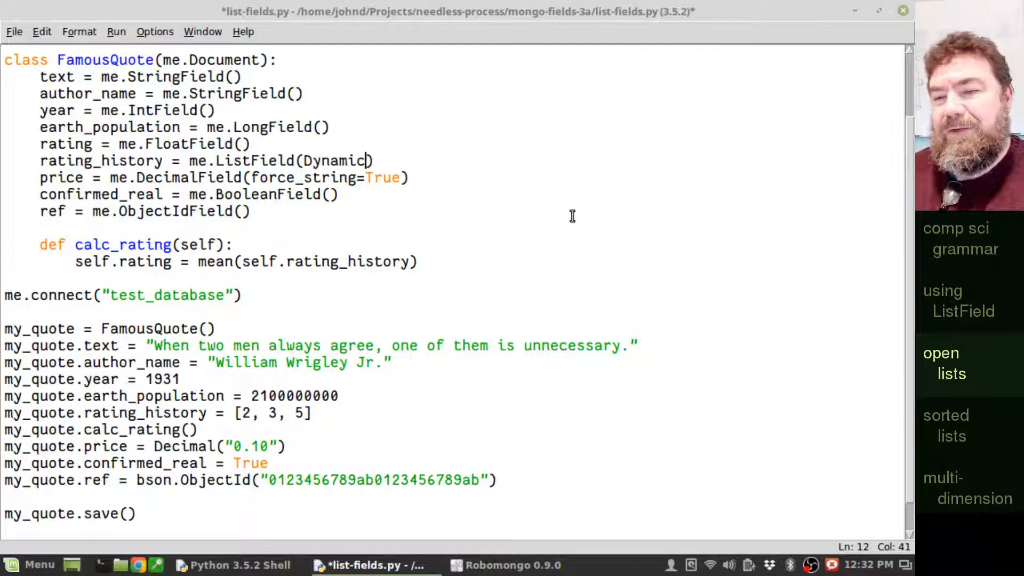
text(Field)
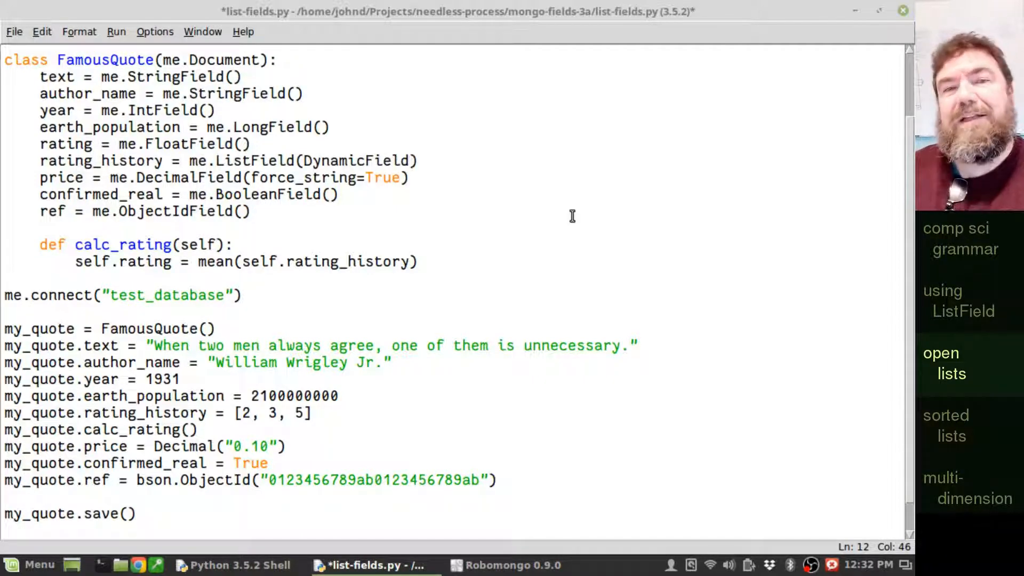
text(())
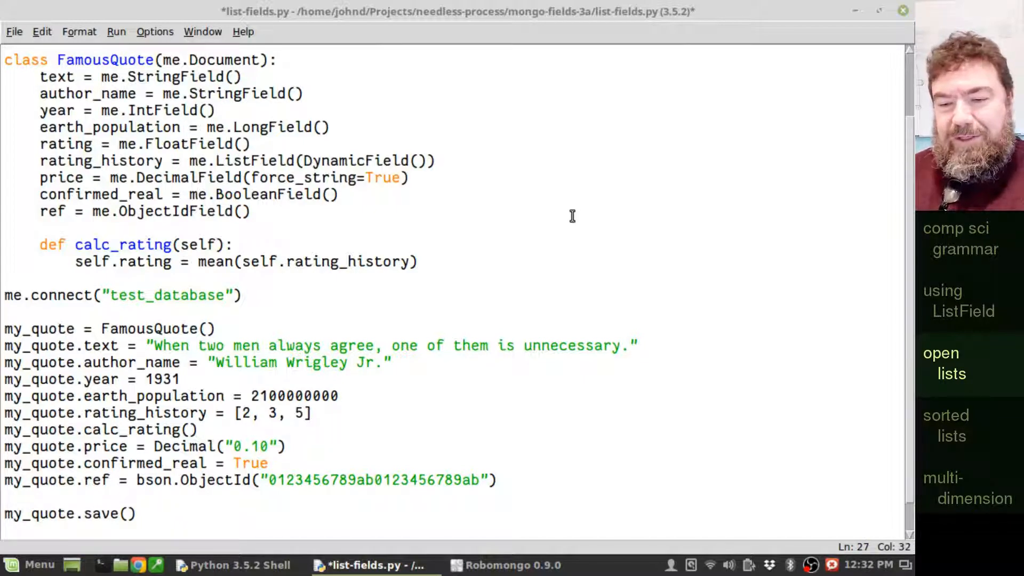
- Insert None after 3 so the sample history reads [2, 3, None, 5]
text(None)
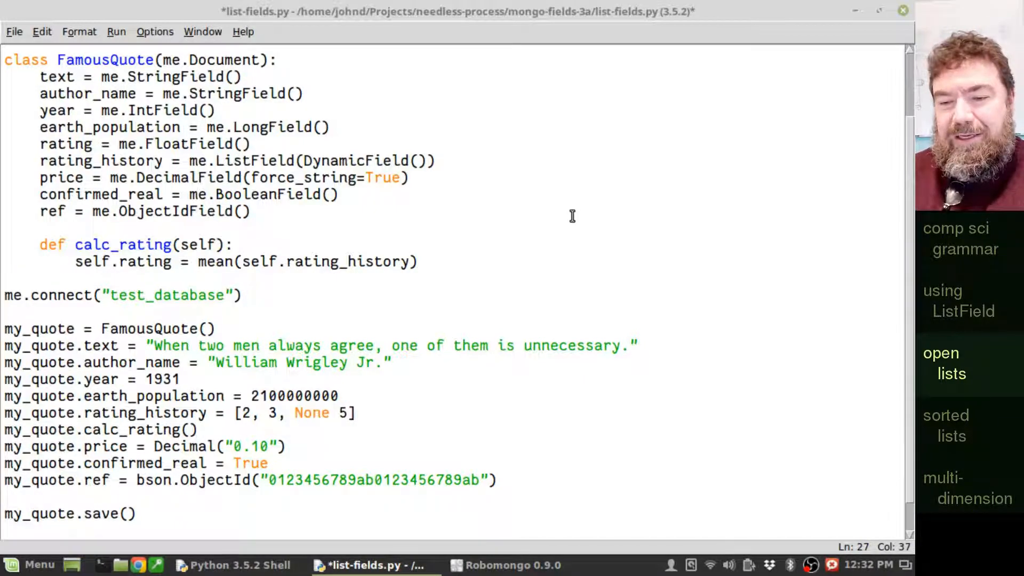
text(,)
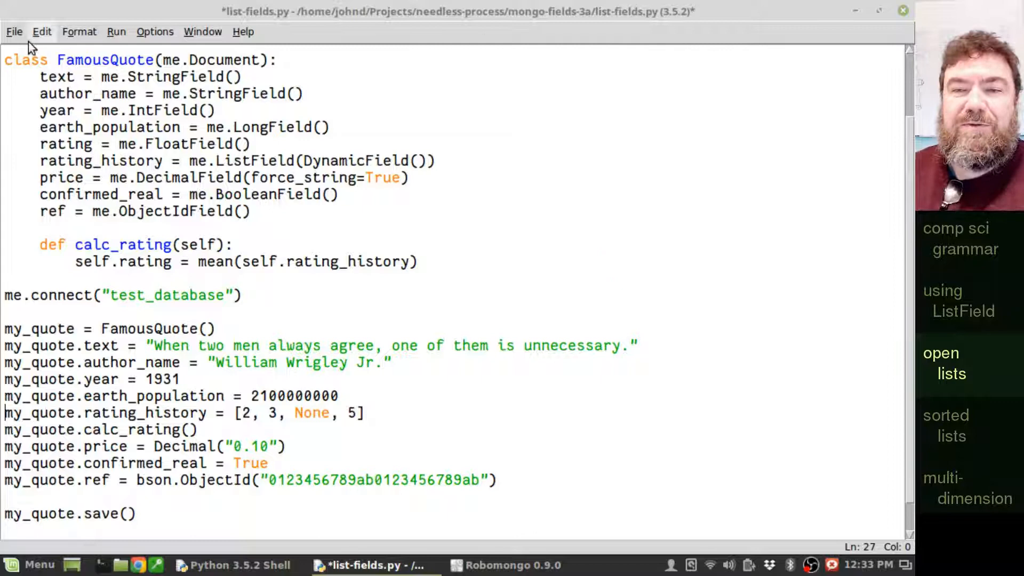
click(14, 32)
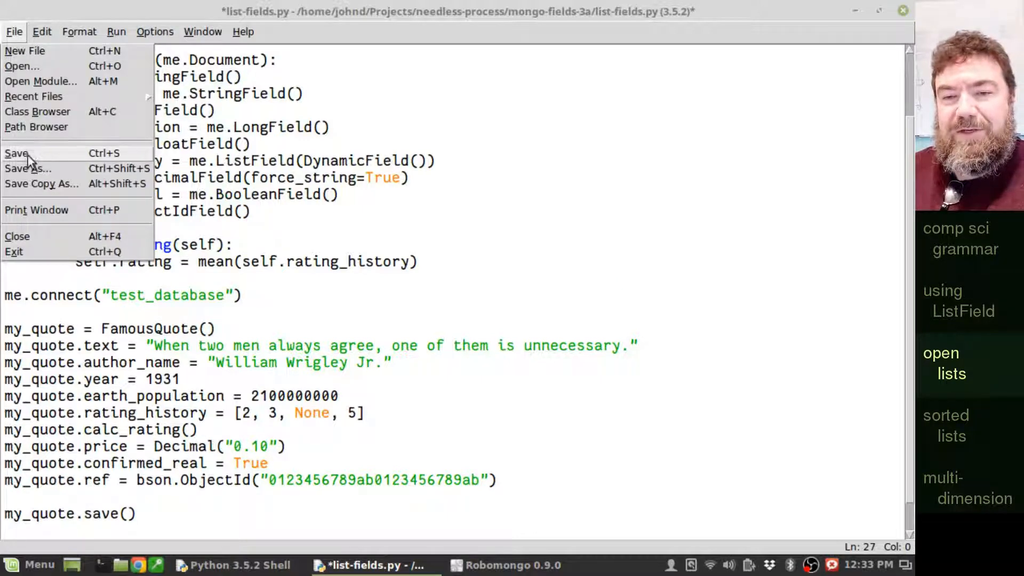
- Save and run the script, then prefix DynamicField with me. and save again
click(116, 32)
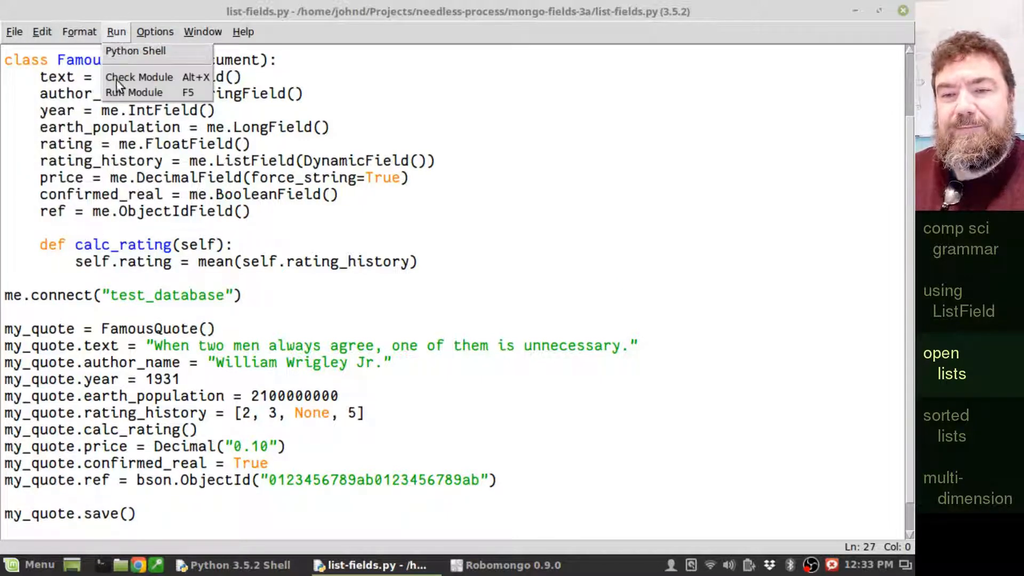
click(134, 92)
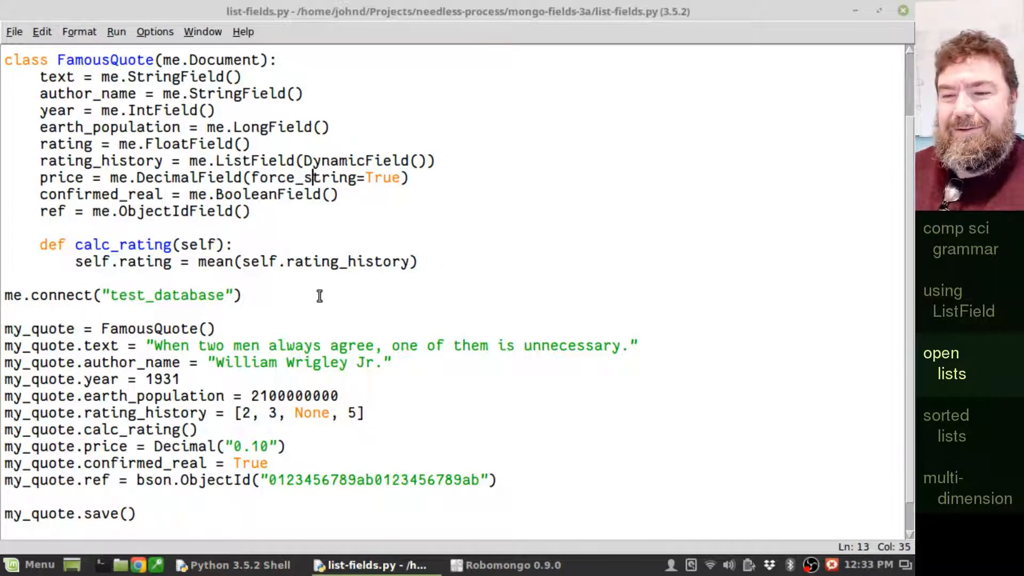
text(me.)
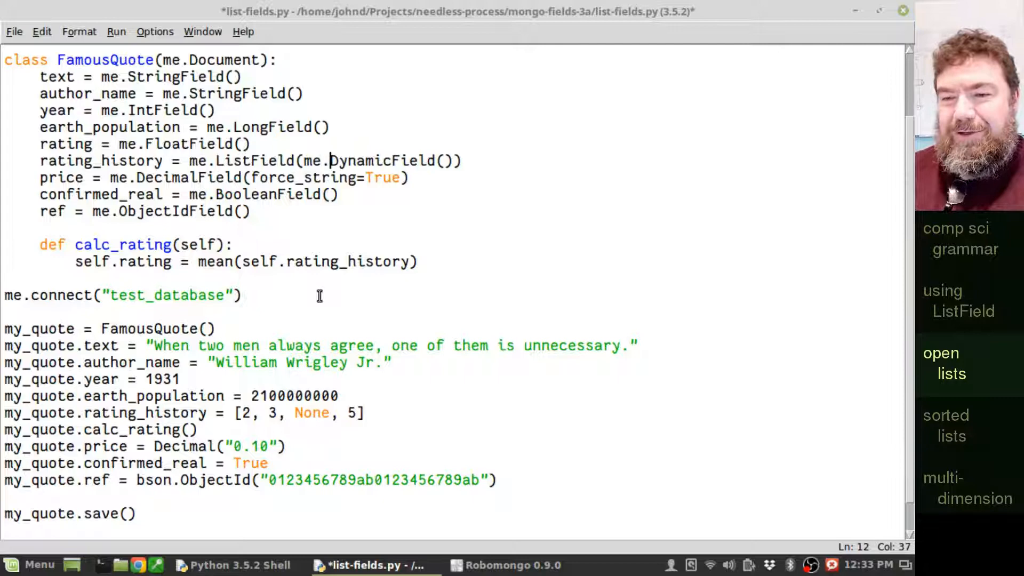
click(13, 32)
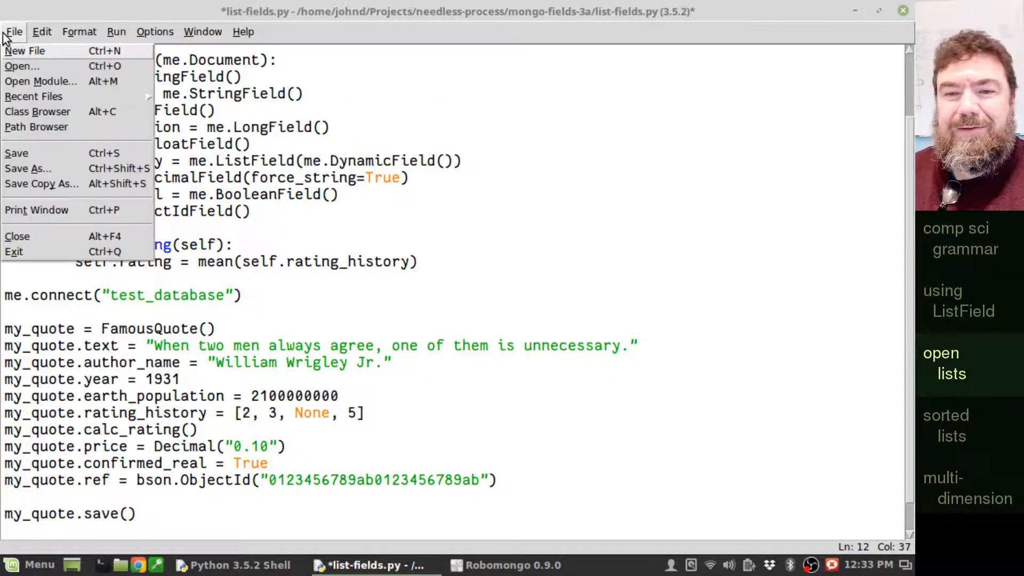
click(15, 153)
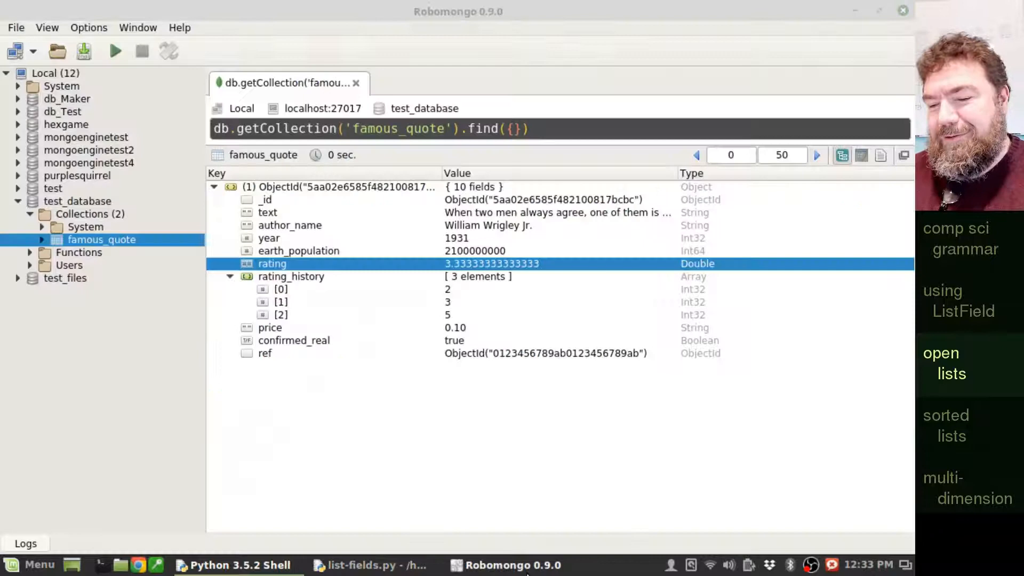
- Check the NoneType TypeError in the shell and start rewriting calc_rating's list comprehension
click(239, 565)
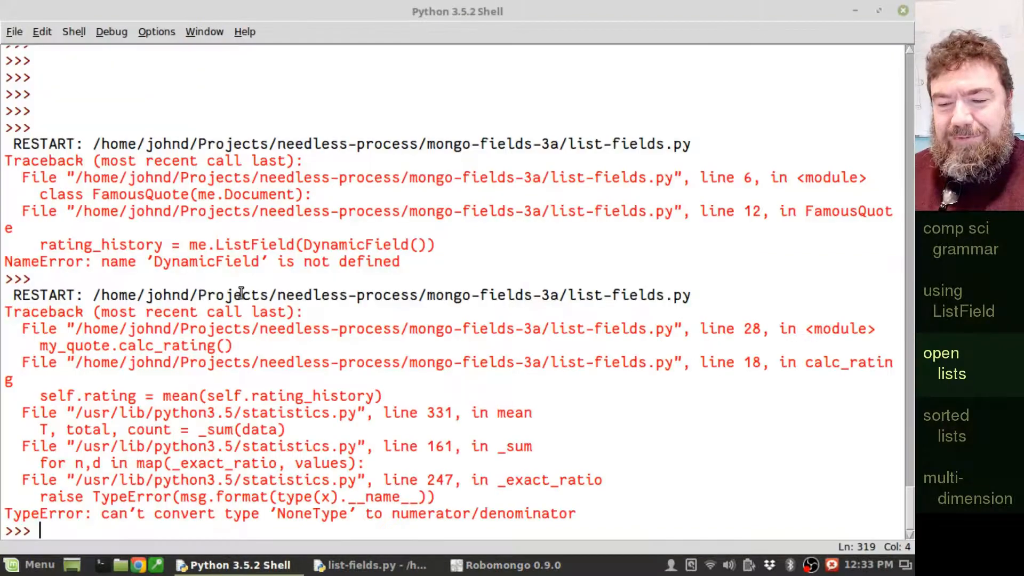
click(369, 565)
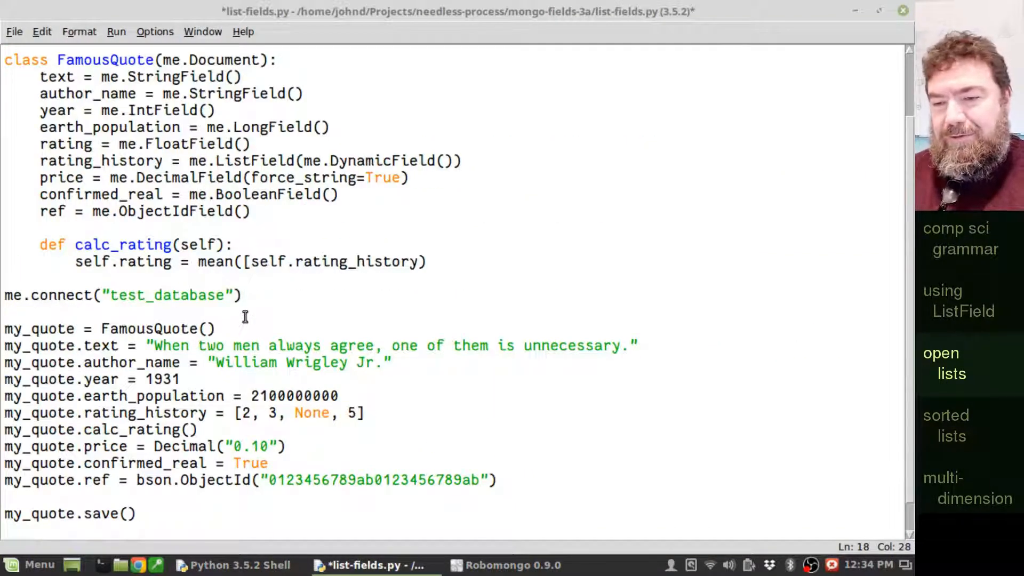
text(n for n in)
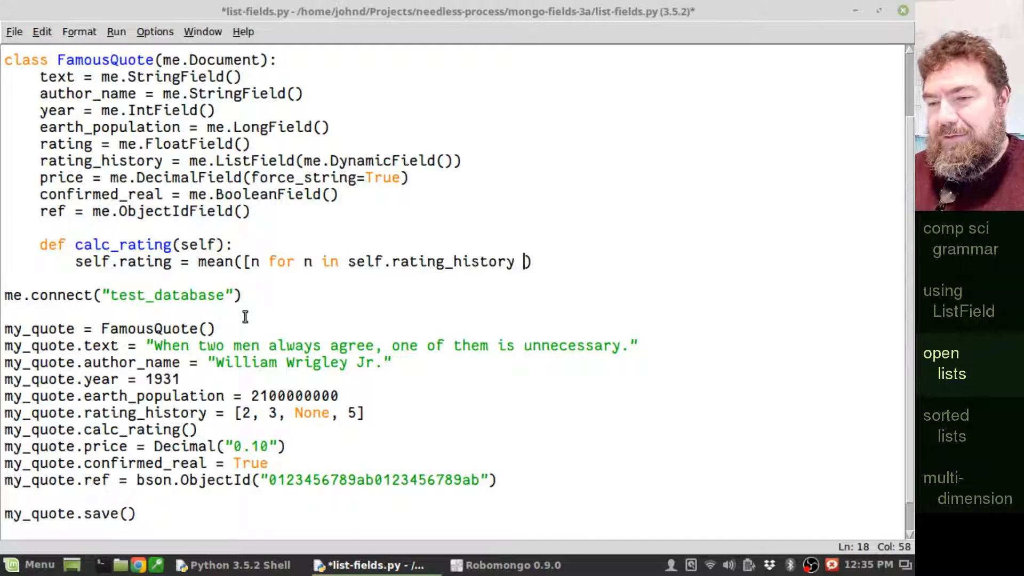
- Add an 'if n is not None' filter to calc_rating's list comprehension
text(if n is not)
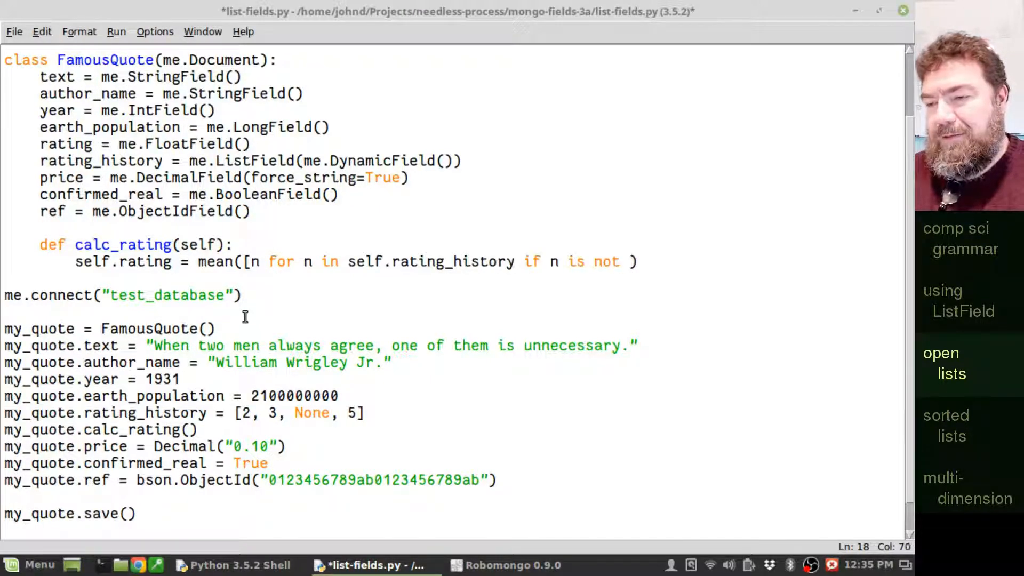
text(None)
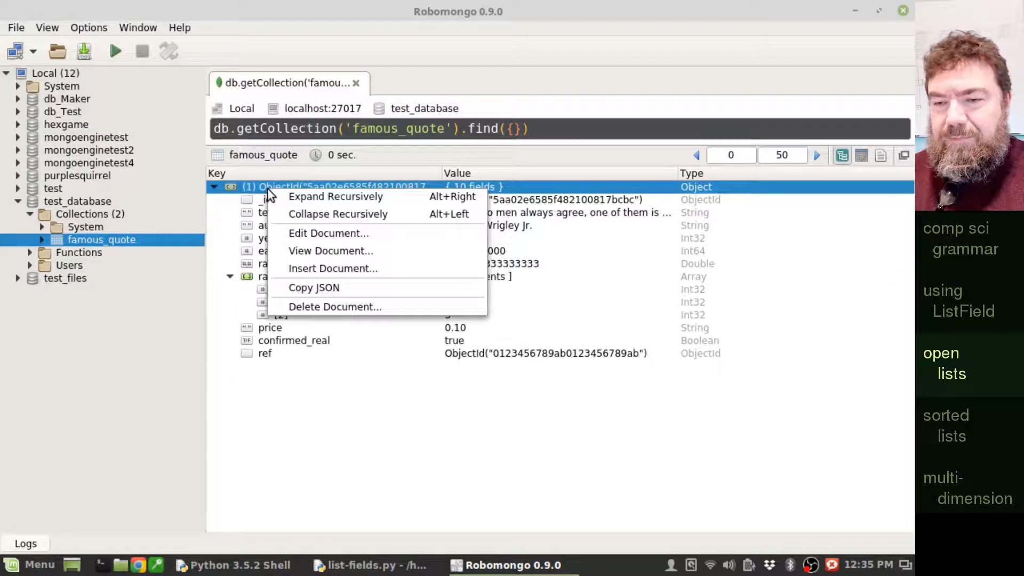
- Delete the old quote document and expand the new one's rating_history to inspect its null entry
click(335, 306)
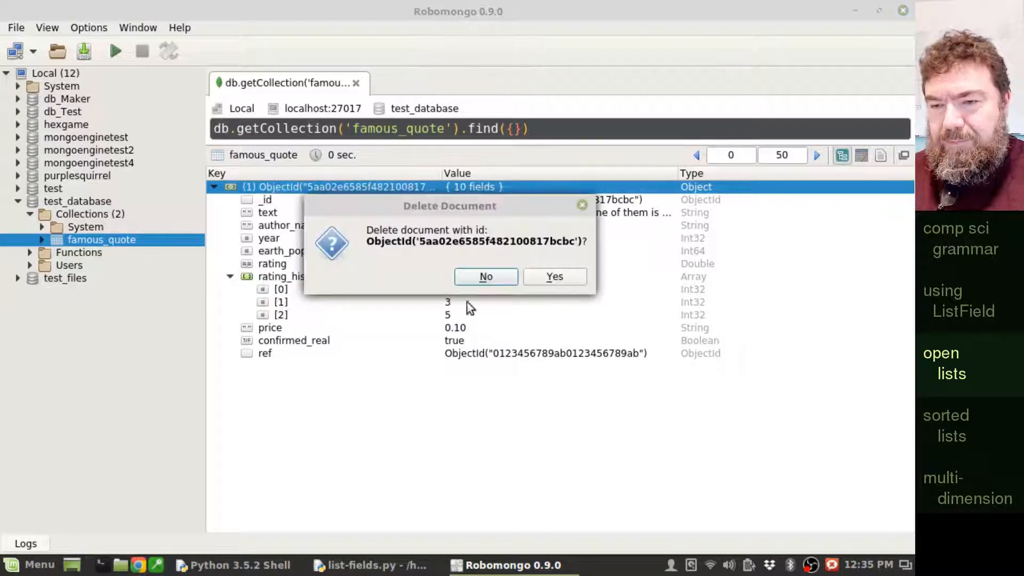
click(553, 276)
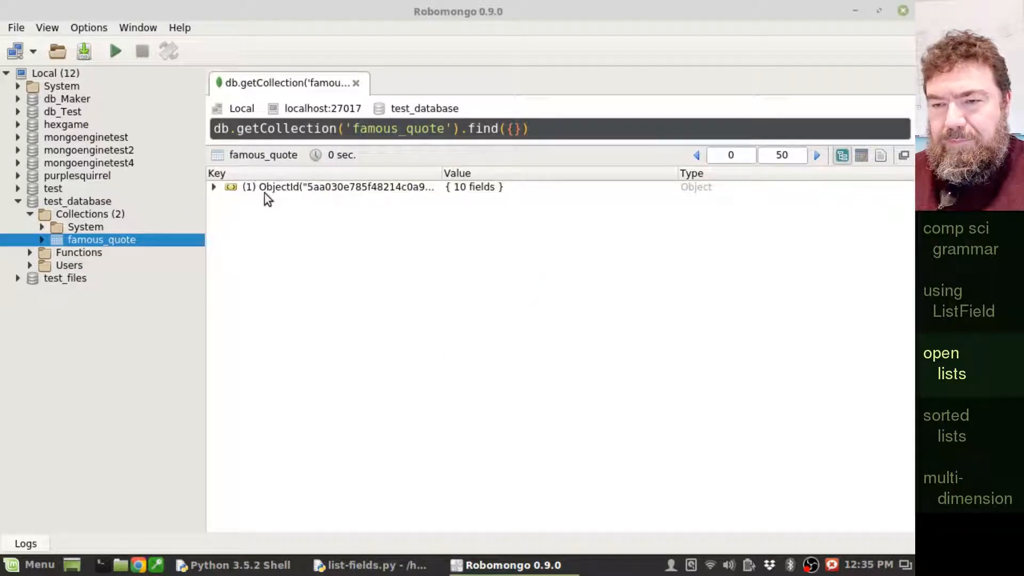
click(213, 186)
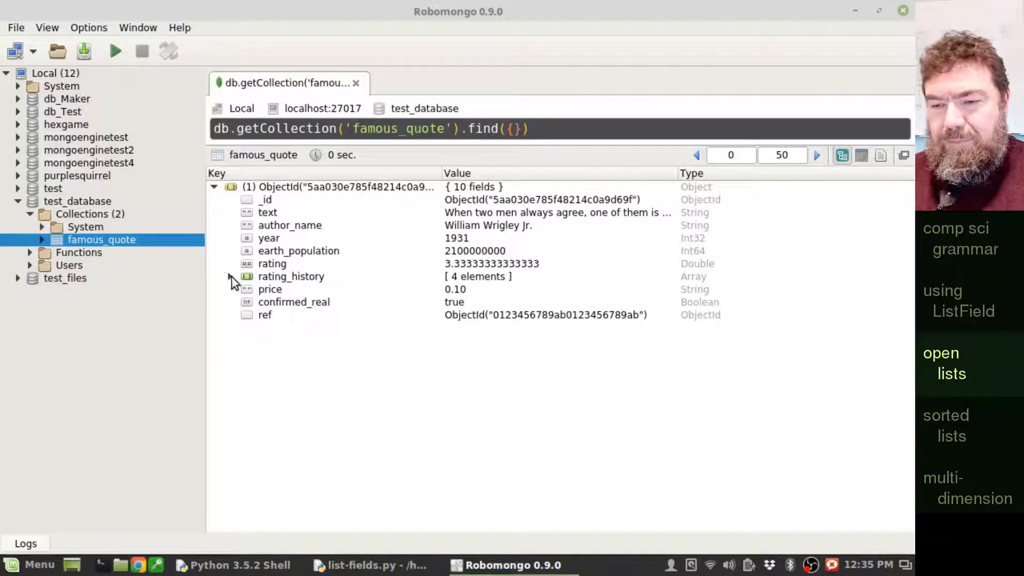
click(230, 277)
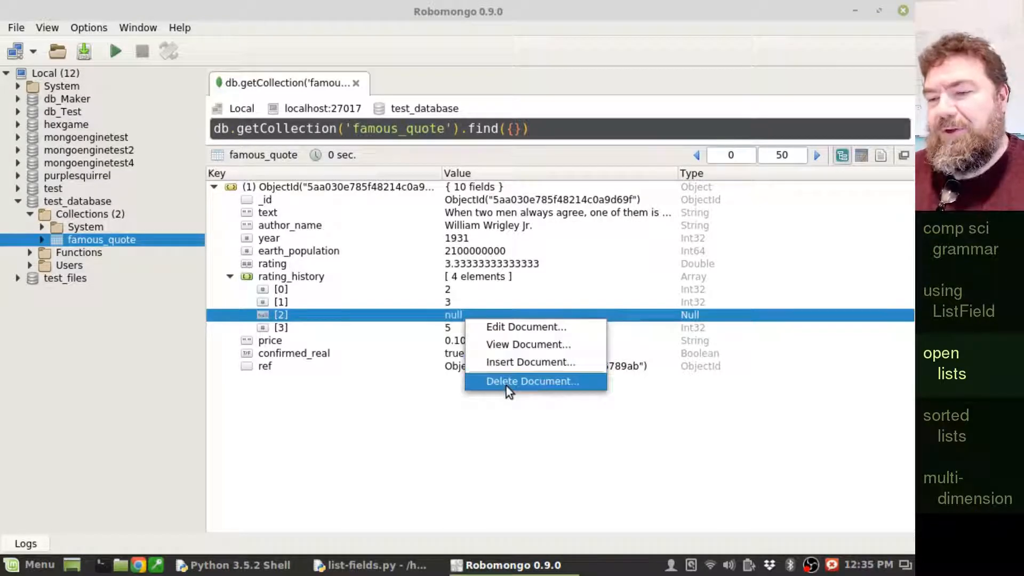
mouse_move(528, 344)
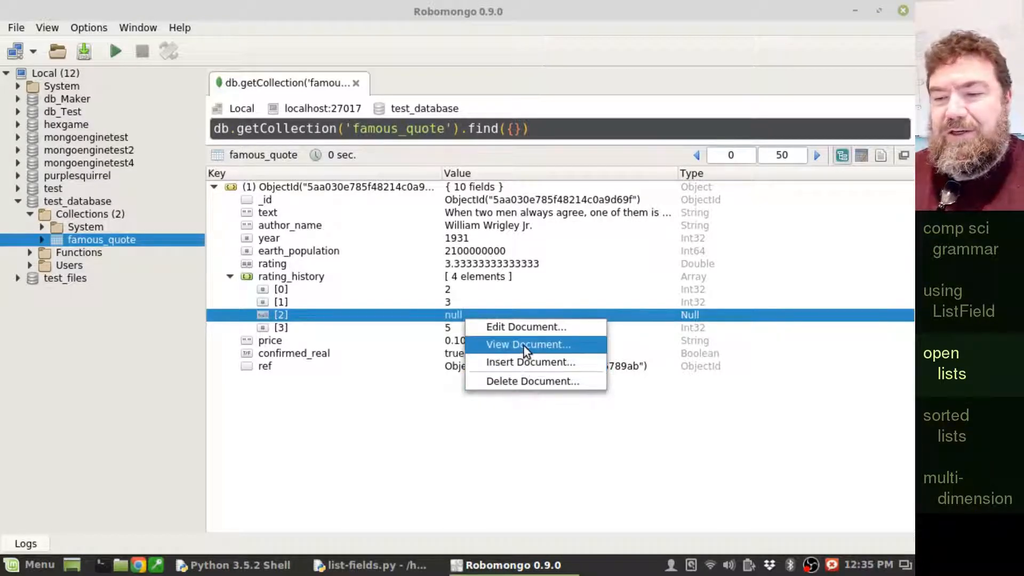
click(527, 344)
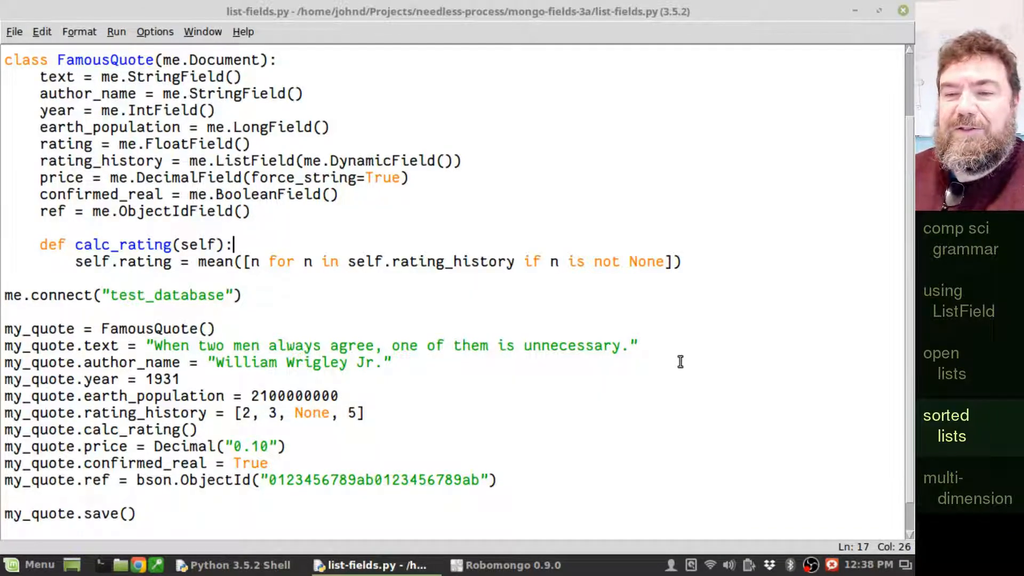
- Make rating_history a SortedListField(IntField()) and change the sample ratings to [5, 2, 3, 5]
click(229, 161)
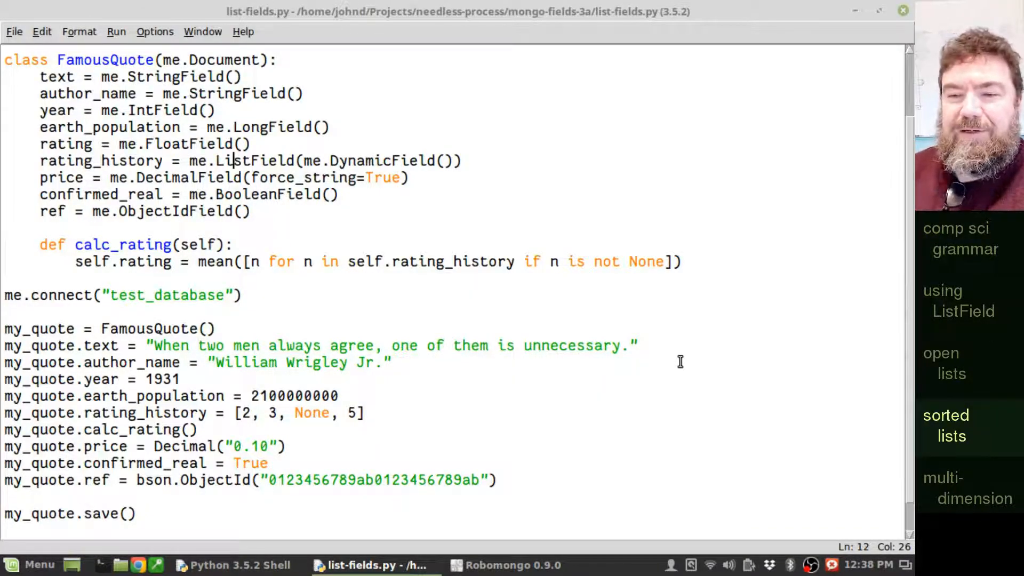
text(Sorted)
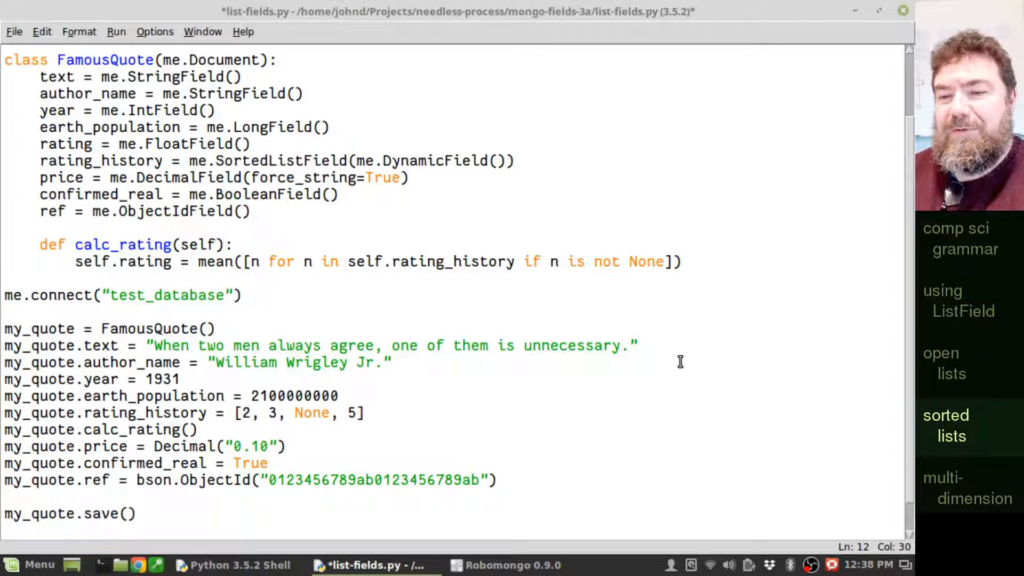
double_click(413, 161)
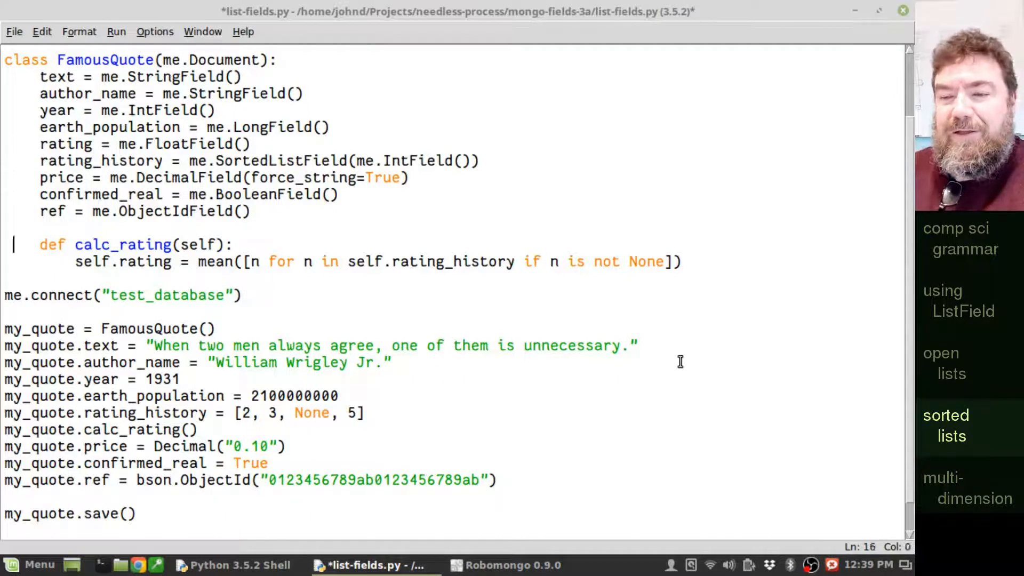
click(356, 413)
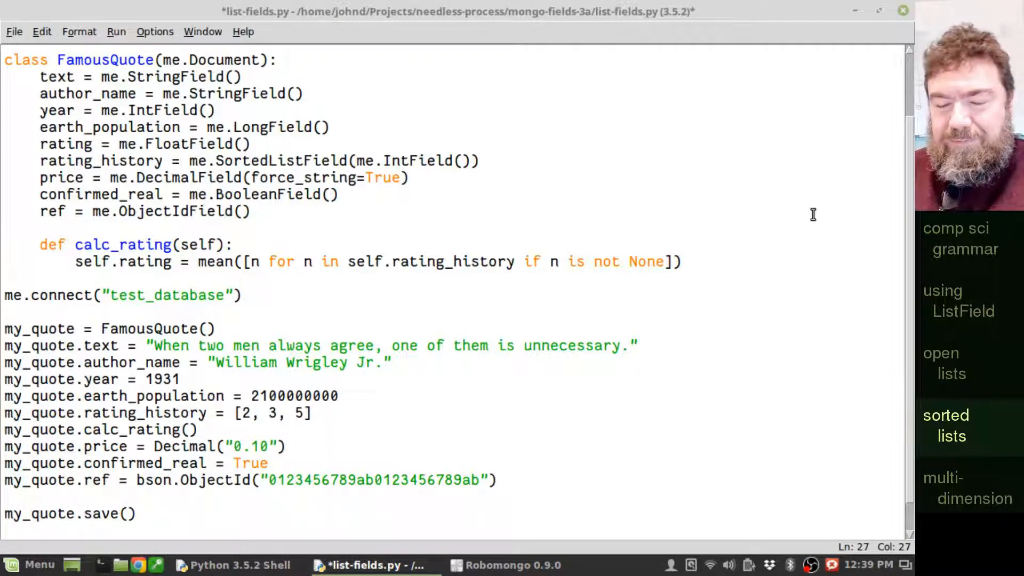
text(5,)
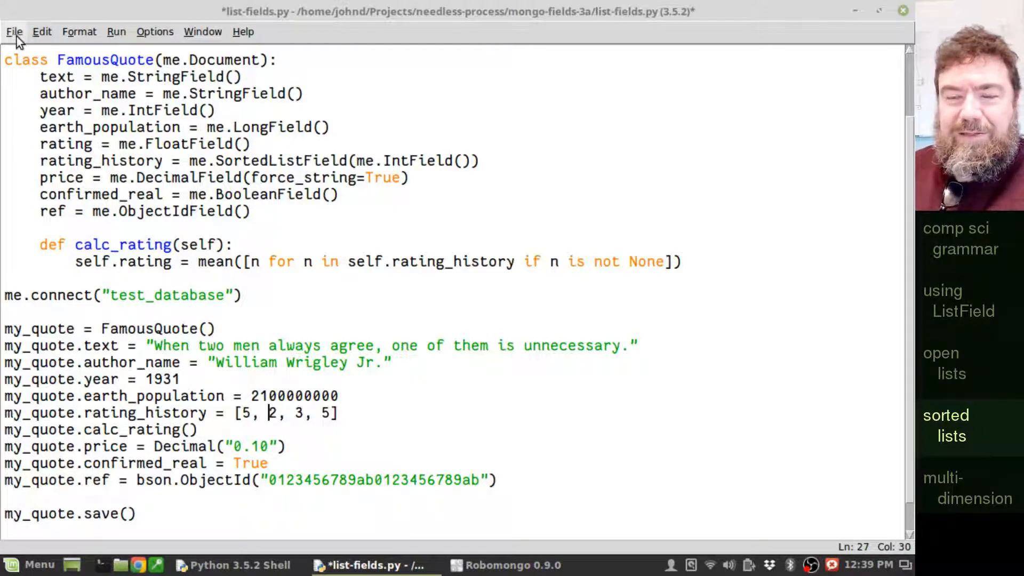
- Save and run the script, printing rating 3.75 and rating_history sorted [2, 3, 5, 5]
click(13, 32)
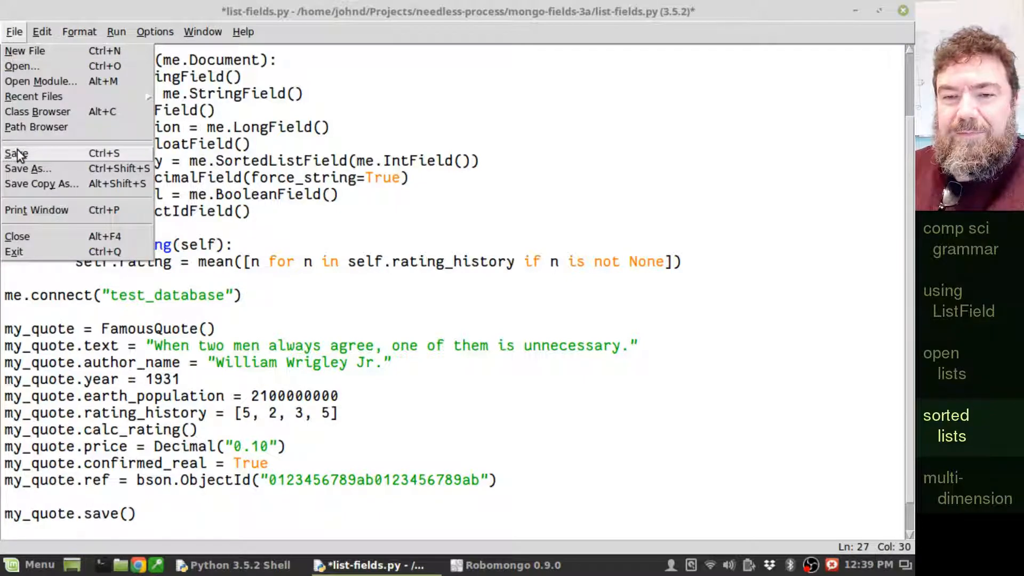
click(116, 32)
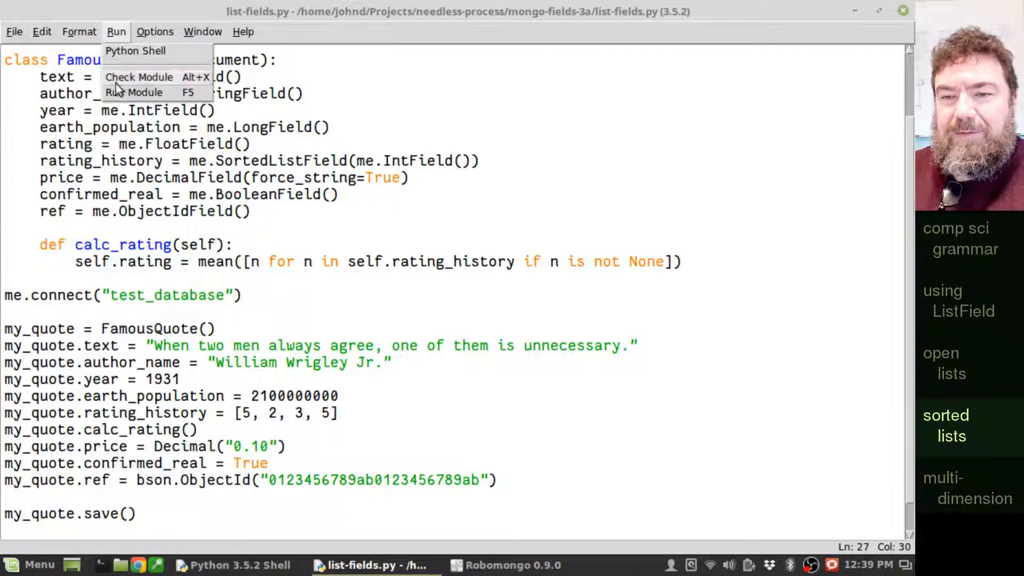
click(133, 92)
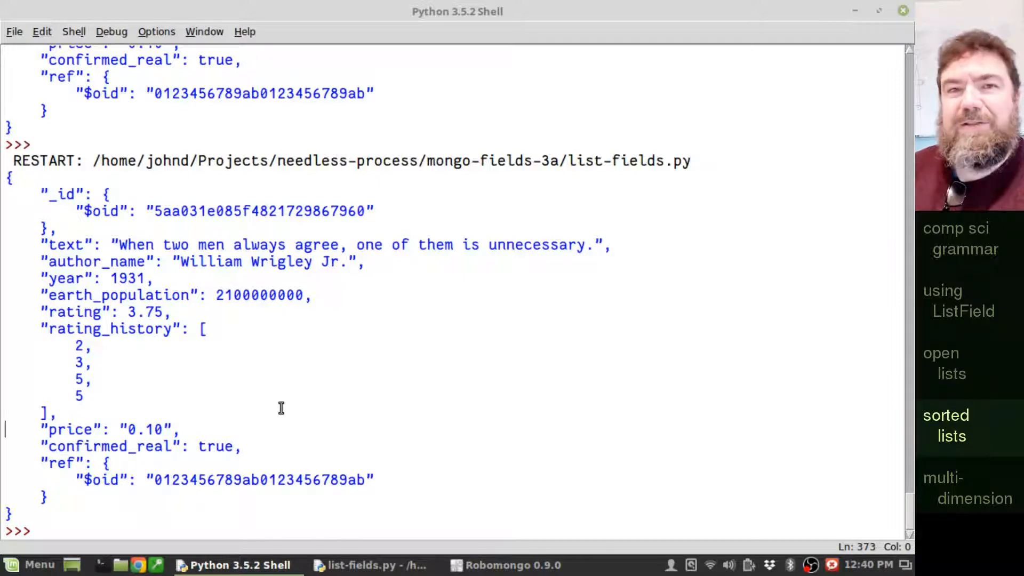
mouse_move(372, 565)
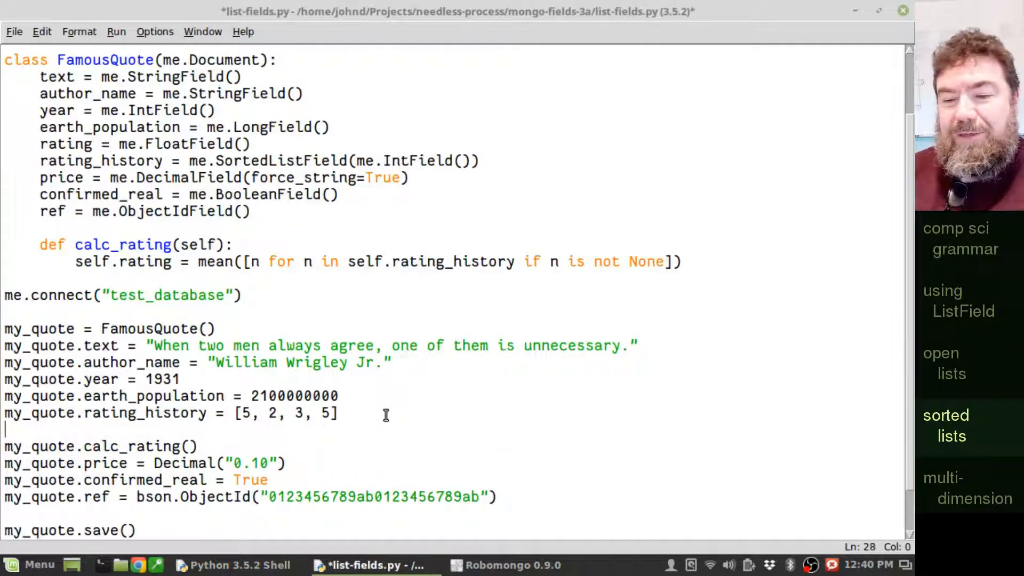
- Append 4 to my_quote.rating_history after the list assignment
text(my_qu)
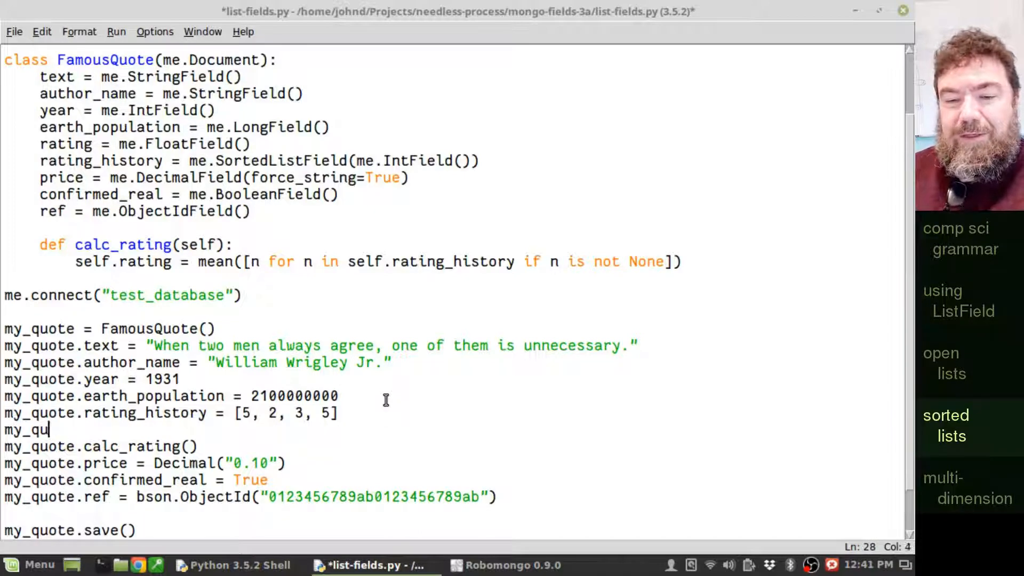
text(te.ra)
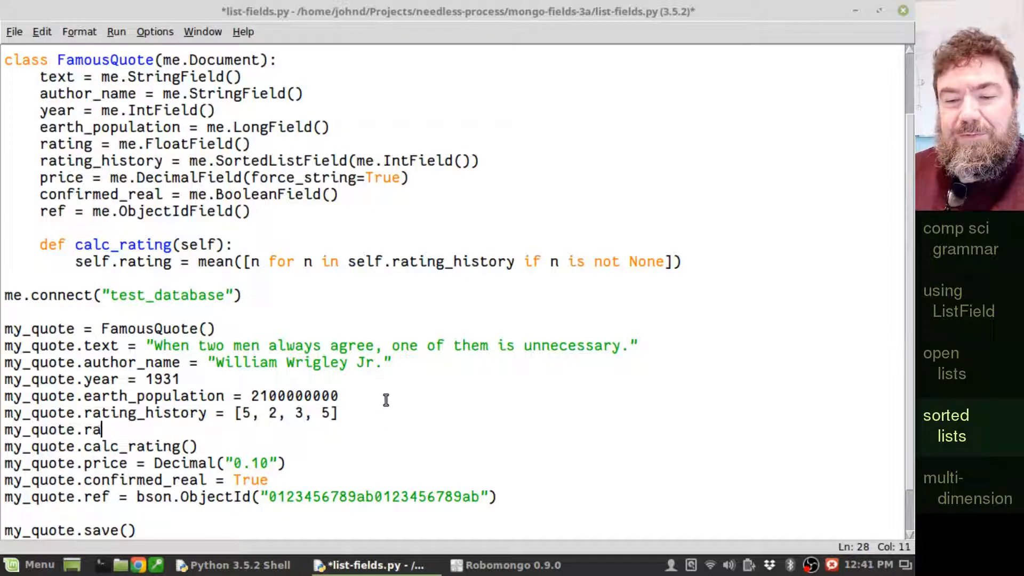
text(ting_history)
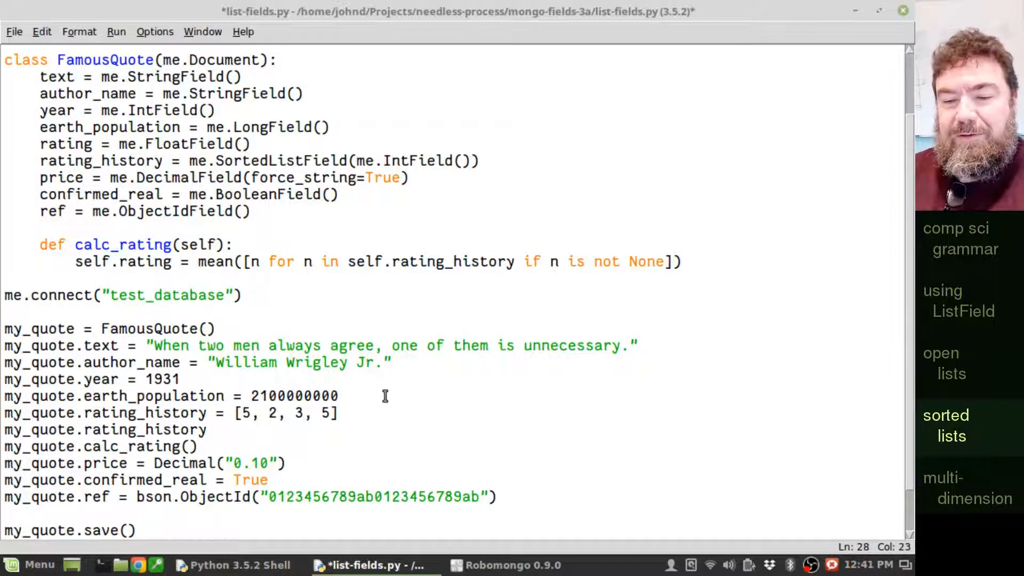
text(.ap)
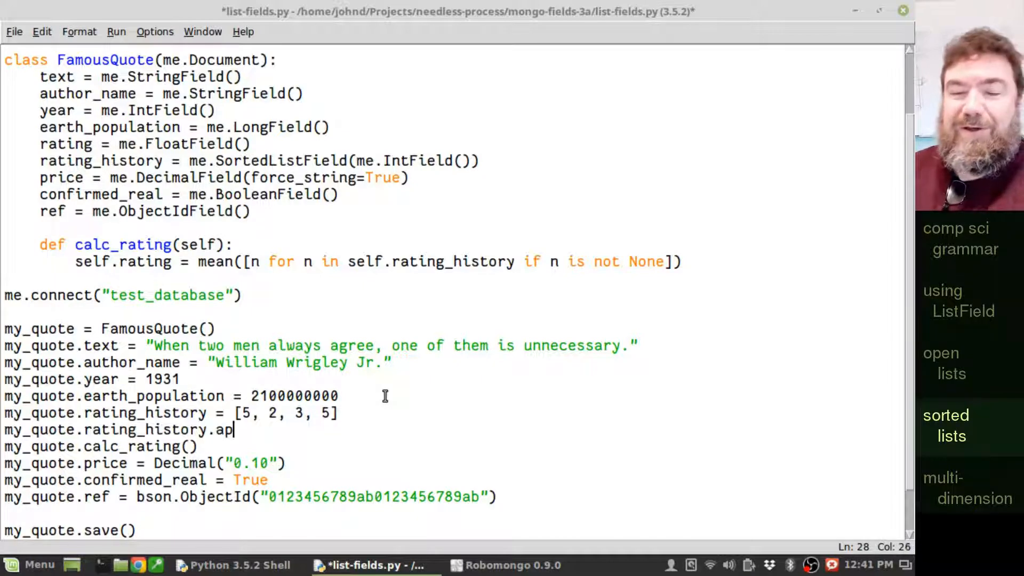
text(pend()
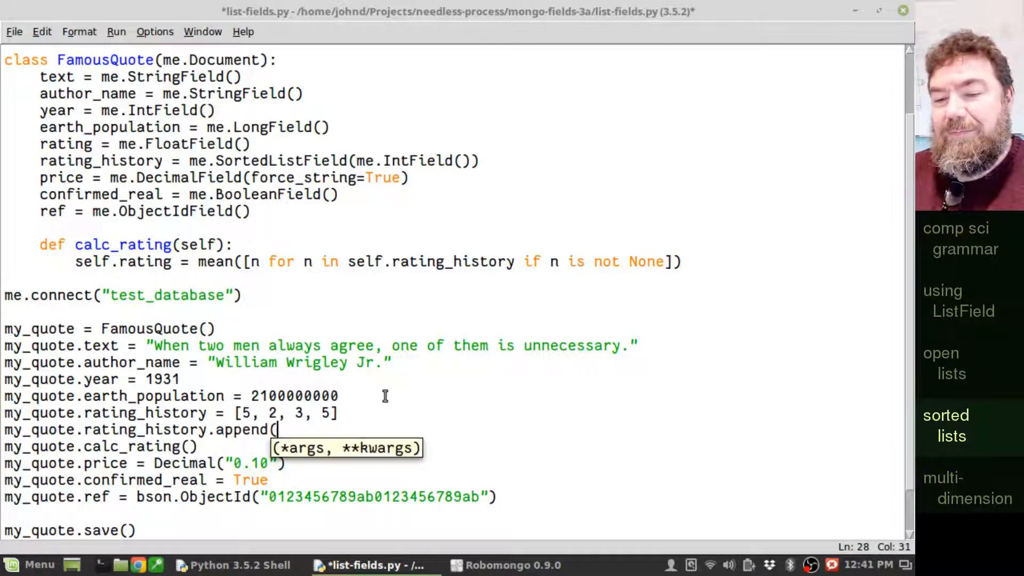
text(4))
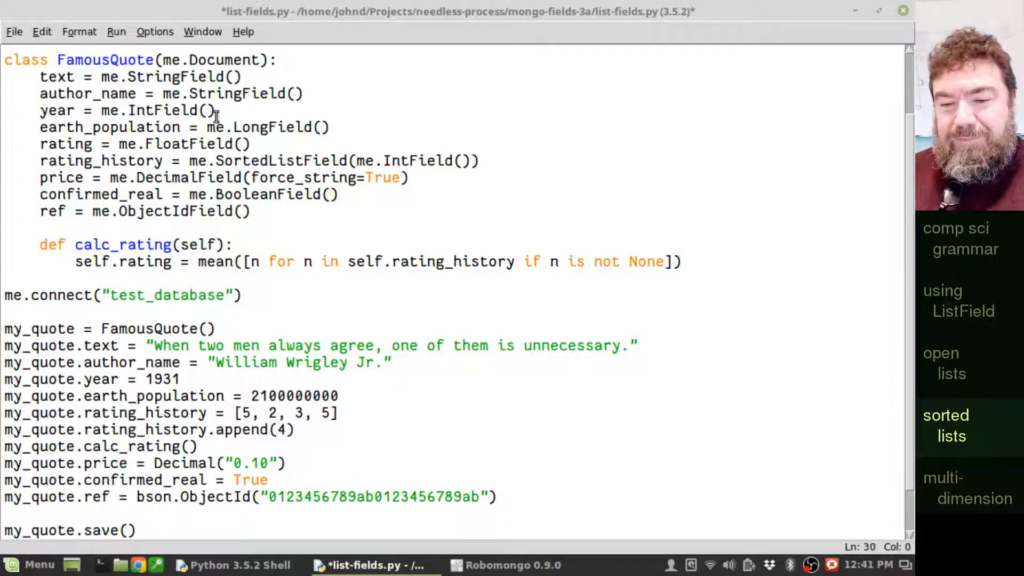
- Save list-fields.py and run it again
click(13, 31)
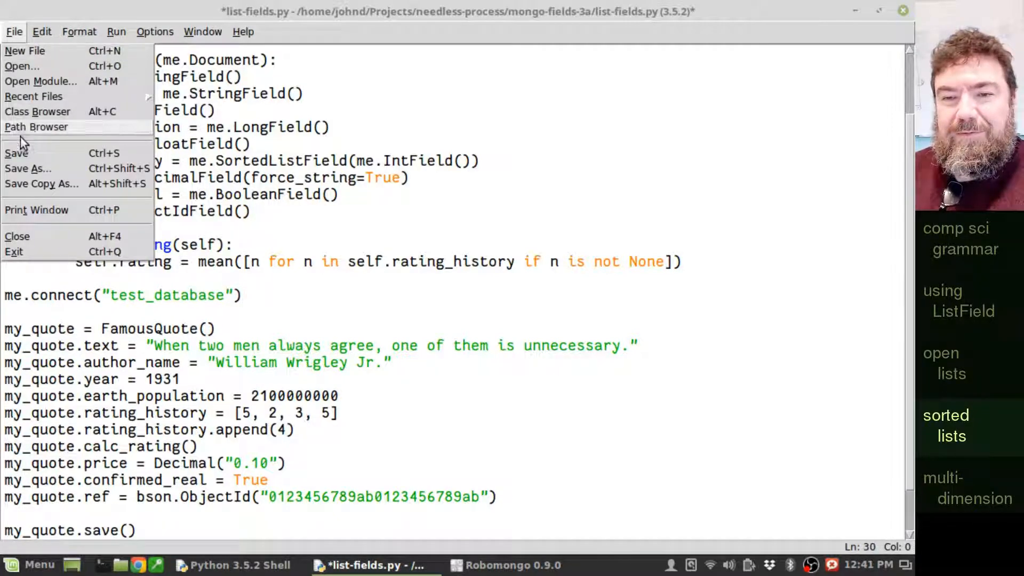
click(116, 31)
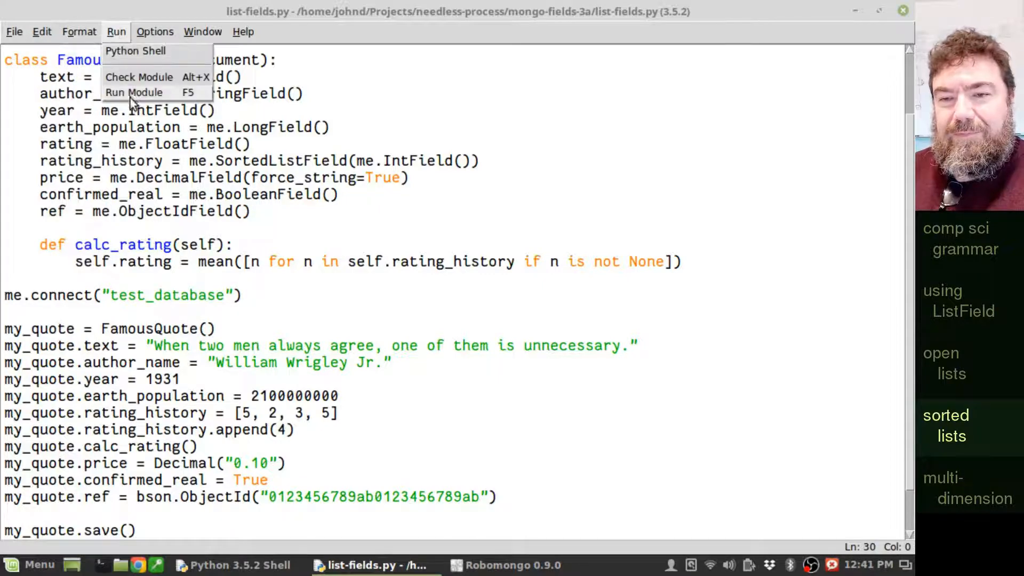
click(134, 92)
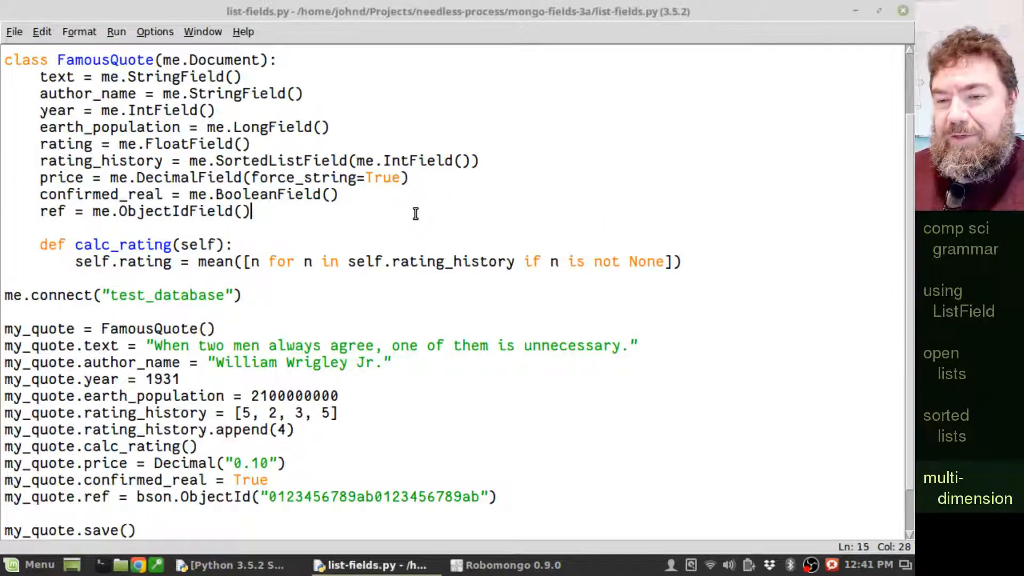
- Declare tic_toe_board = me.ListField(me.ListField(me.StringField())) in FamousQuote
text(t)
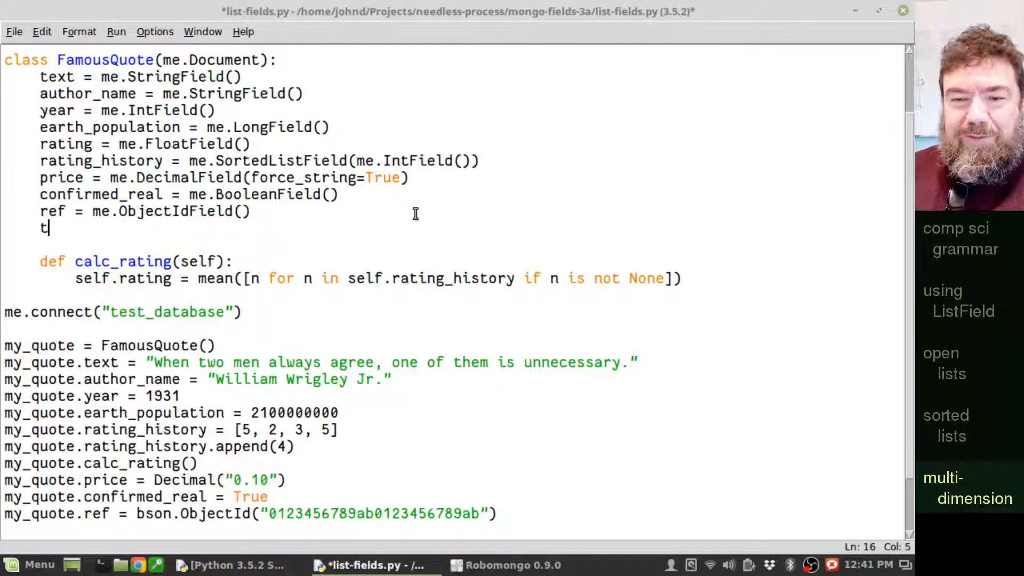
text(ic_)
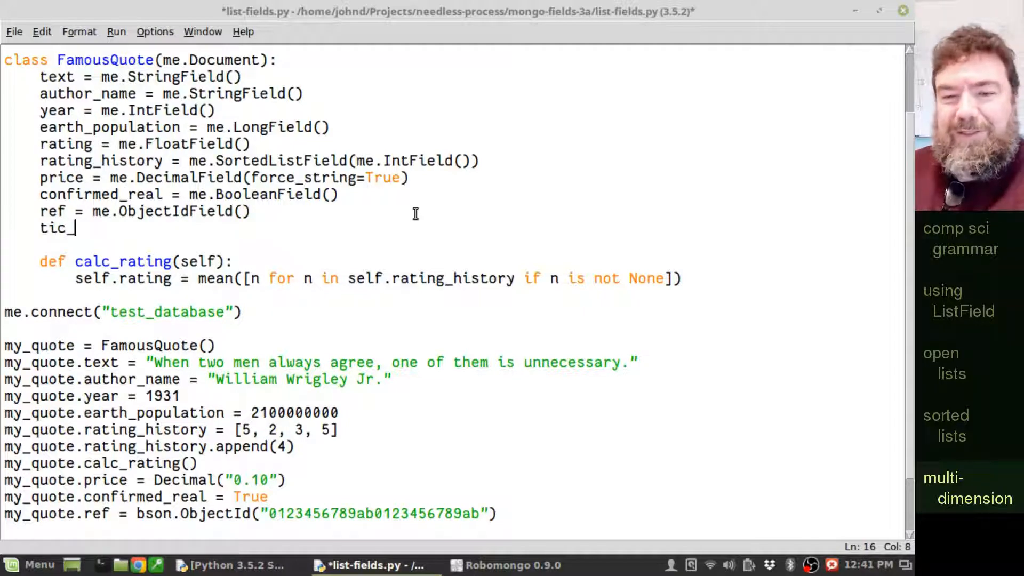
text(toe_bao)
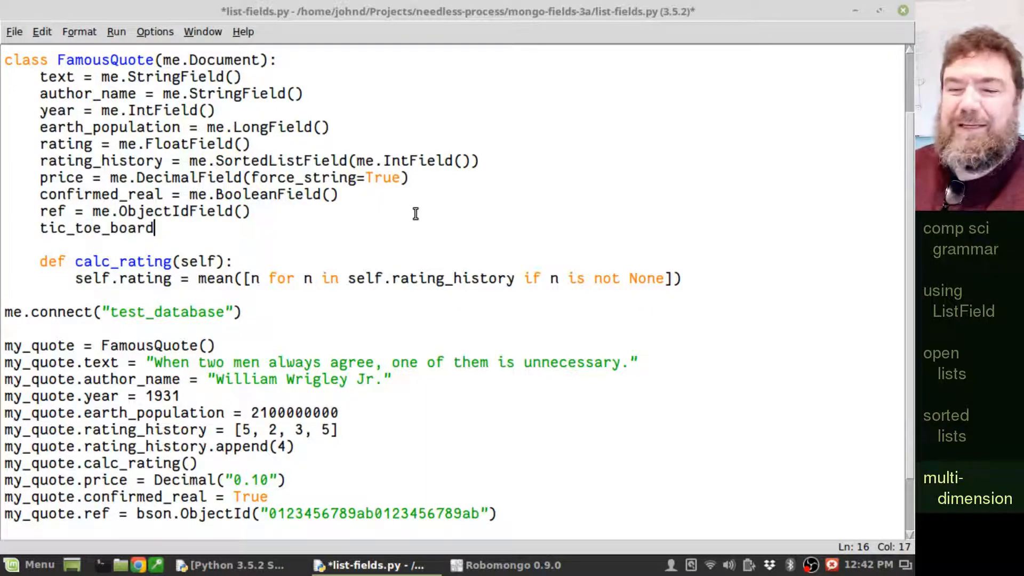
text(=)
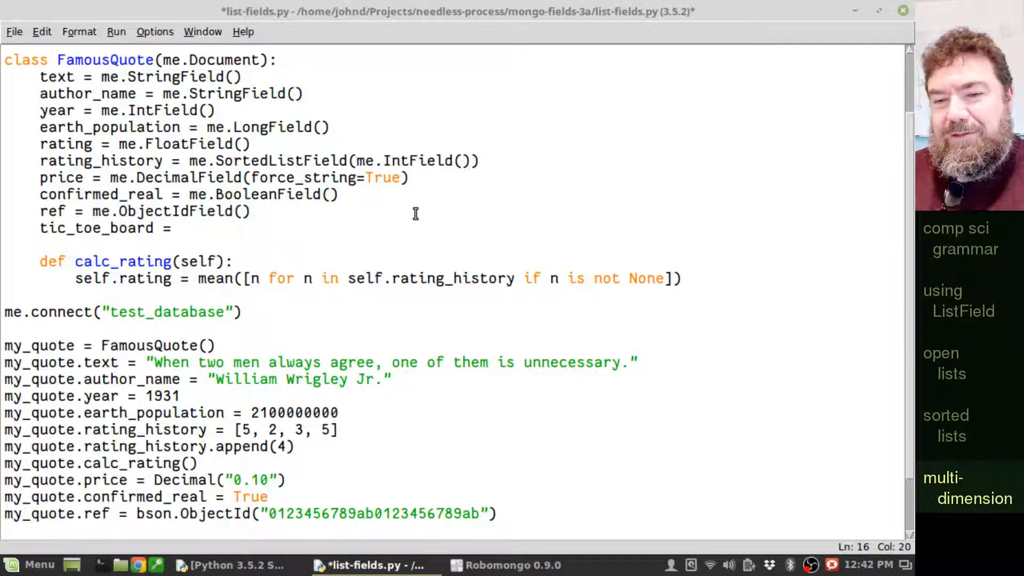
text(me.L)
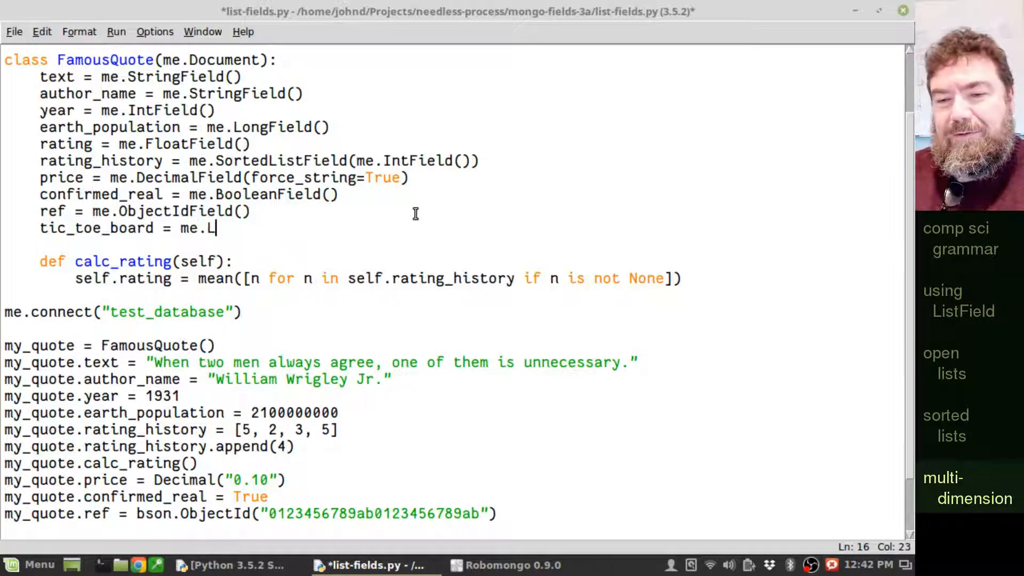
text(istfi)
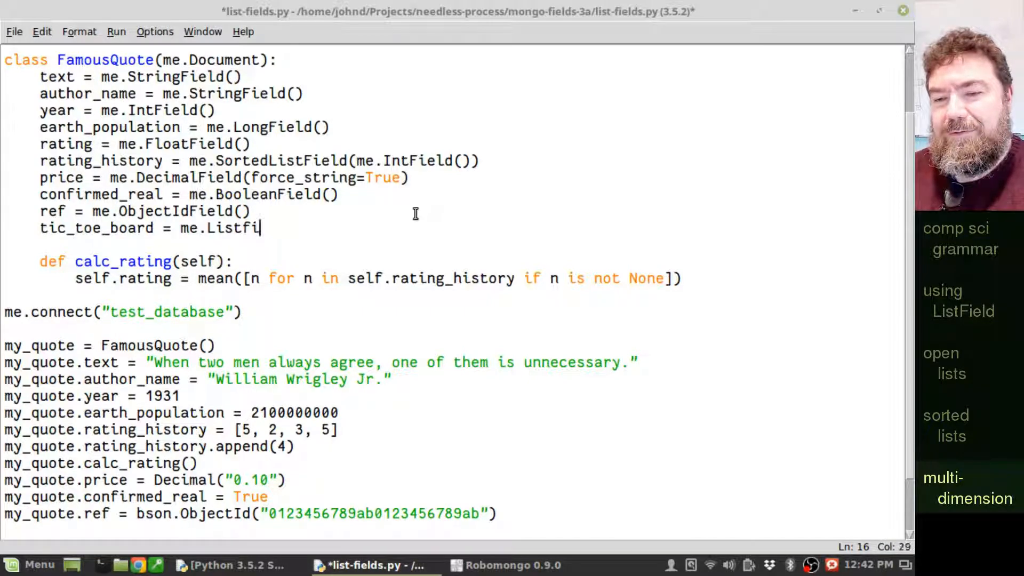
text(eld()
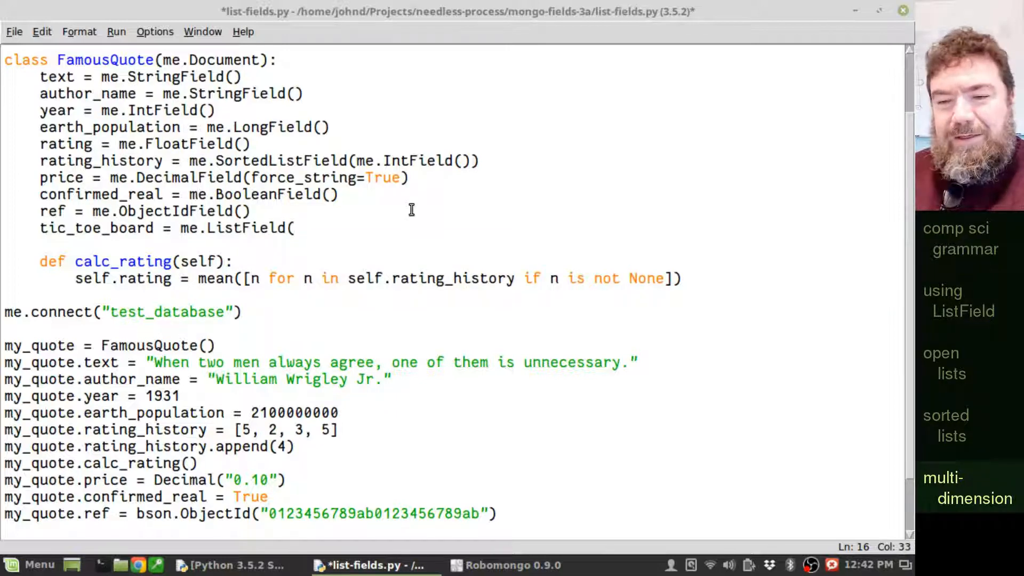
text(me.List)
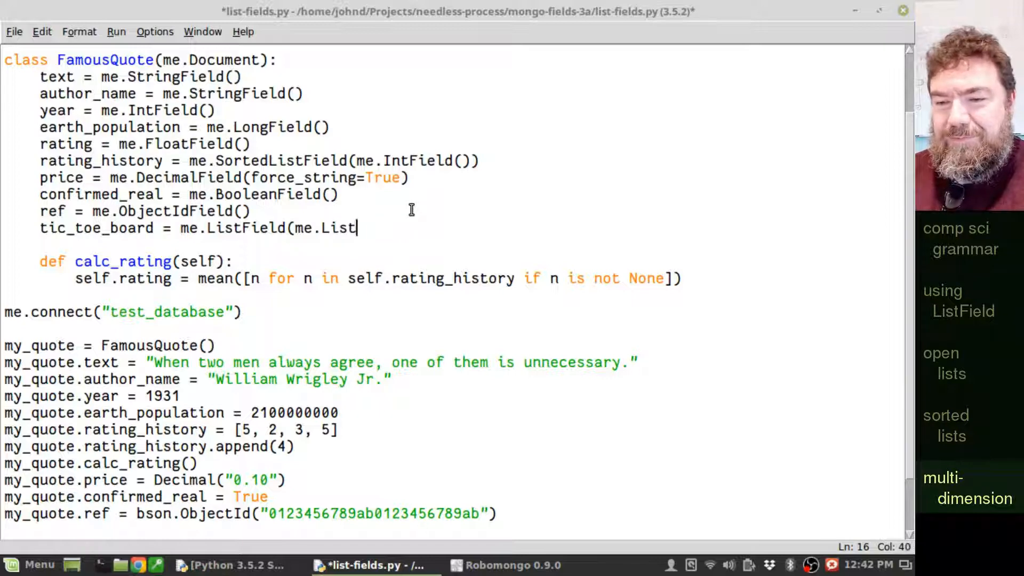
text(Field()
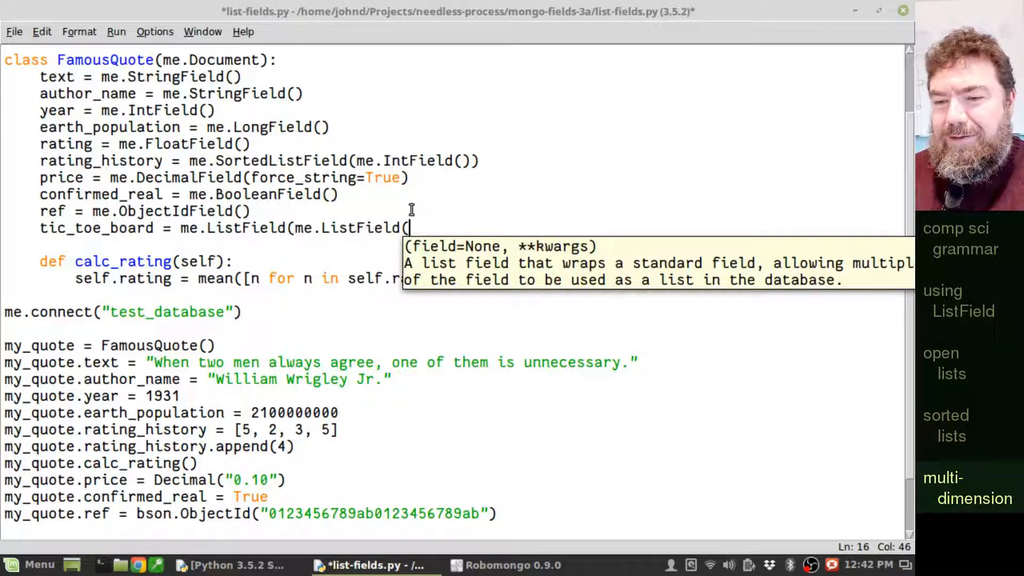
text(me.)
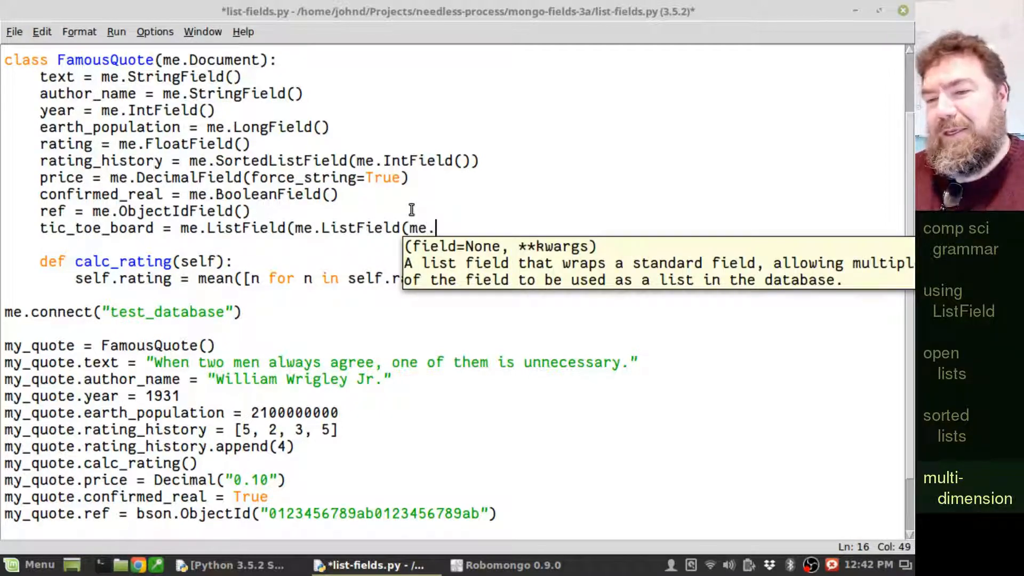
text(Stringfield()
text(my_quote.ti)
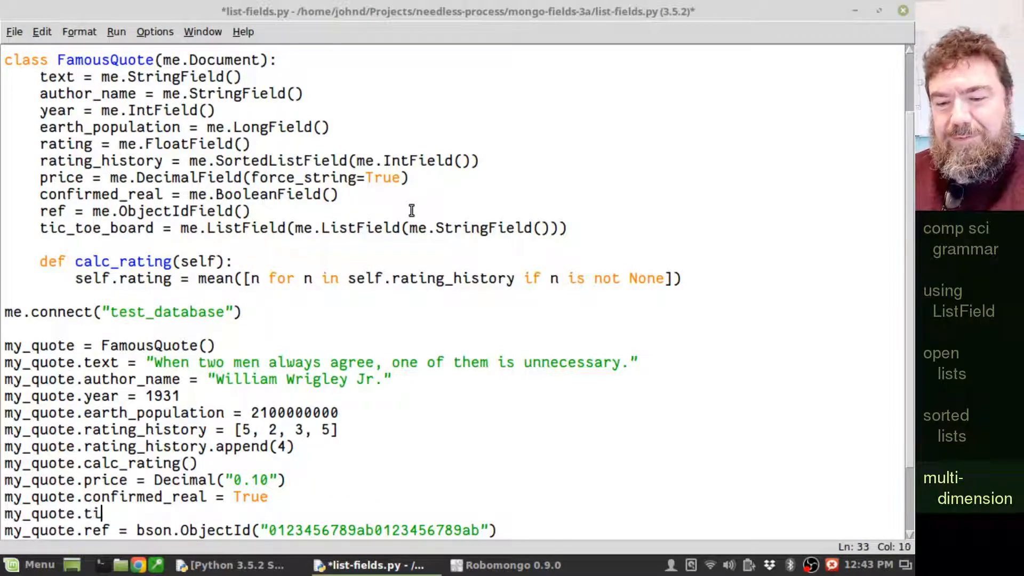
- Assign my_quote.tic_toe_board a nested list of "", "X" and "O" rows
text(c)
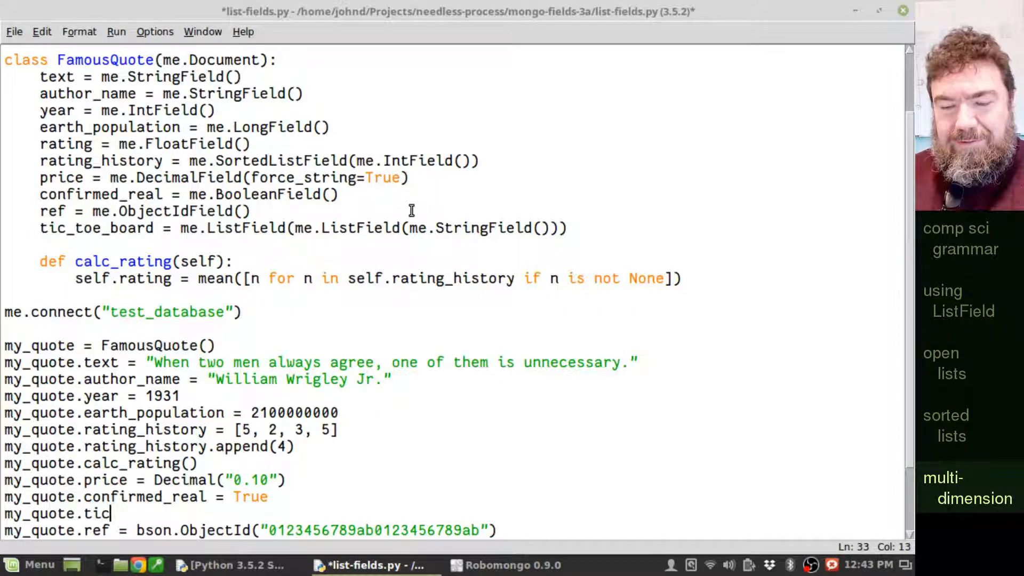
text(_toe_)
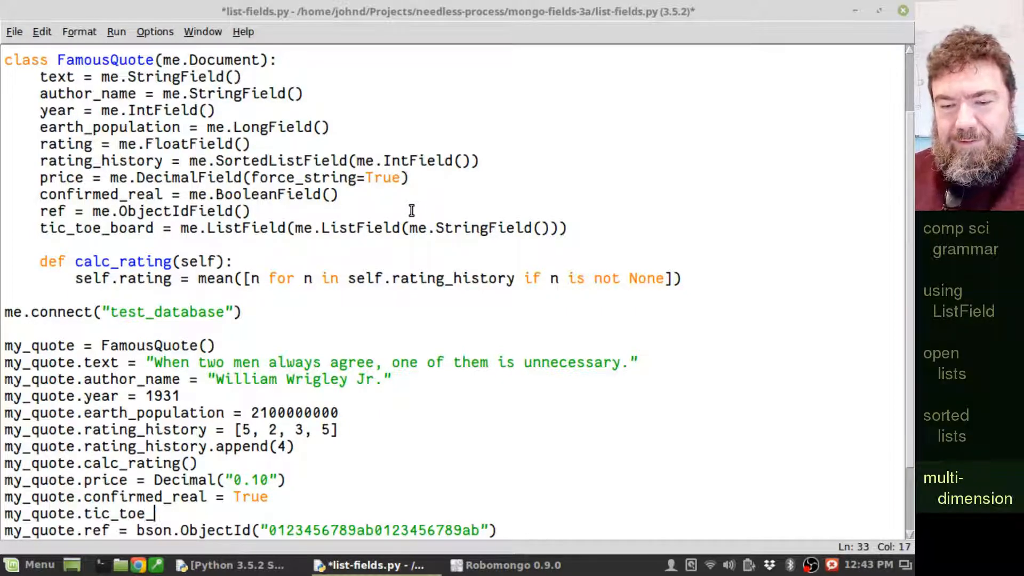
text(board)
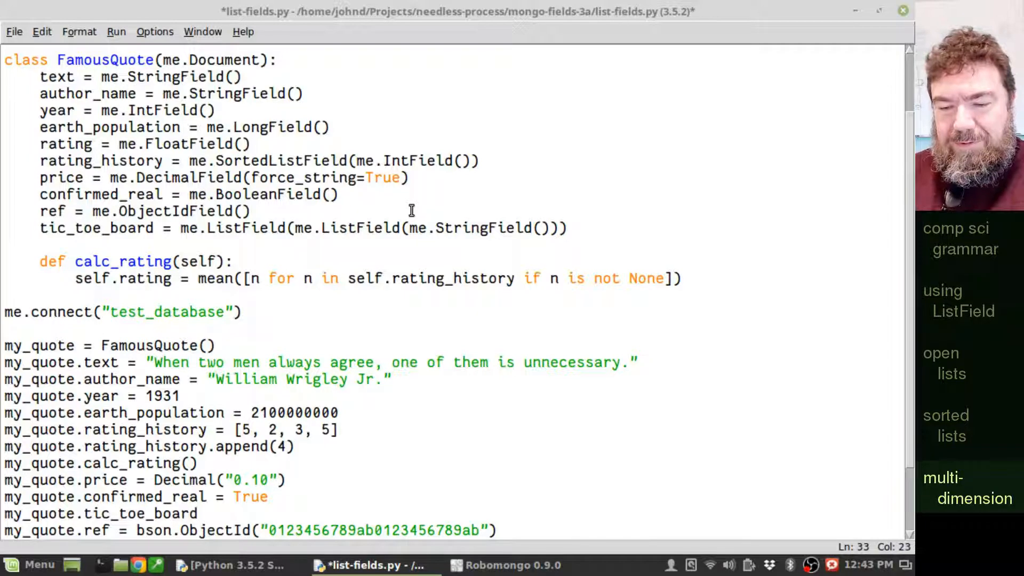
text(=)
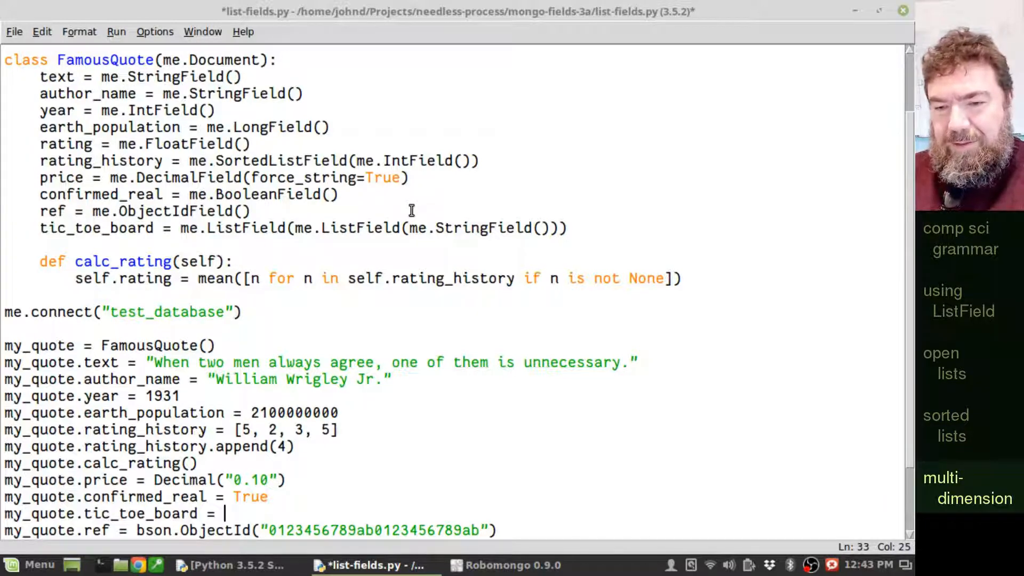
text([)
text(])
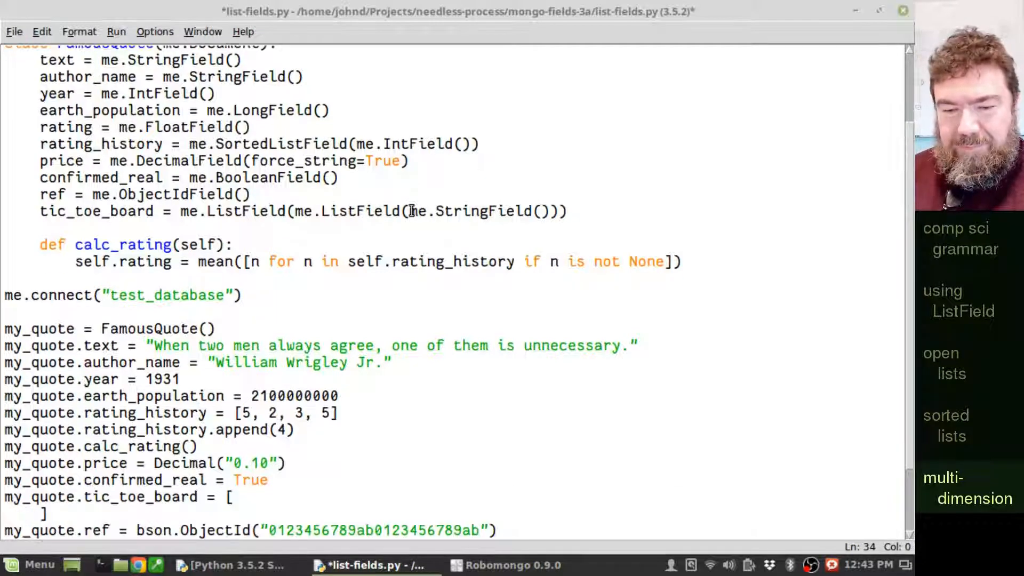
text([)
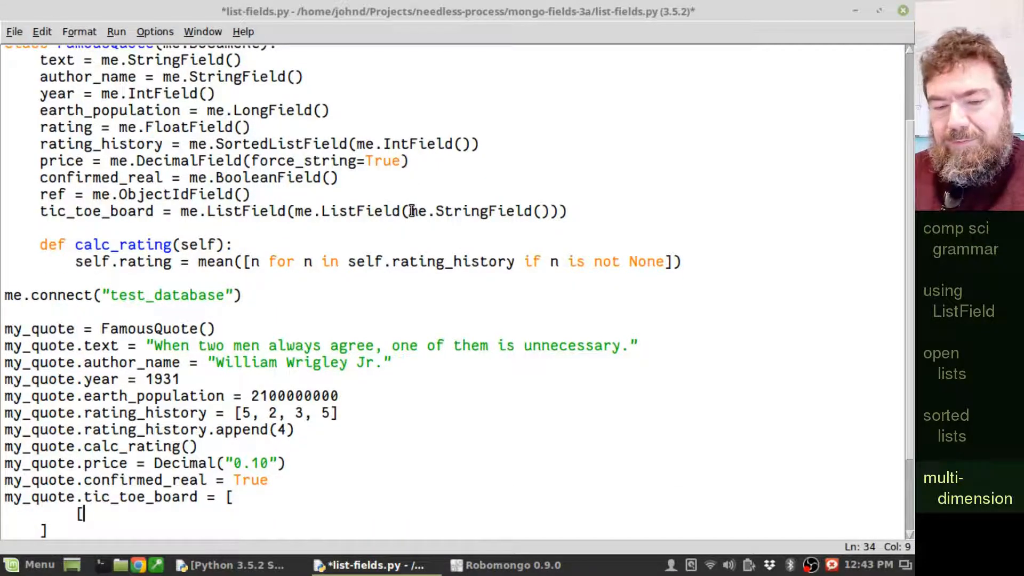
text("",)
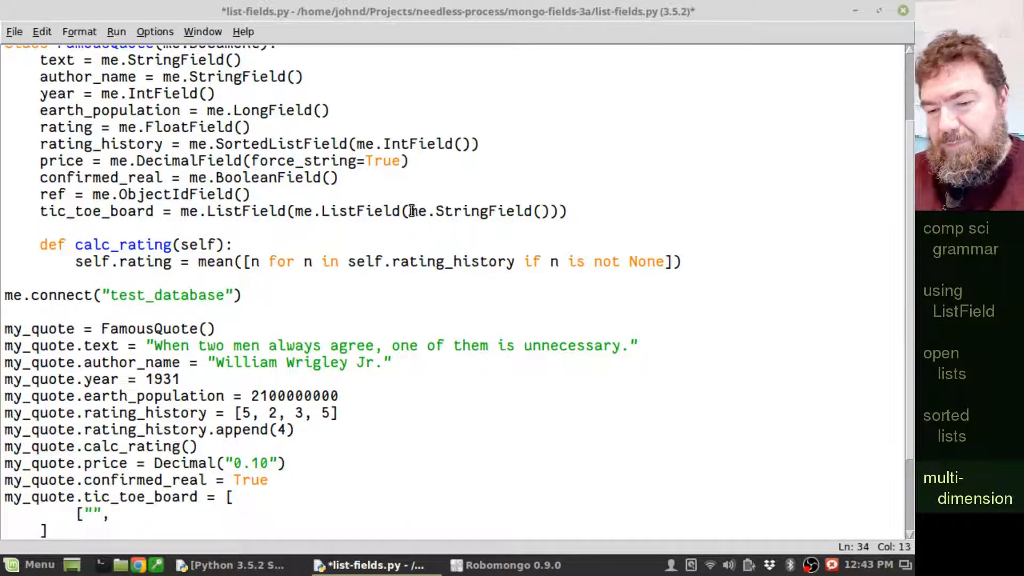
text(, "X", "O"],)
text(["", "O", ""],)
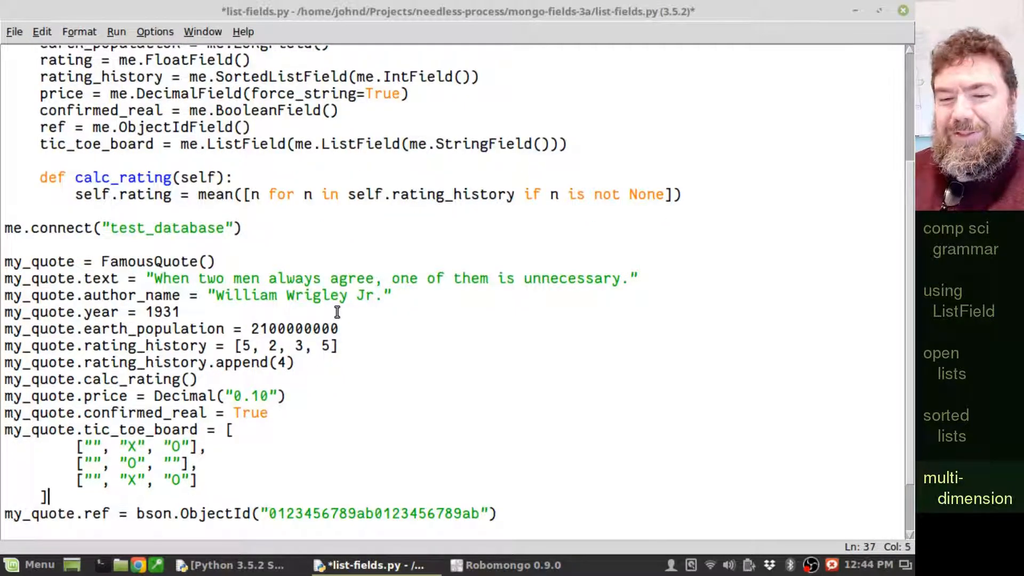
mouse_move(247, 455)
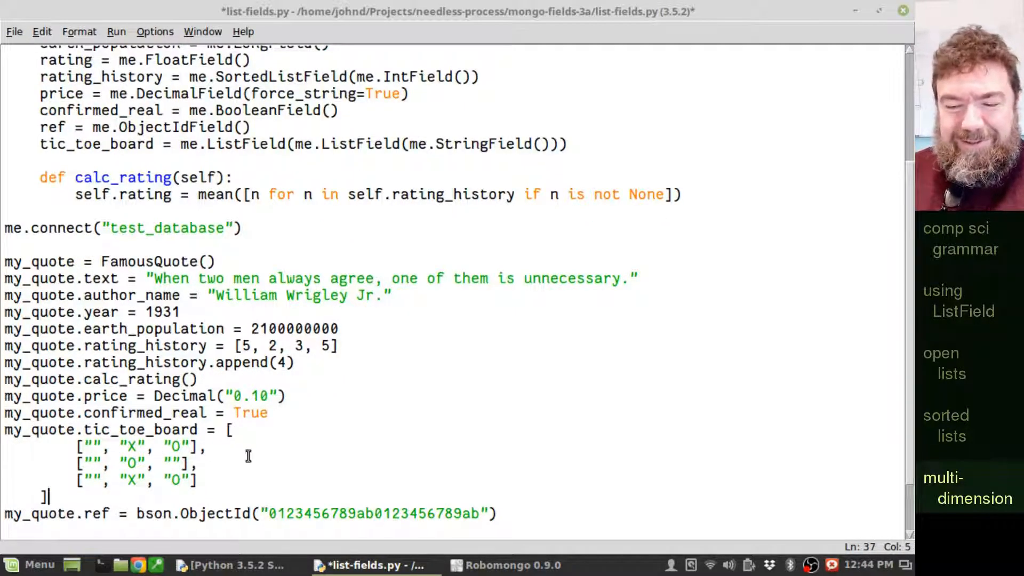
- Save and run the script, printing tic_toe_board as three nested lists in JSON
click(13, 31)
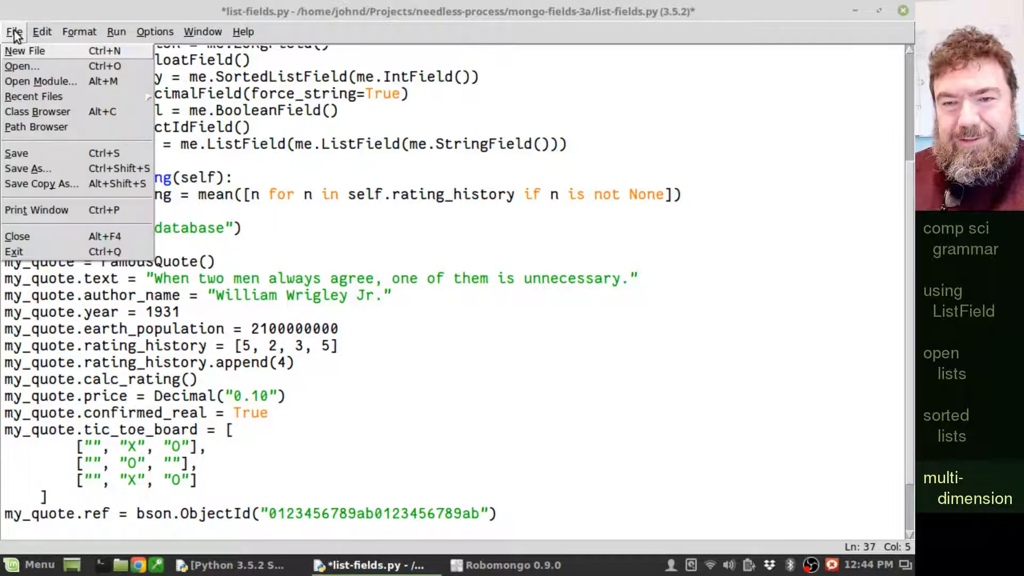
click(15, 153)
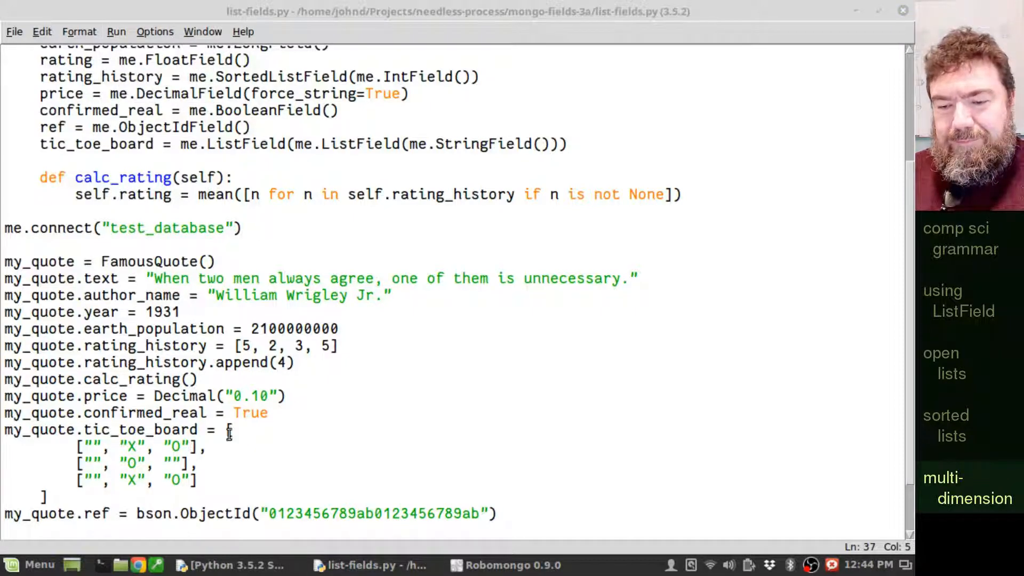
click(236, 565)
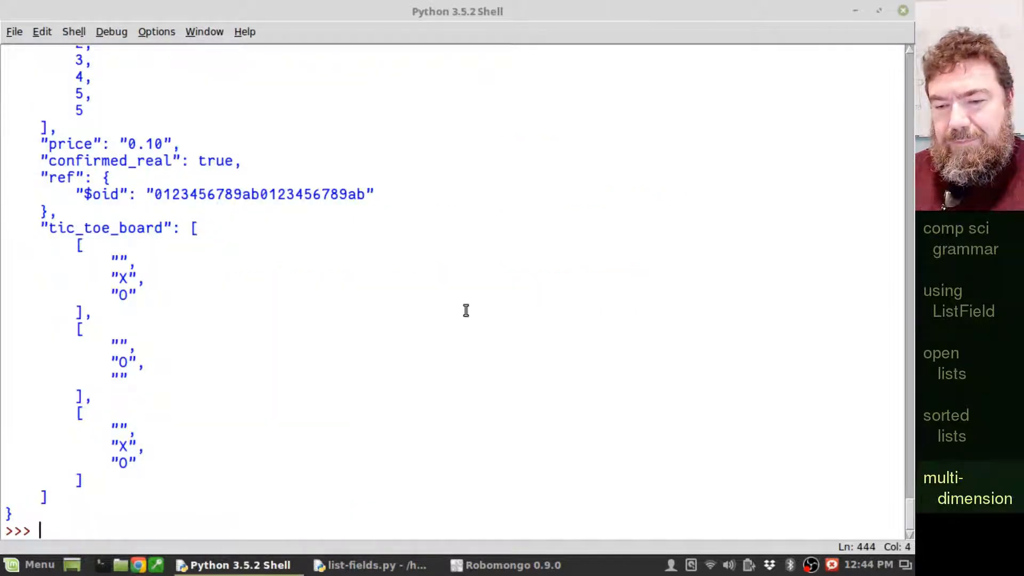
mouse_move(59, 245)
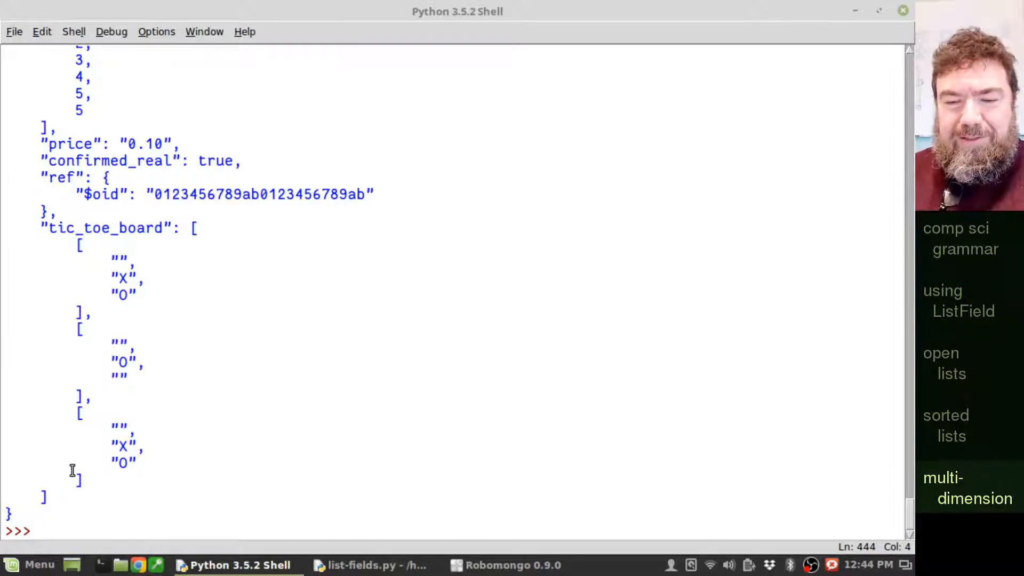
mouse_move(143, 476)
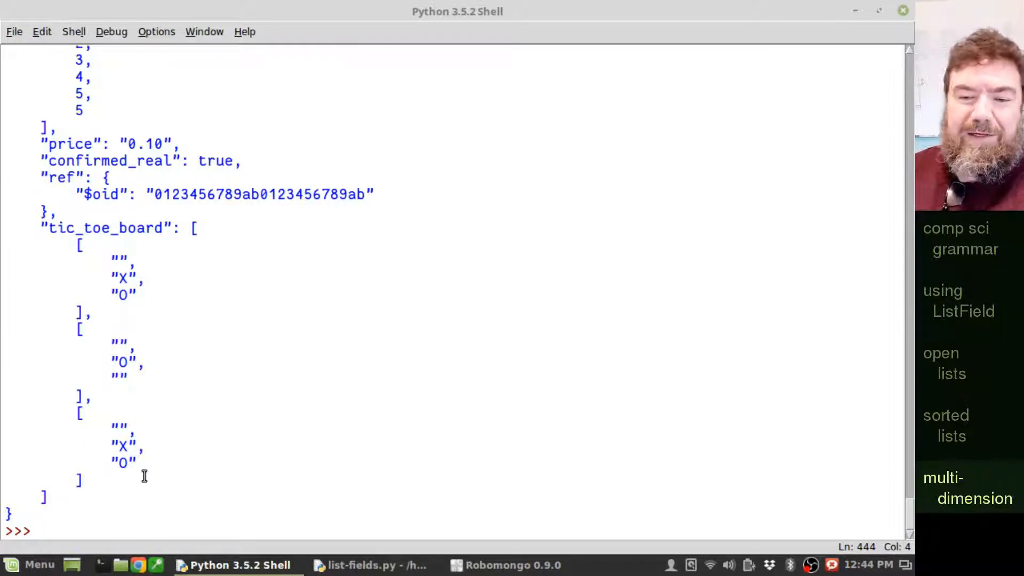